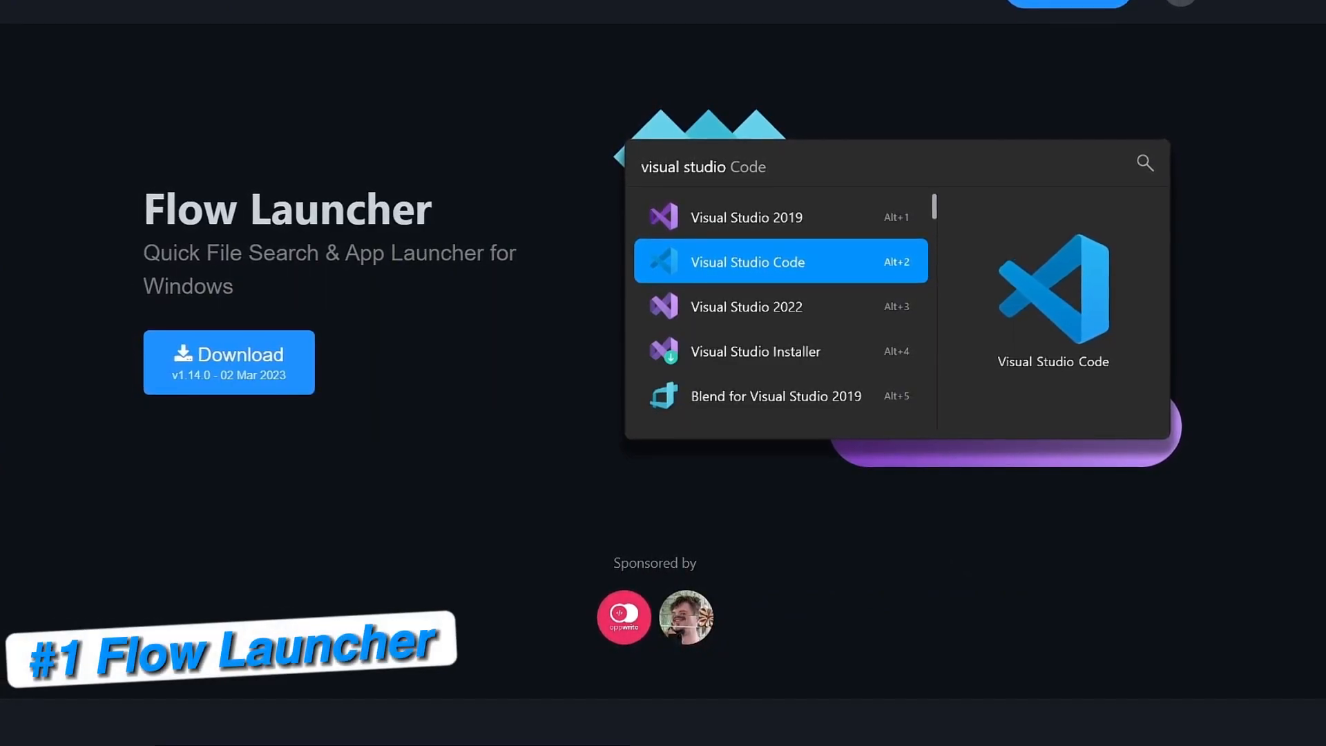
Step: Scroll through the Flow Launcher homepage to review the launcher's features
scroll(down, 3)
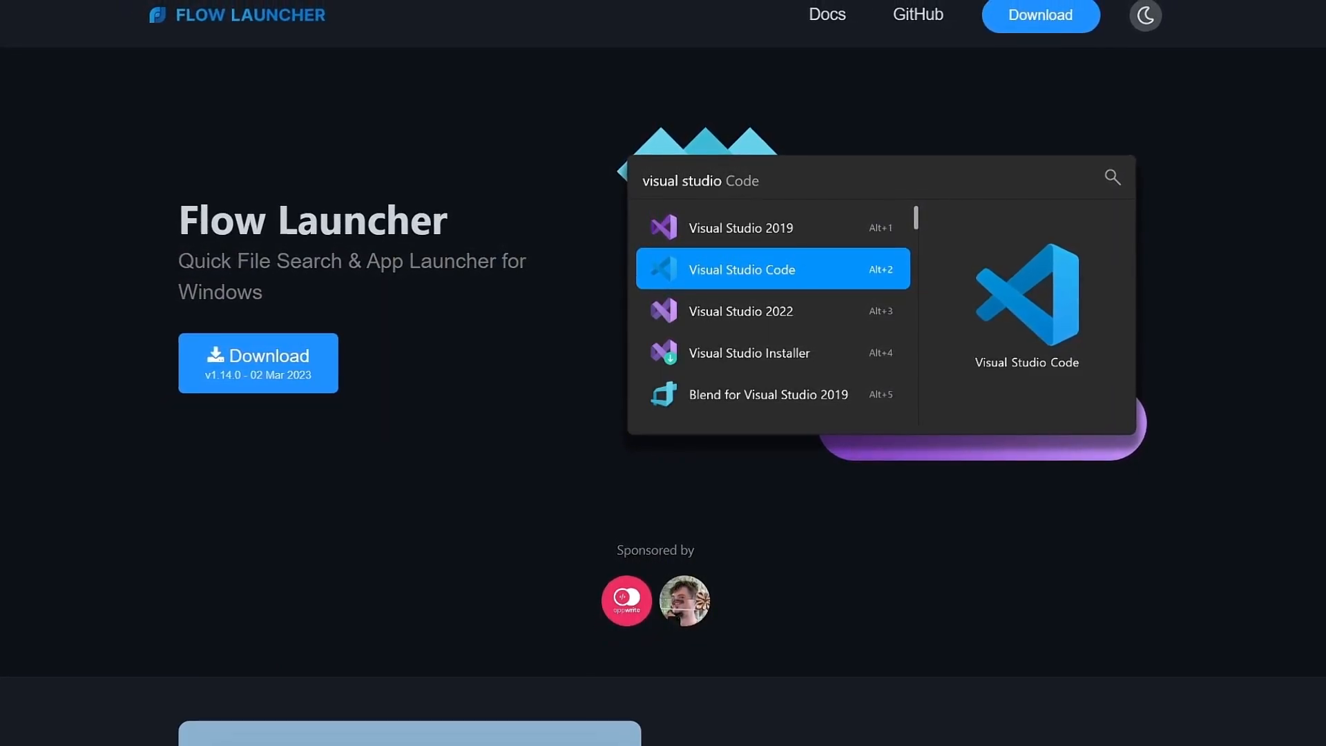
scroll(down, 3)
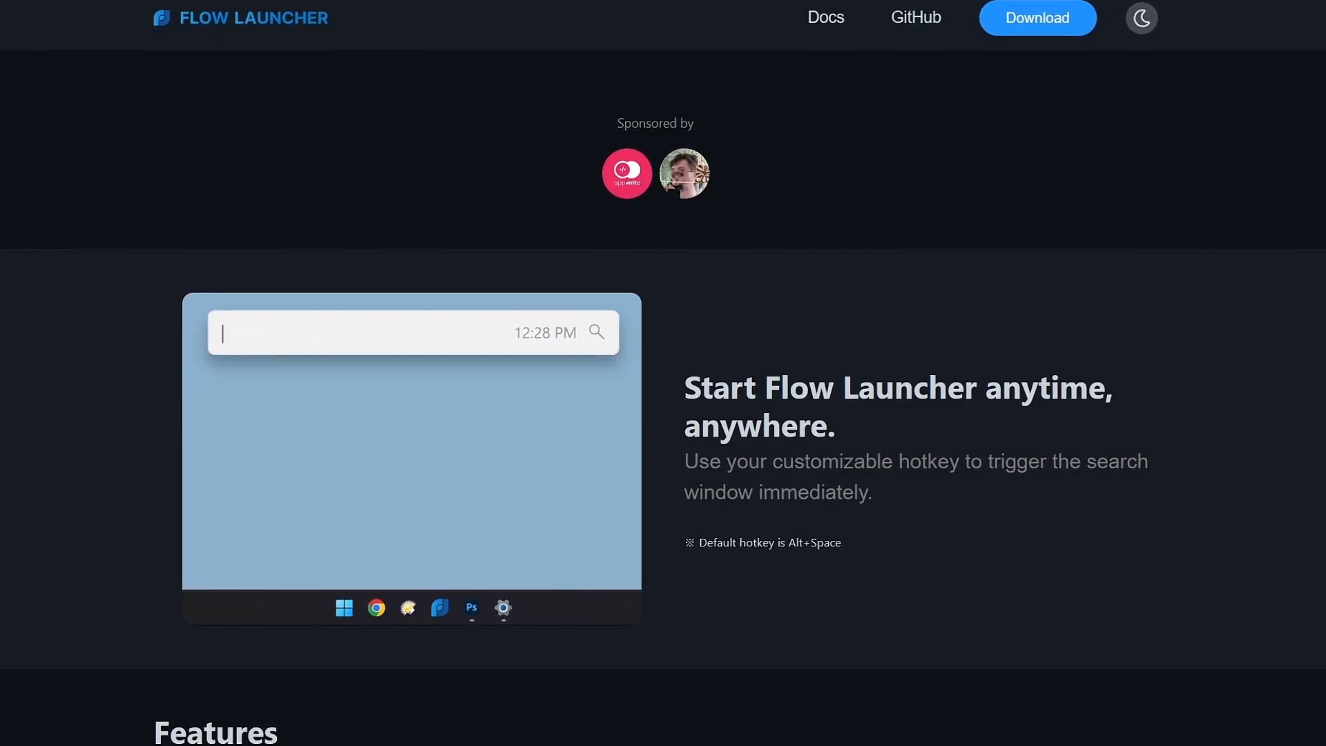
scroll(down, 3)
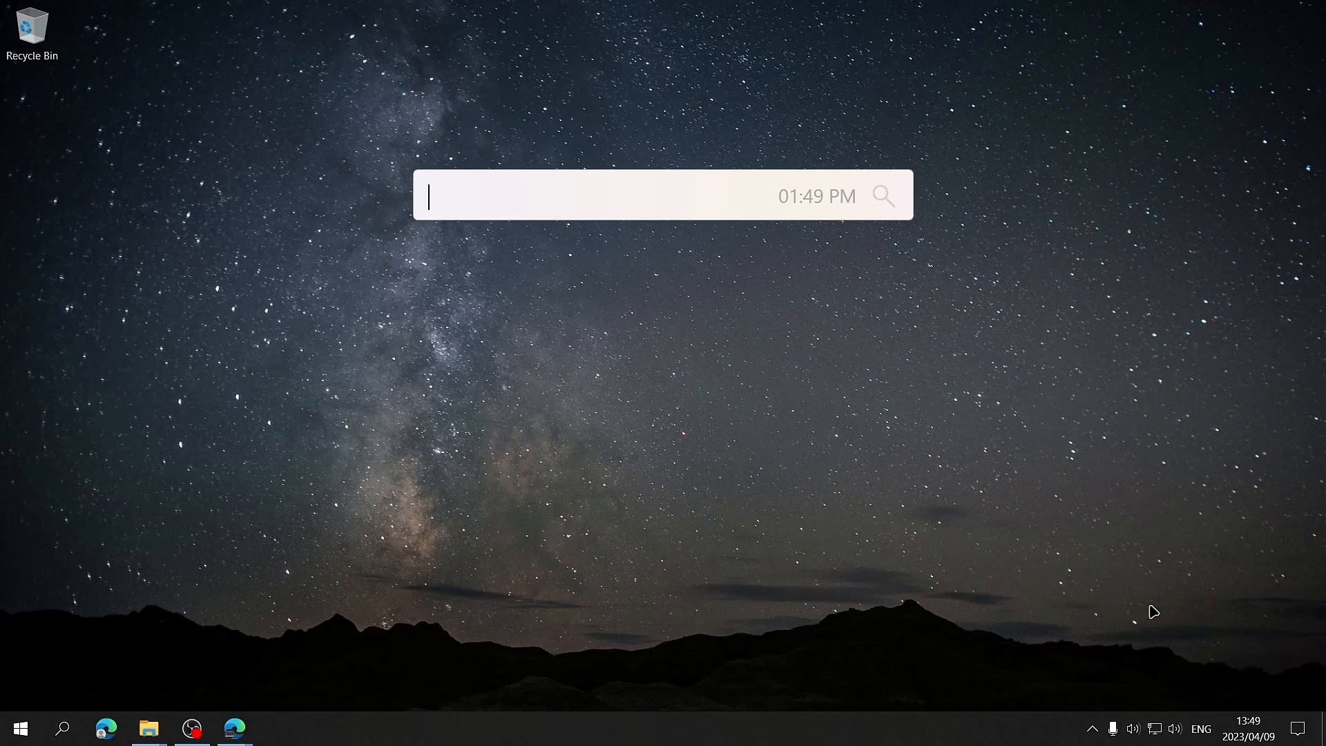
Step: Search Flow Launcher for 'skype'
text(skype)
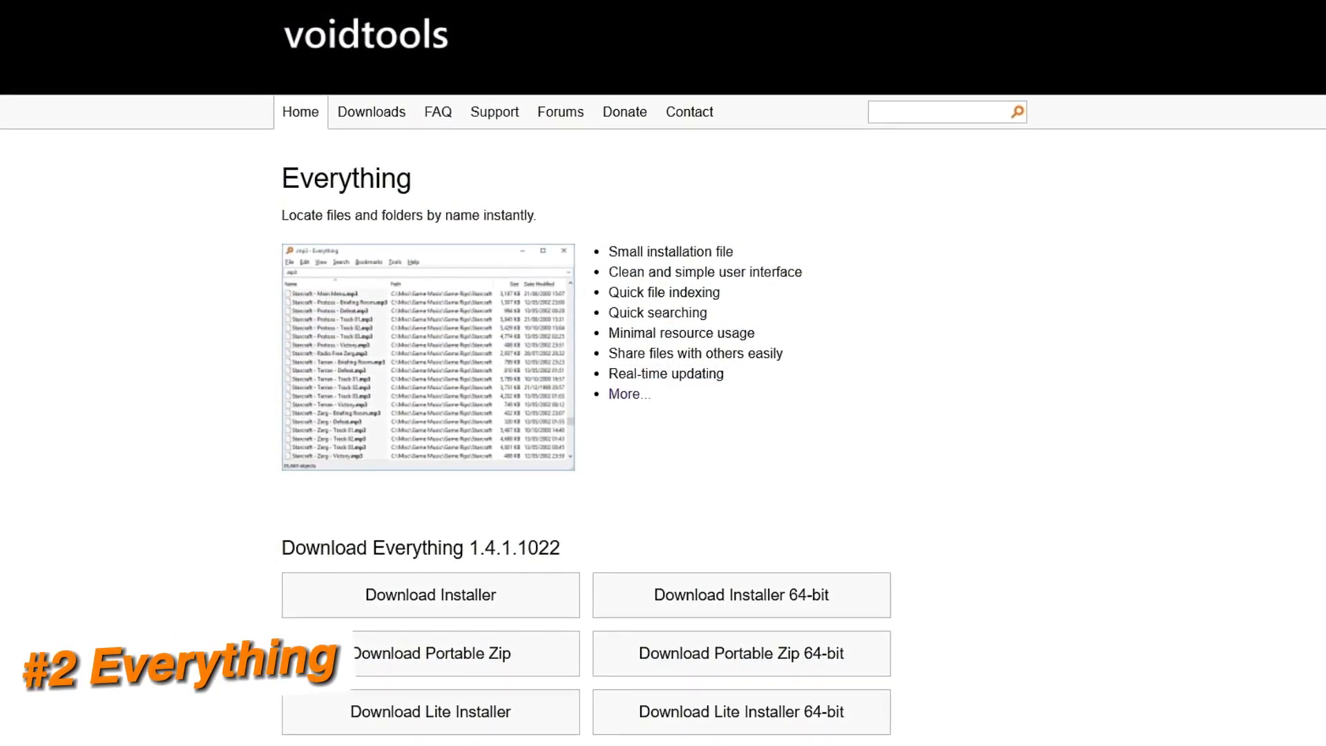
Step: Browse the voidtools homepage and read the Everything support page
scroll(down, 3)
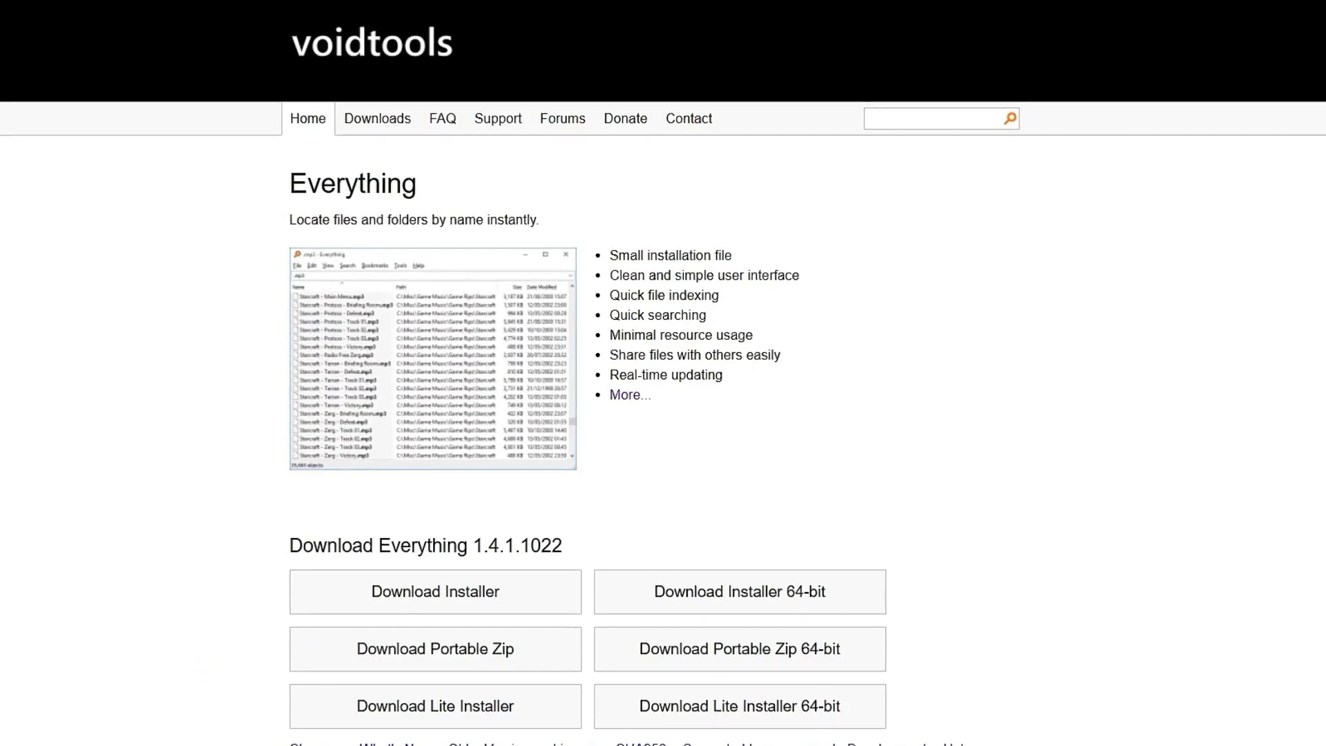
scroll(down, 3)
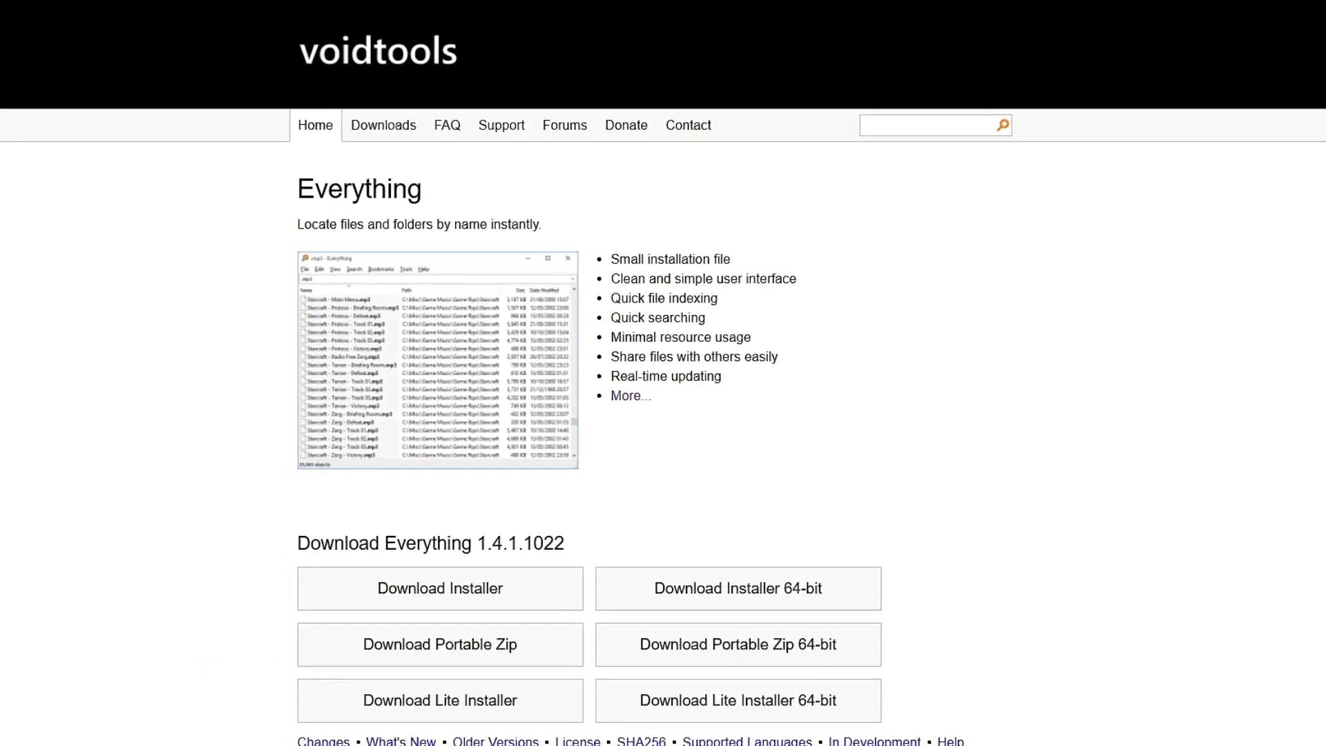
scroll(down, 3)
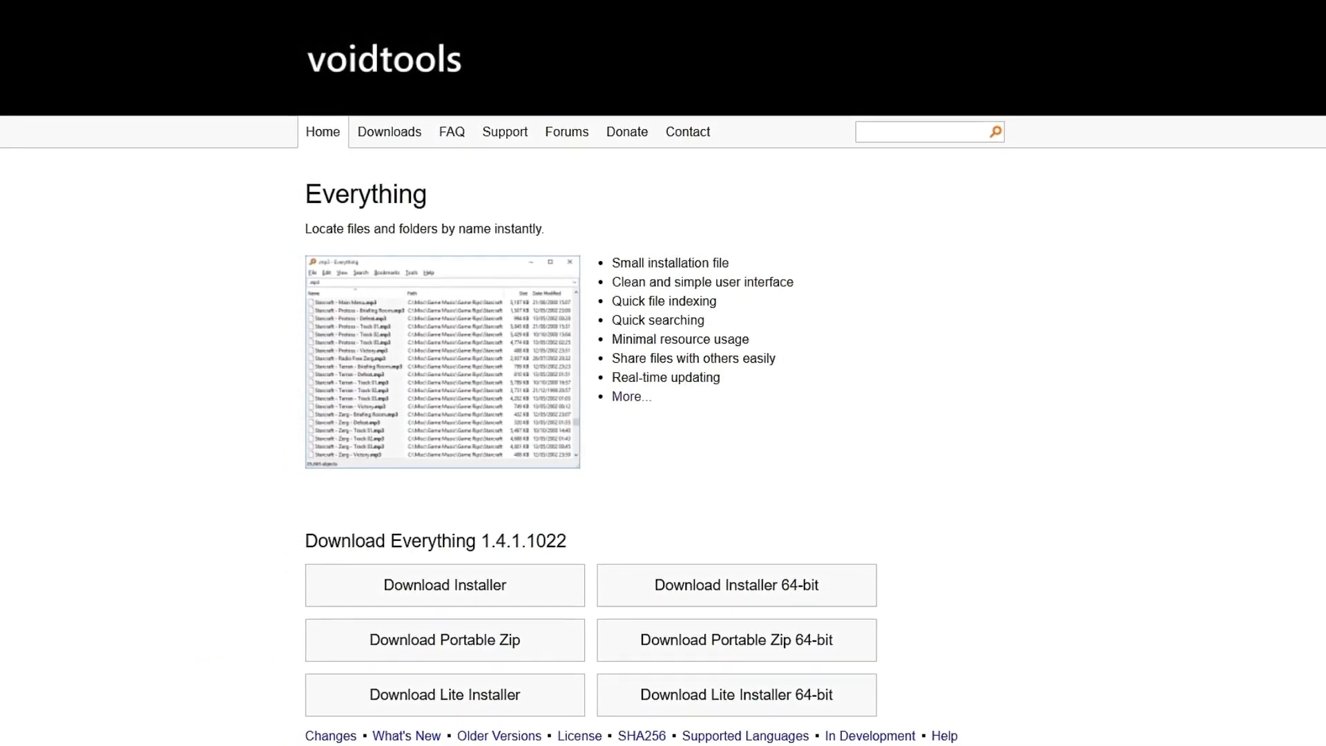
click(504, 131)
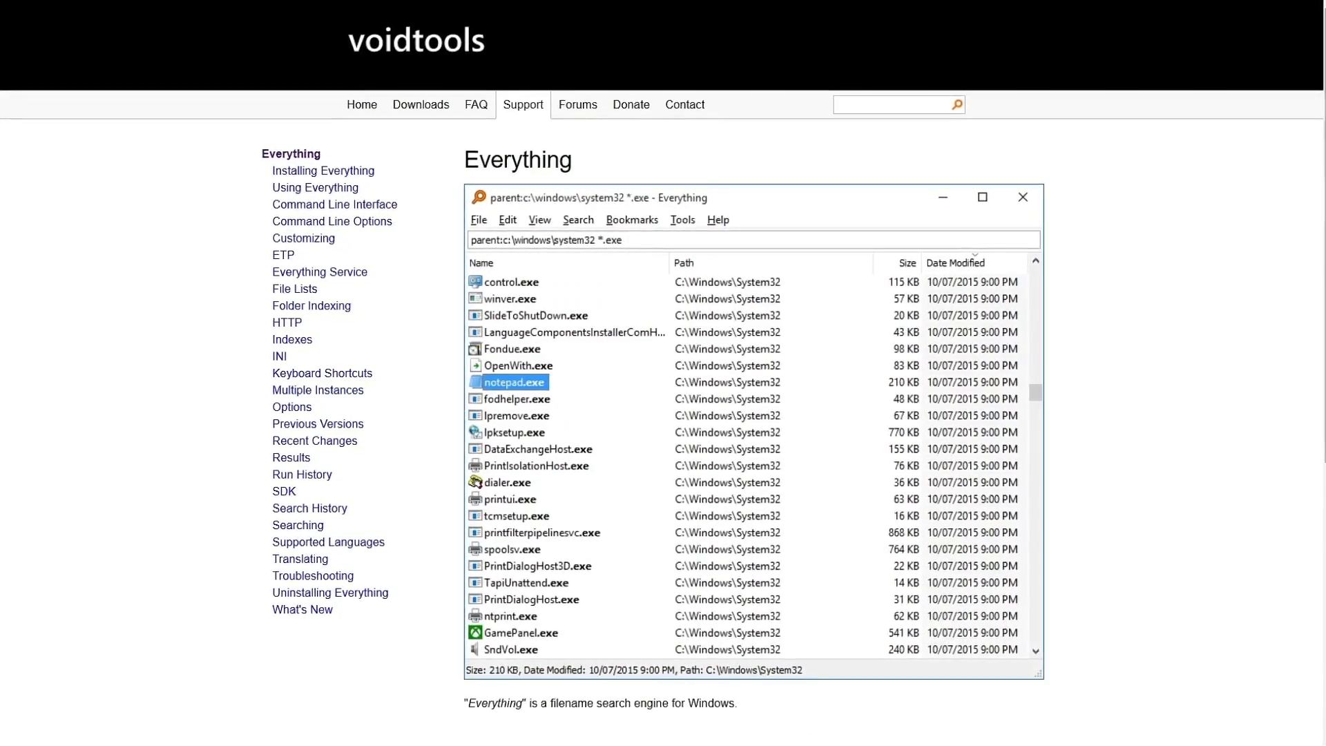
scroll(down, 3)
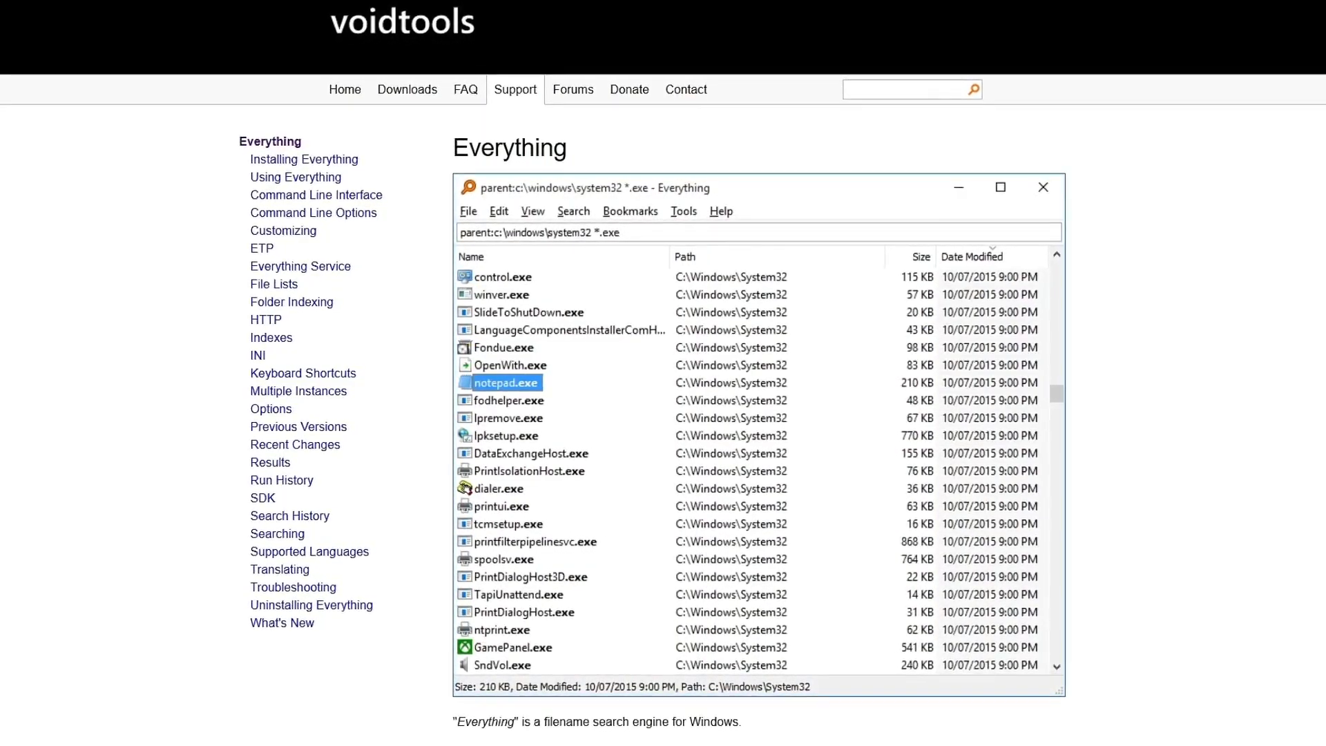
scroll(down, 3)
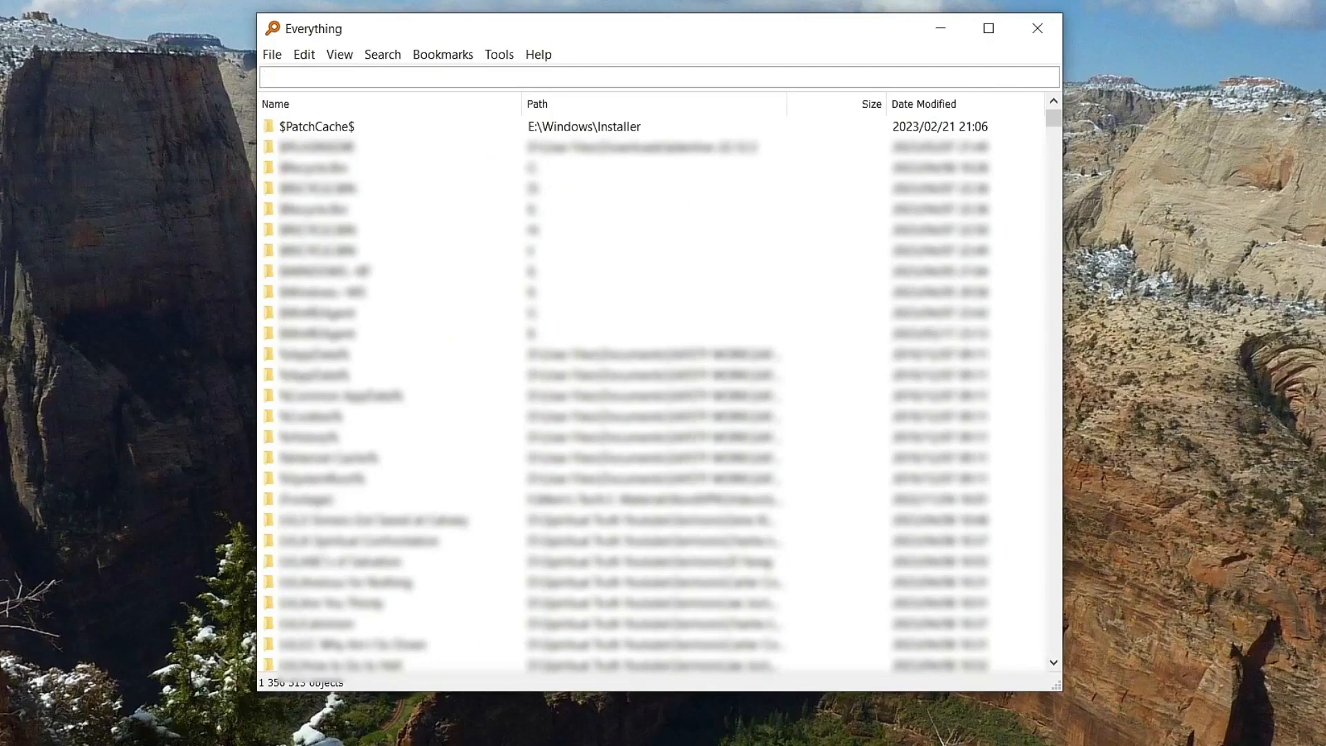
Step: Search Everything for 'subscrib' to list the subscribe.png files
text(subscribe.png)
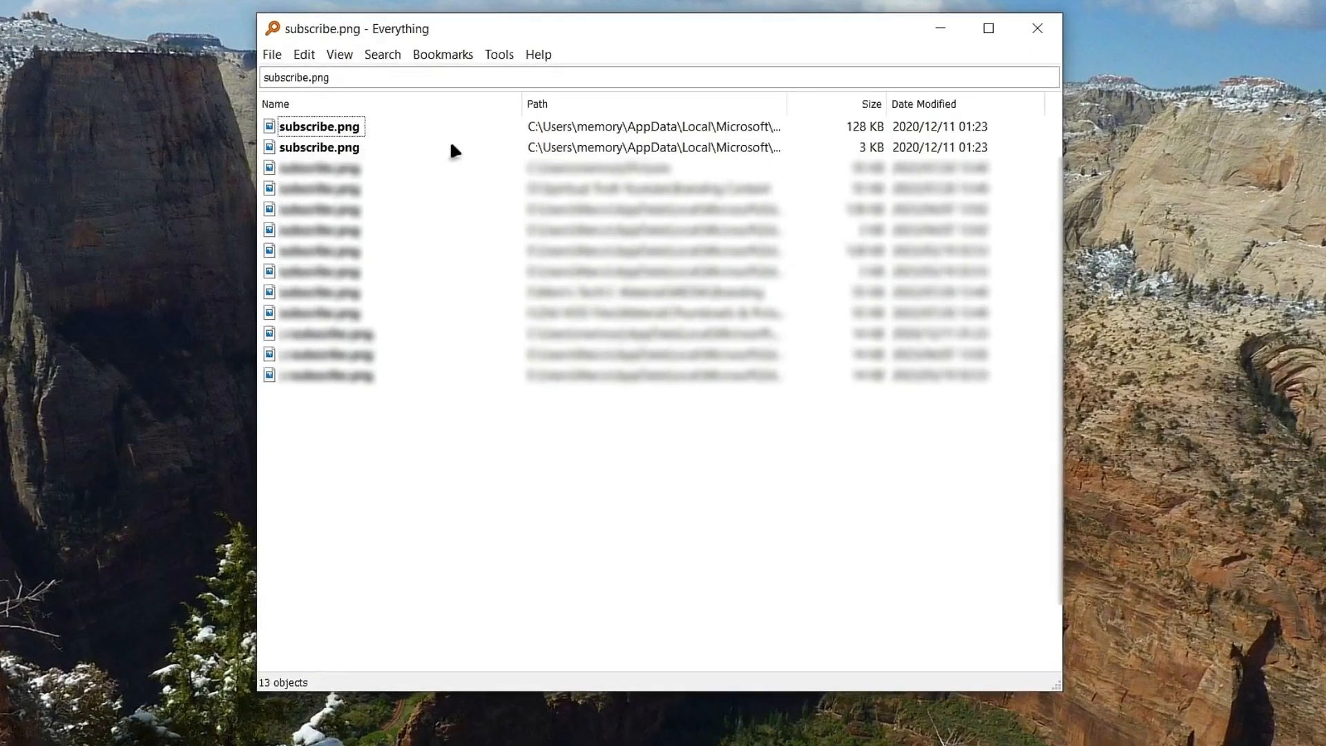
Step: Show Everything's Options dialog via the Tools menu
click(498, 54)
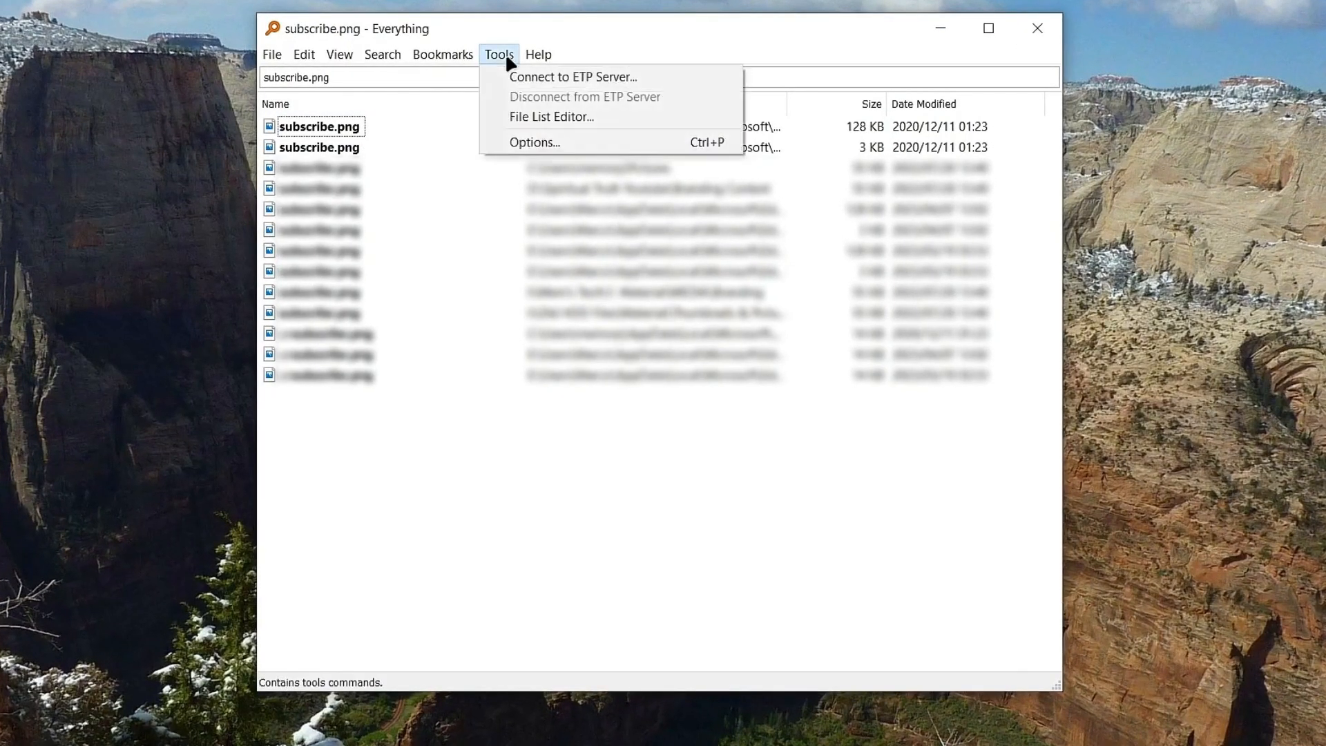
click(534, 143)
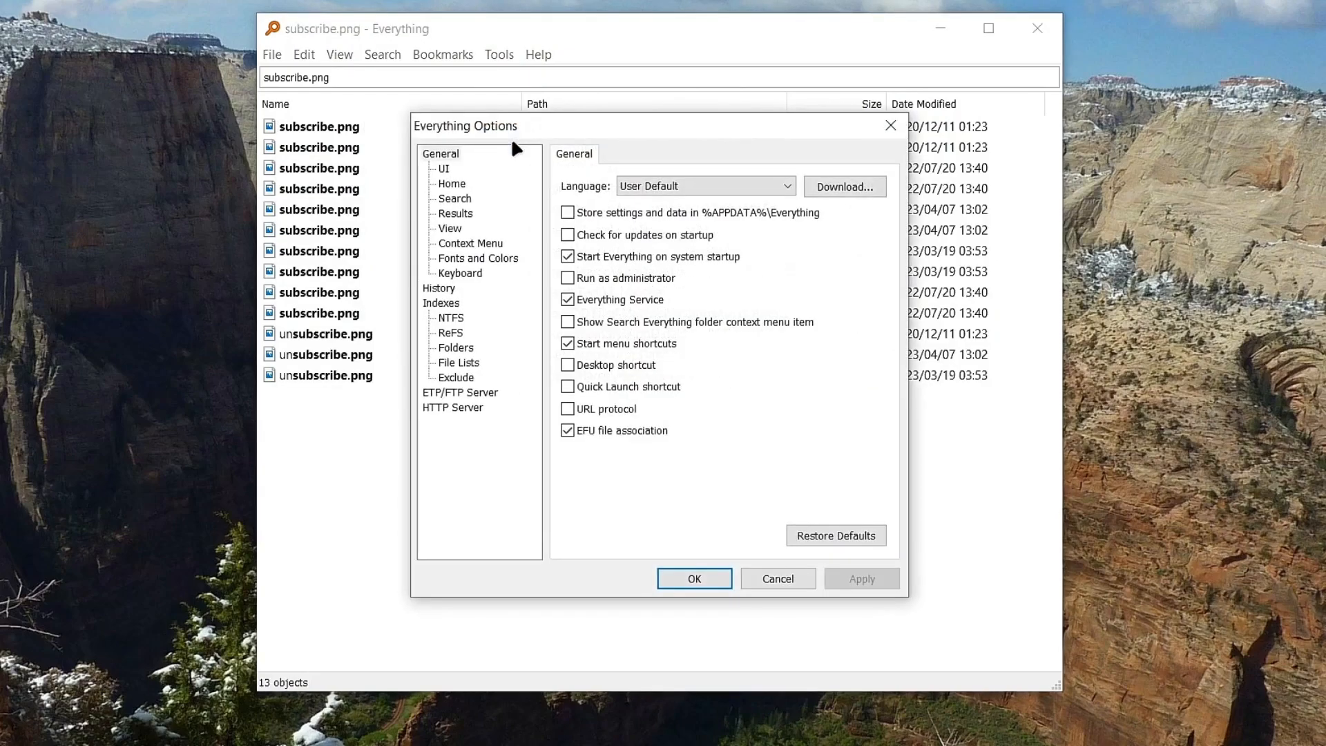
mouse_move(573, 317)
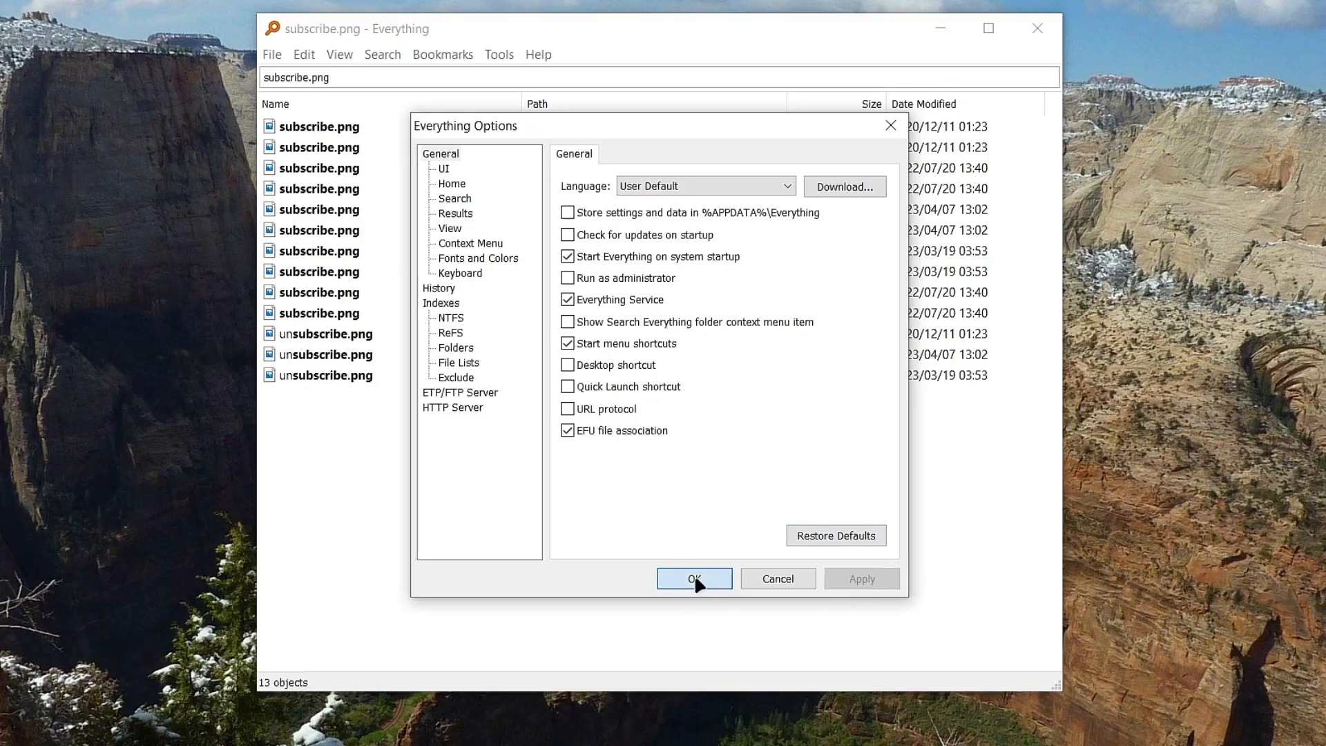
Step: Close the options, search for everything.exe, and select the Program Files result
click(693, 578)
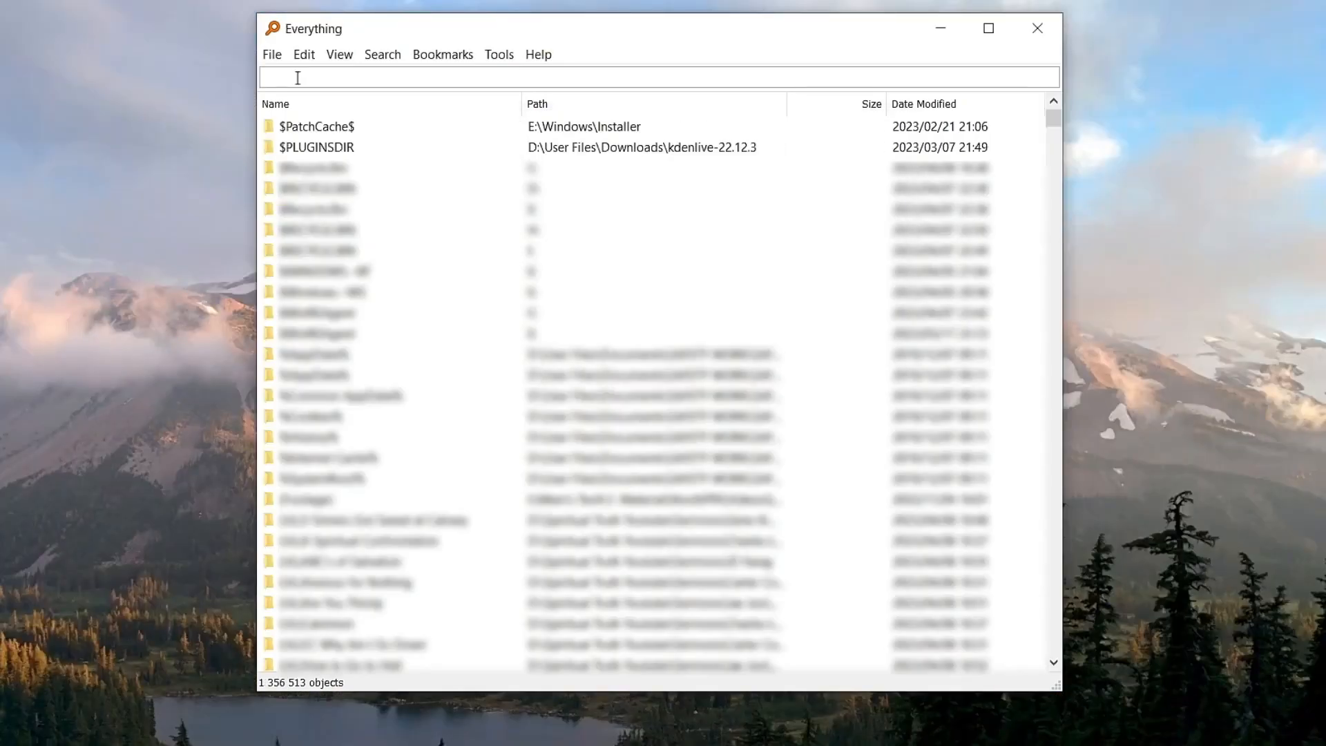
text(everything.exe)
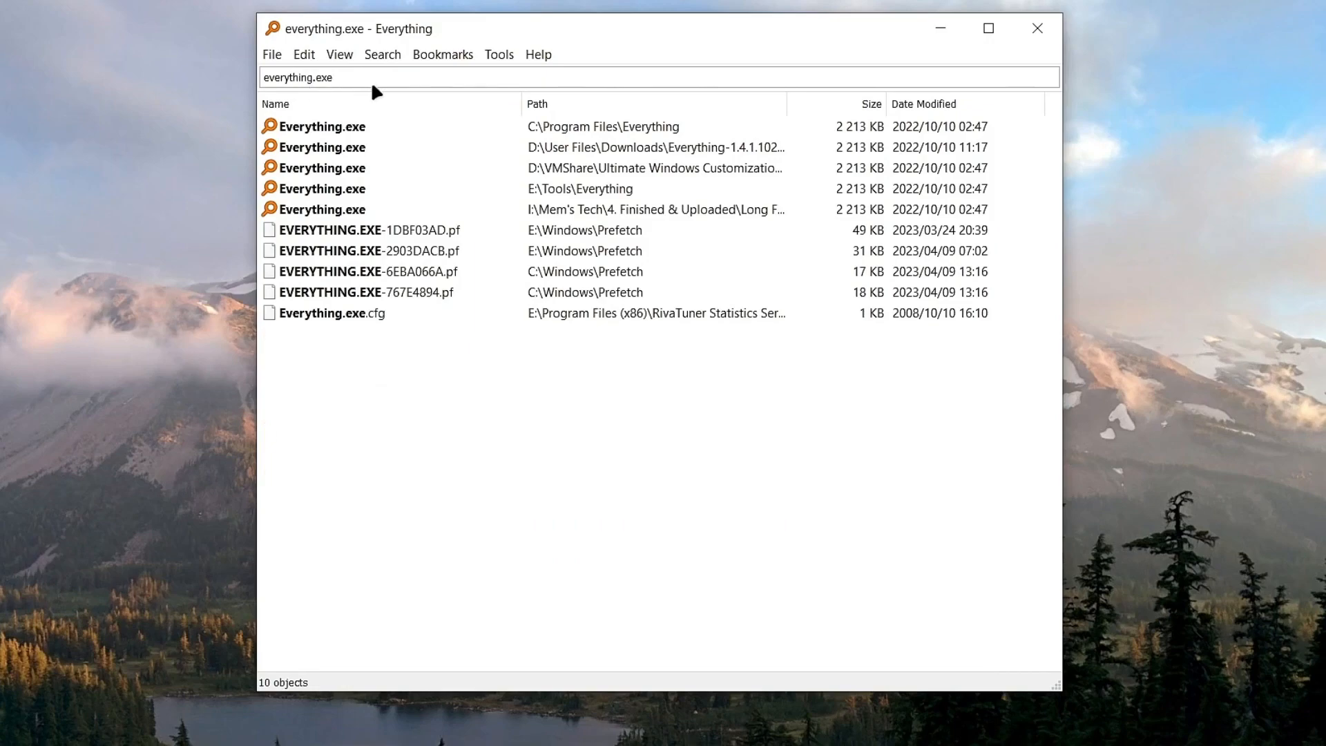
click(323, 126)
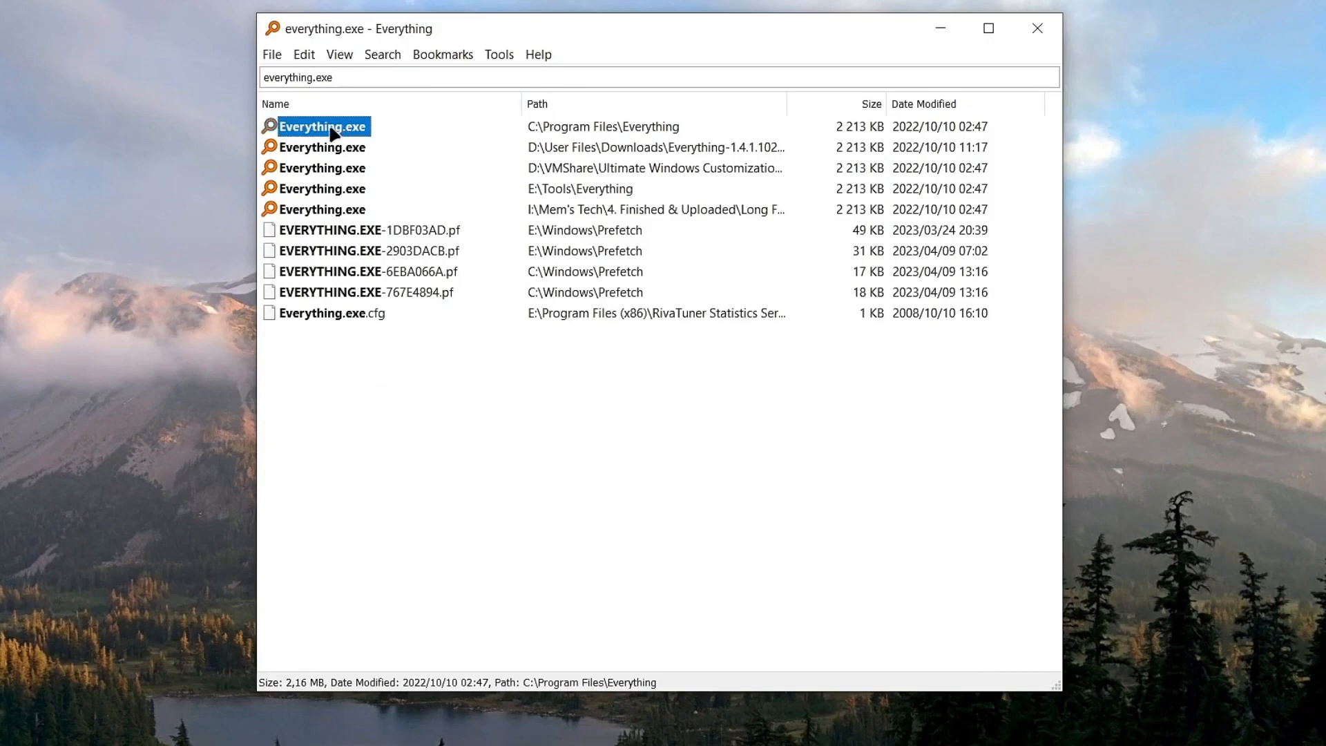
right_click(325, 126)
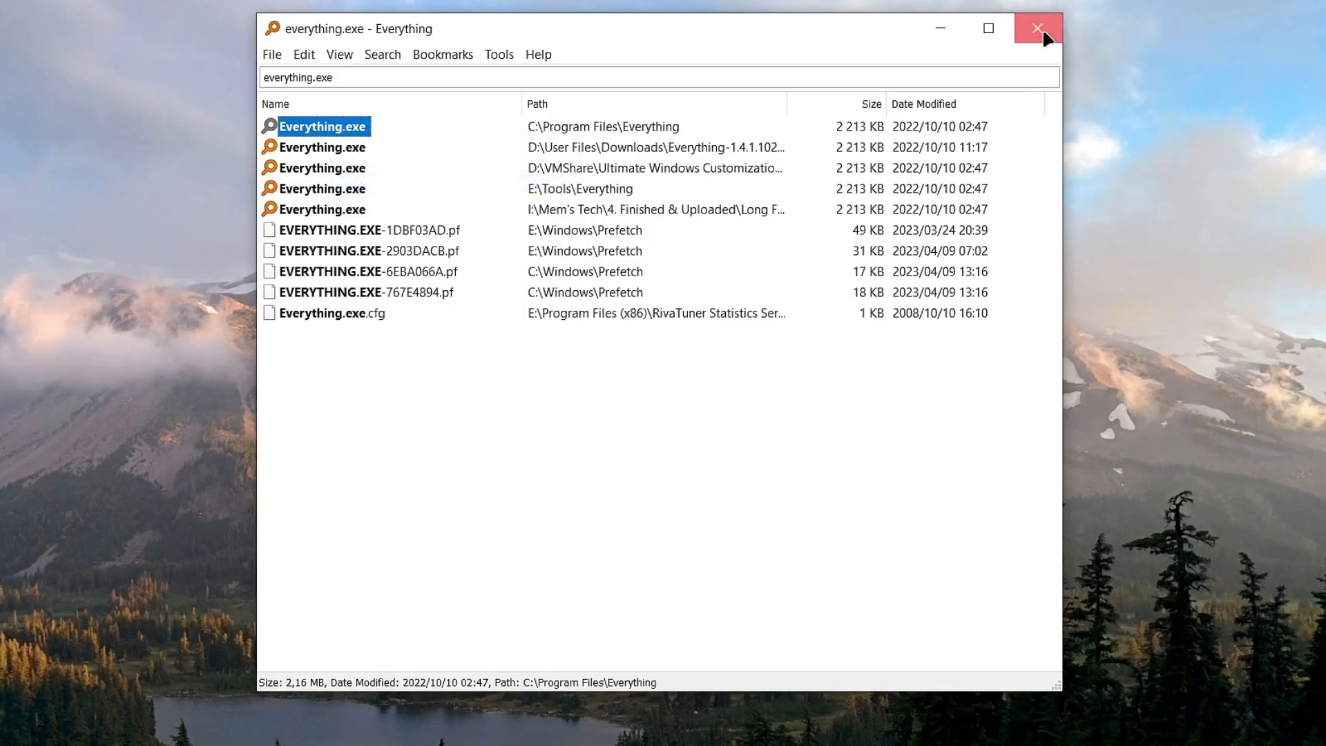
Step: Close Everything and bring up Flow Launcher's settings
click(1037, 28)
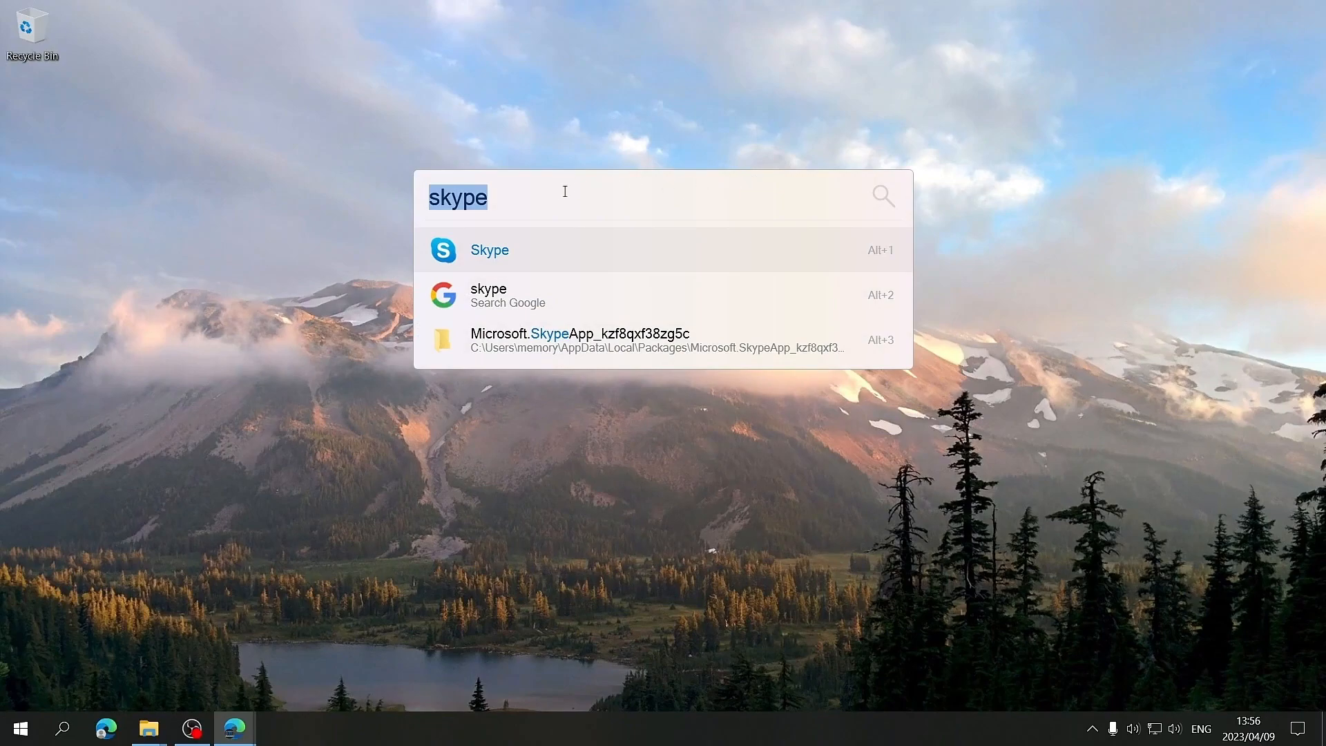
right_click(512, 197)
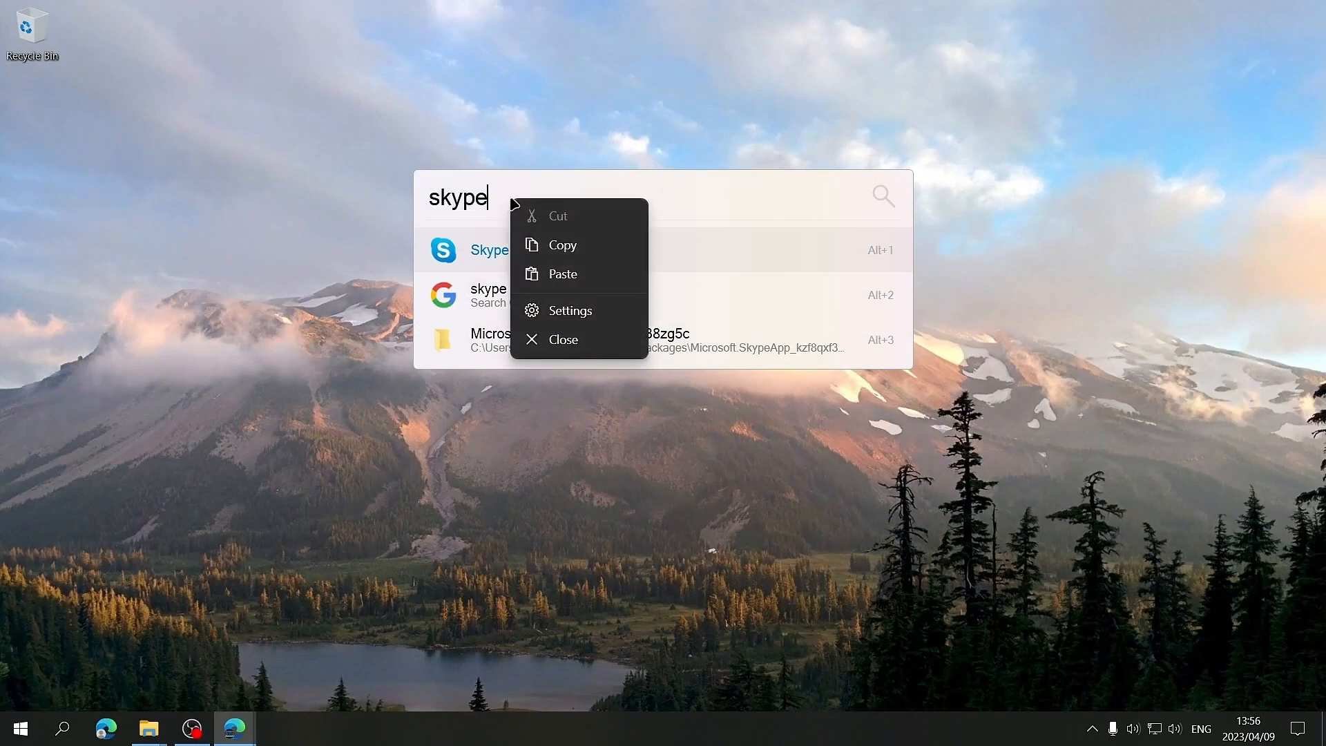
click(562, 339)
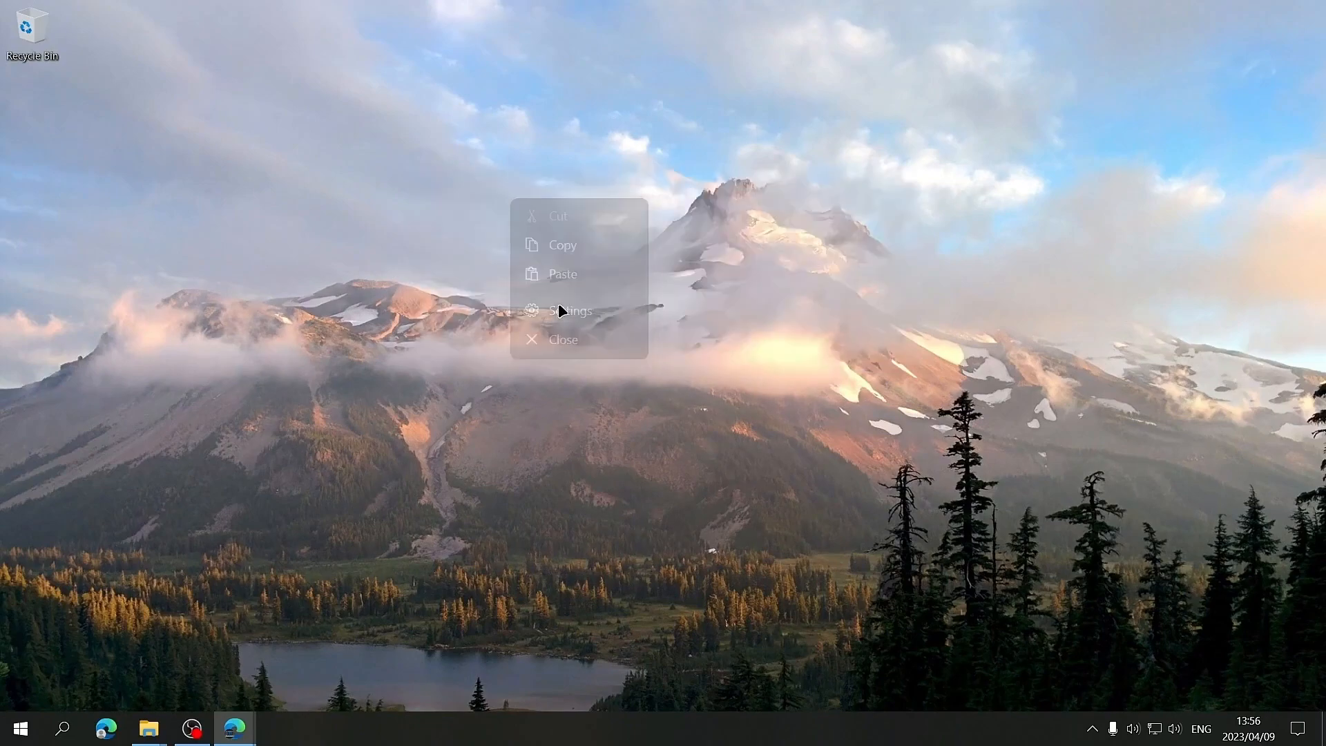
Step: Show the Explorer plugin's General Setting tab with Everything as index, content and recursive engine
click(569, 310)
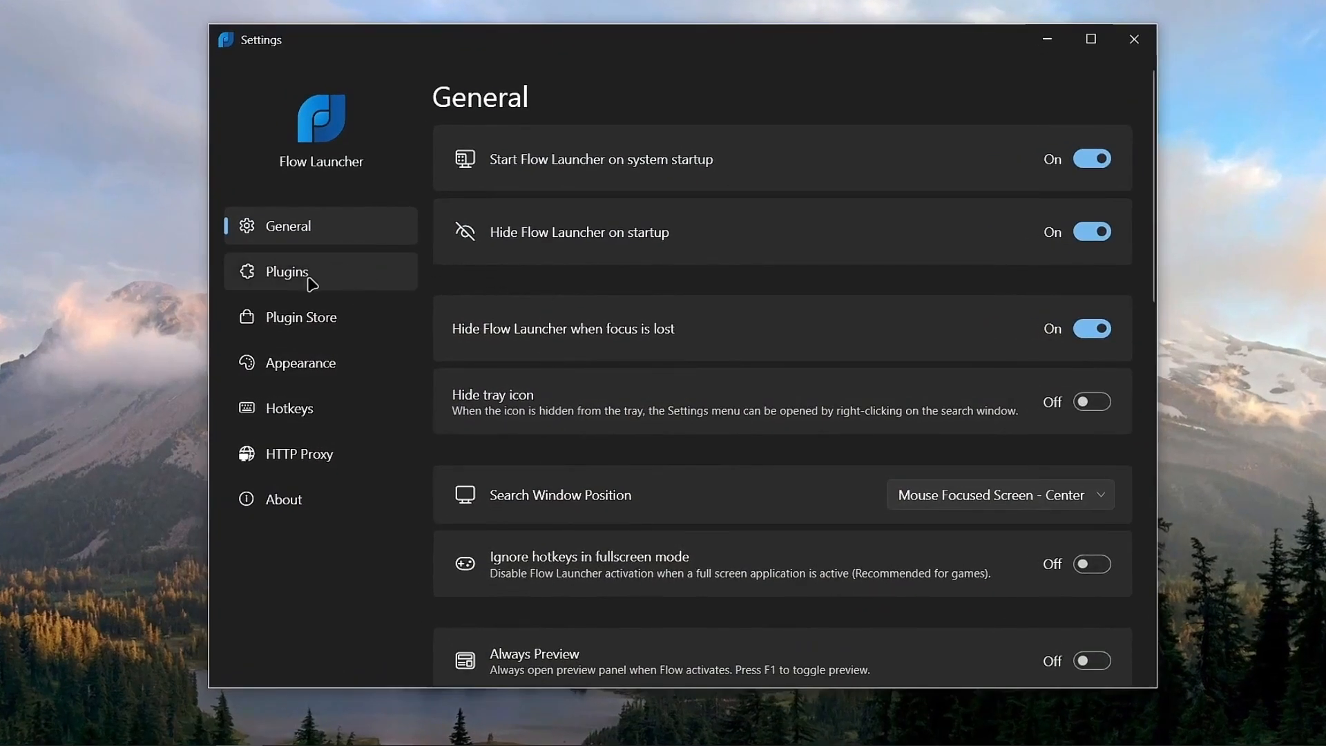
click(286, 271)
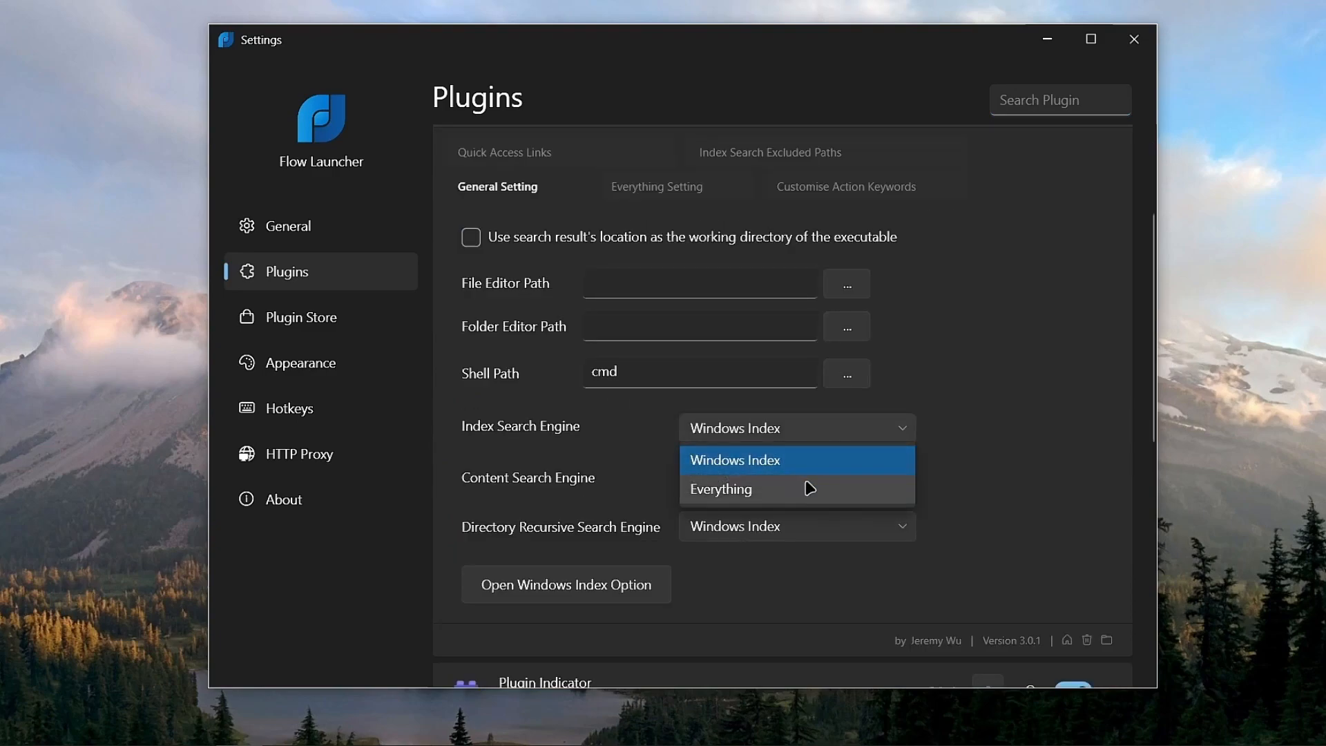
click(721, 488)
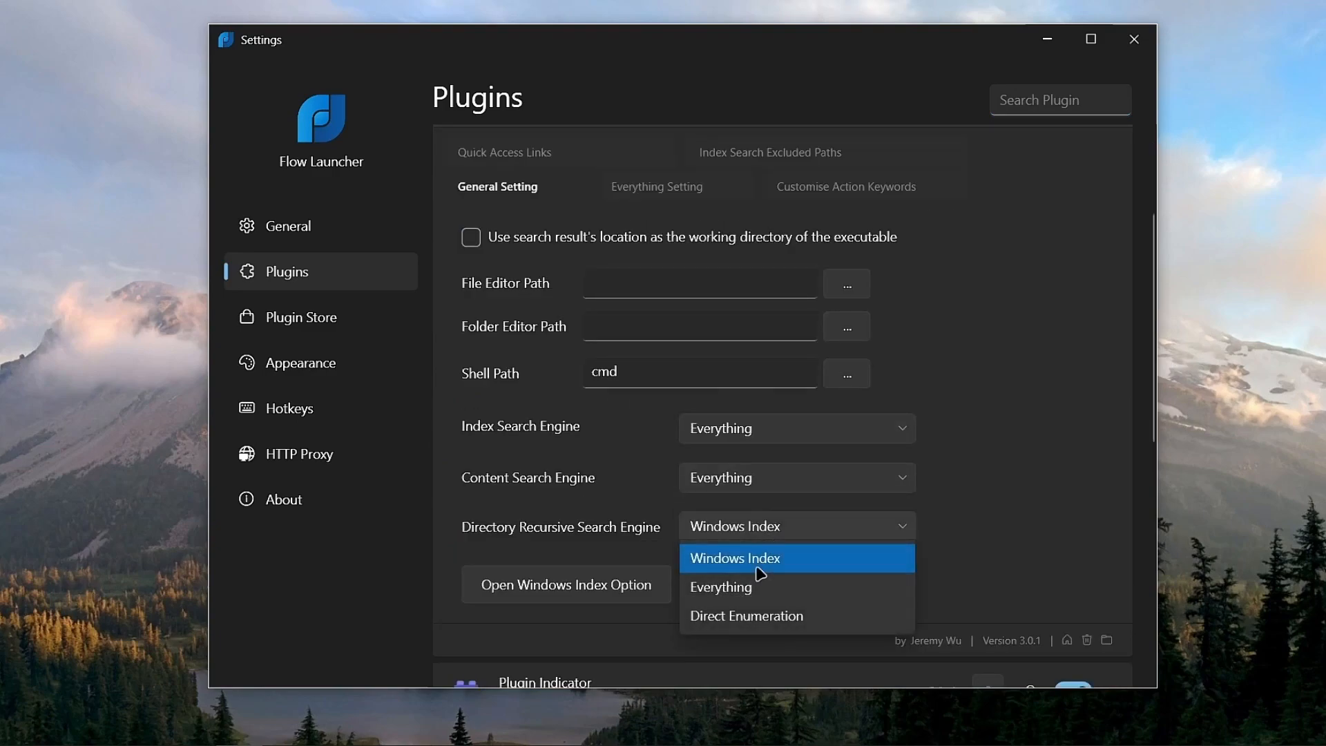
click(720, 587)
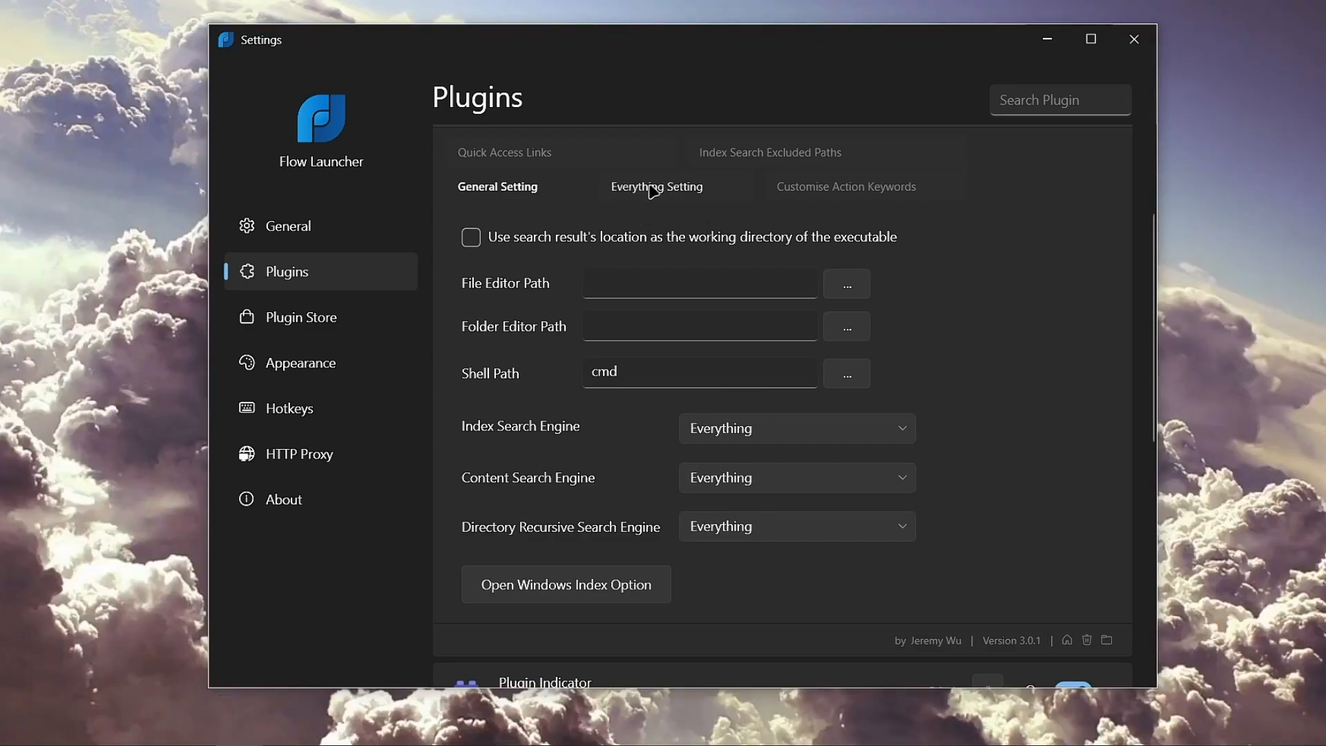
Step: Paste the Everything.exe path into the Everything Path field of the Everything Setting tab
click(656, 187)
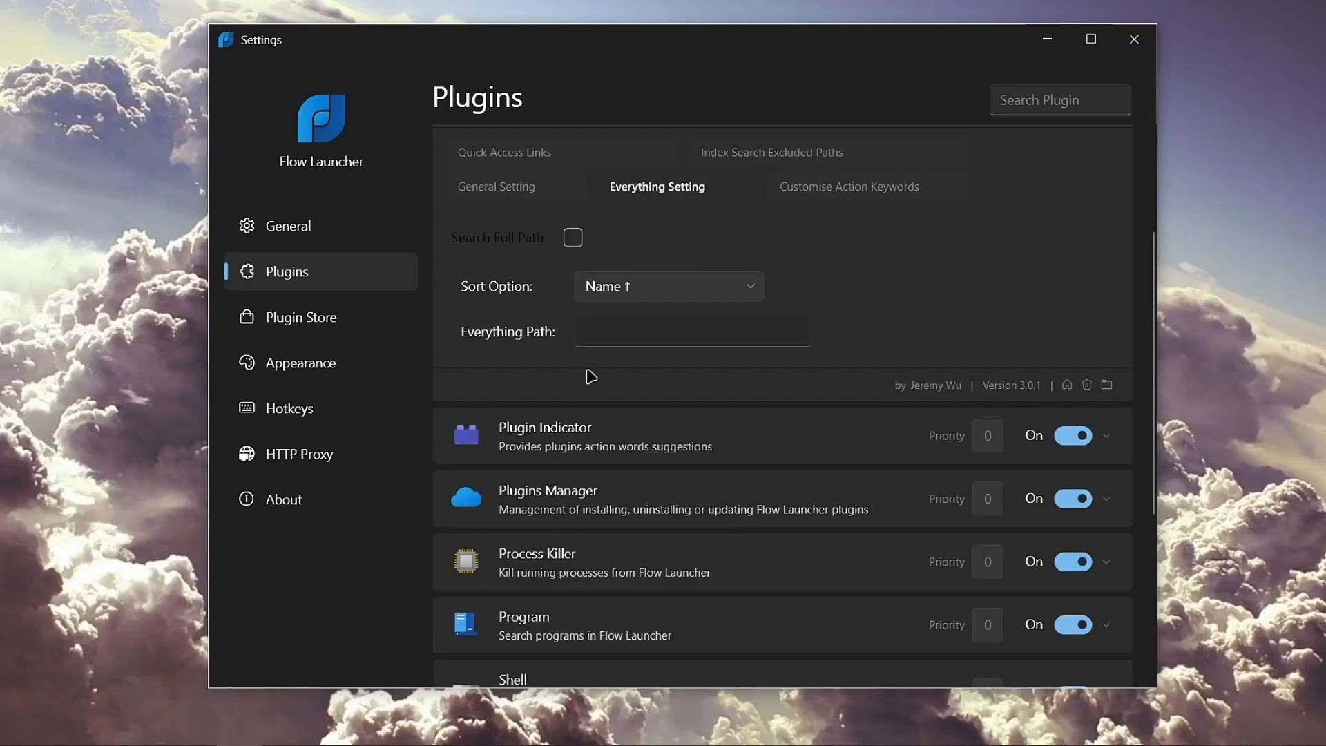
right_click(689, 331)
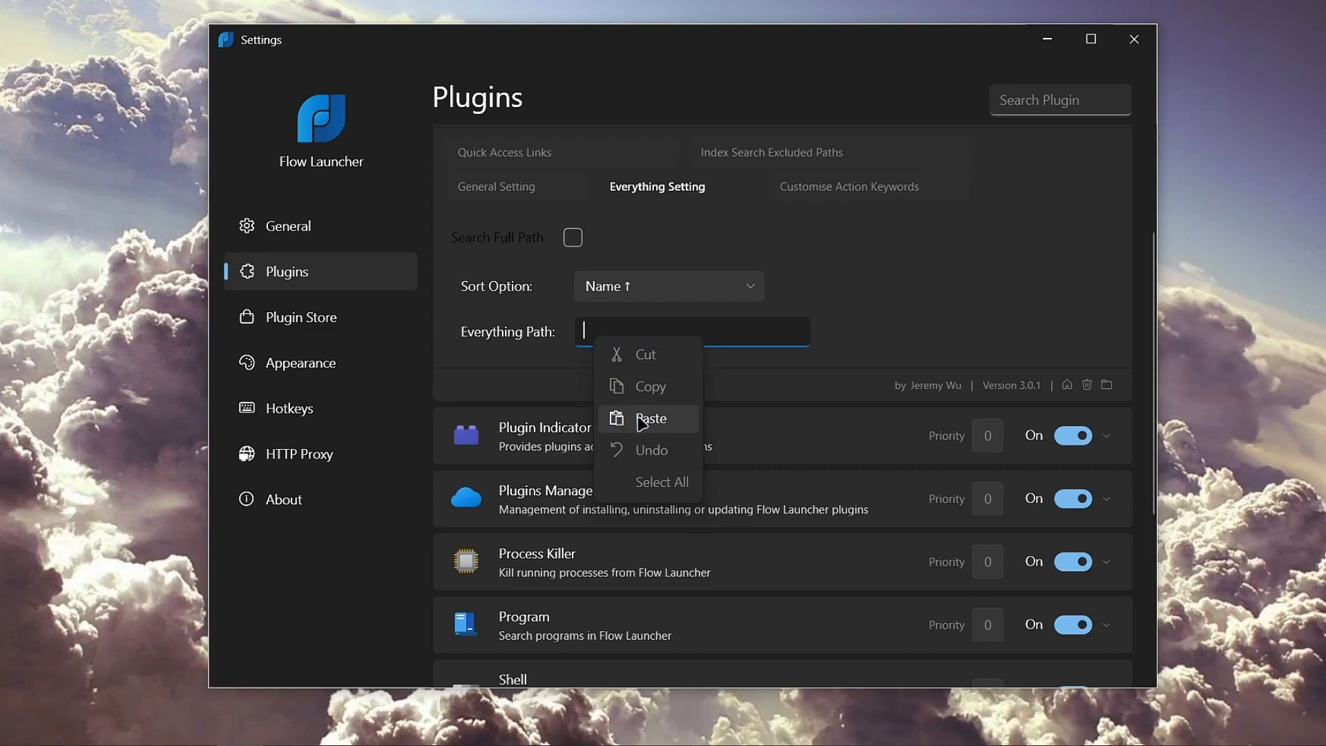
click(651, 418)
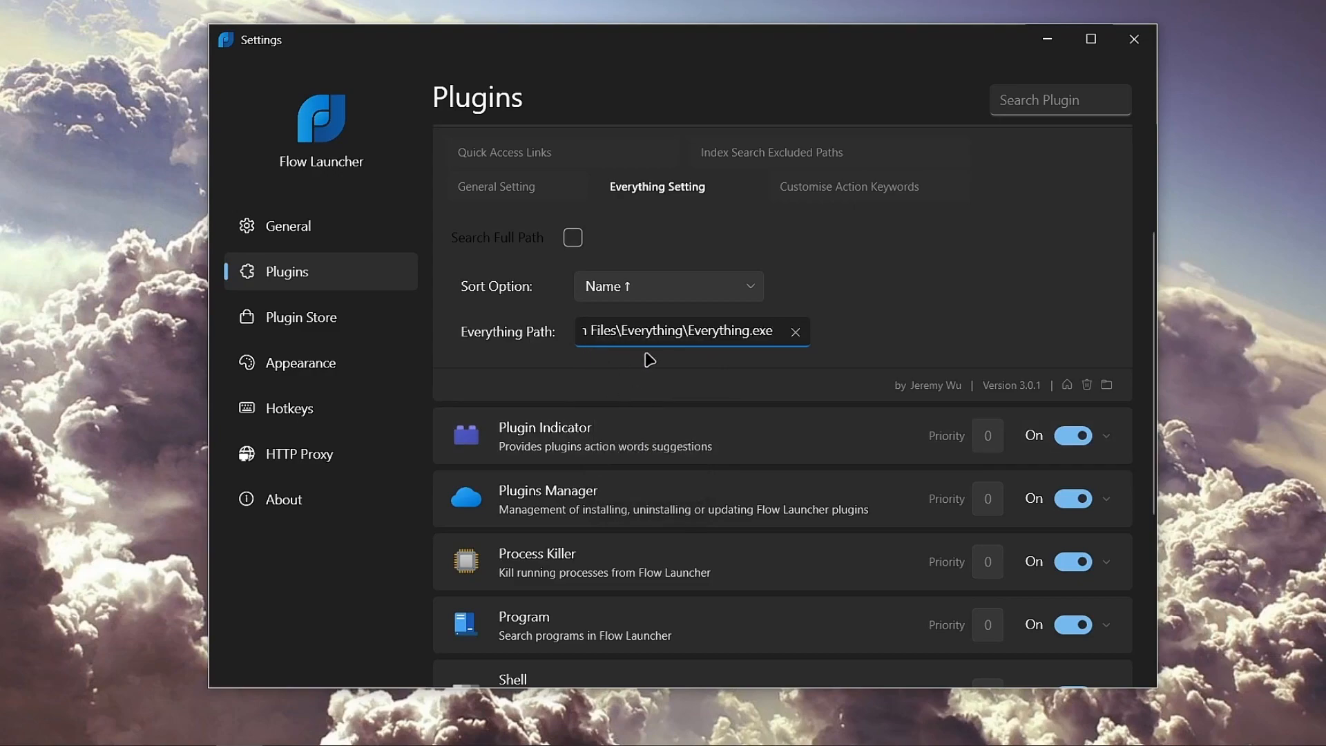
mouse_move(692, 362)
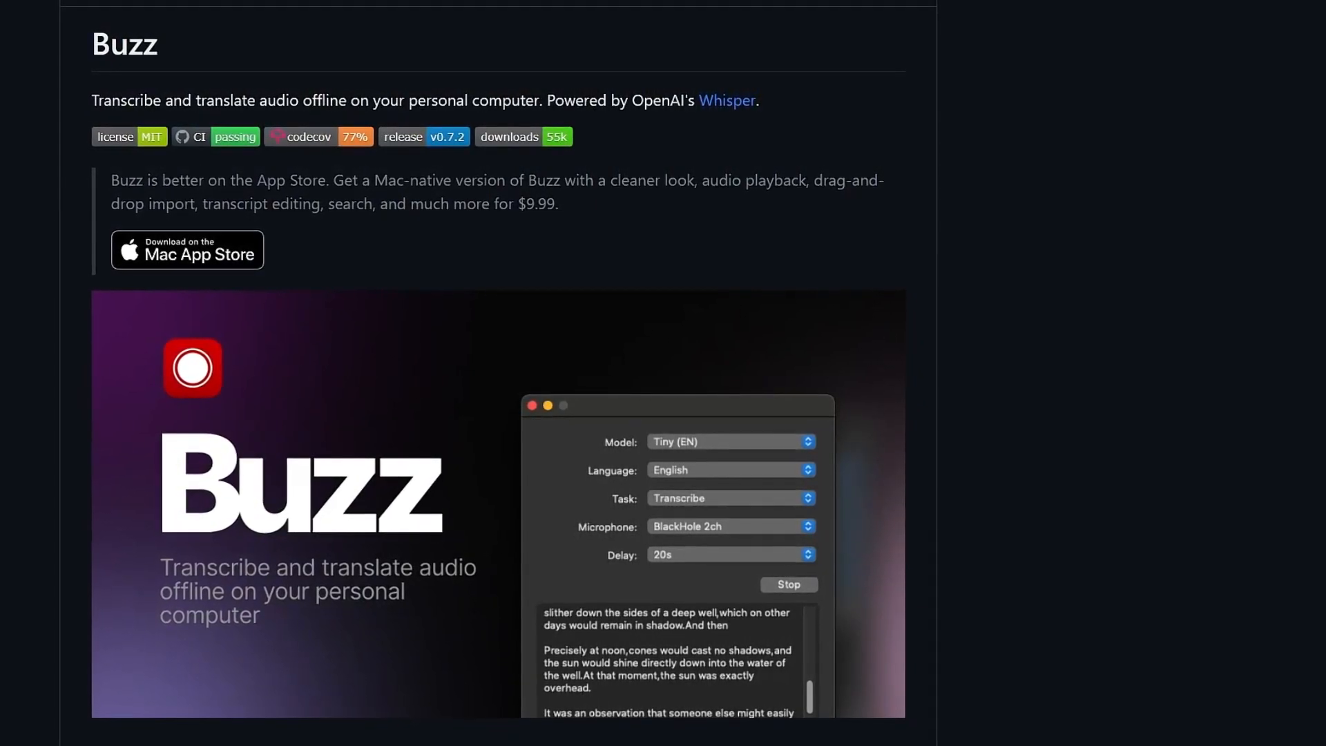
scroll(down, 3)
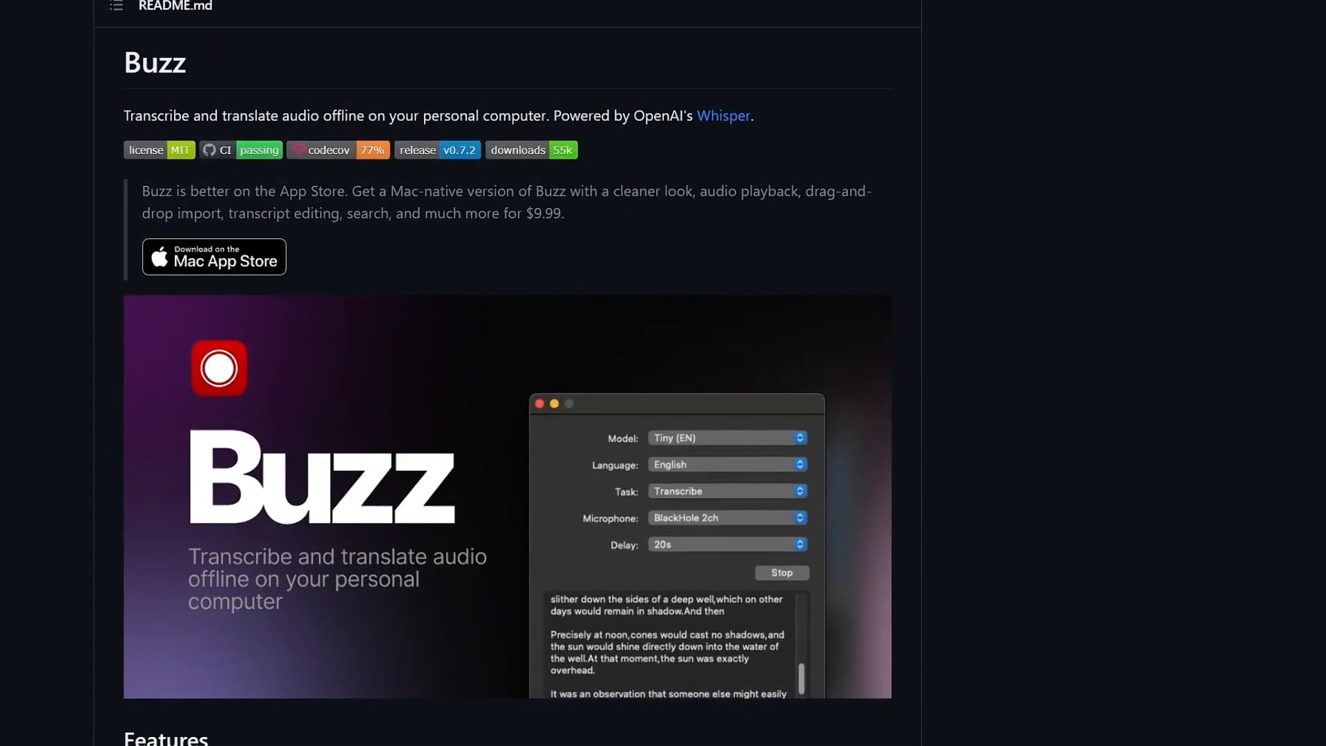
scroll(down, 3)
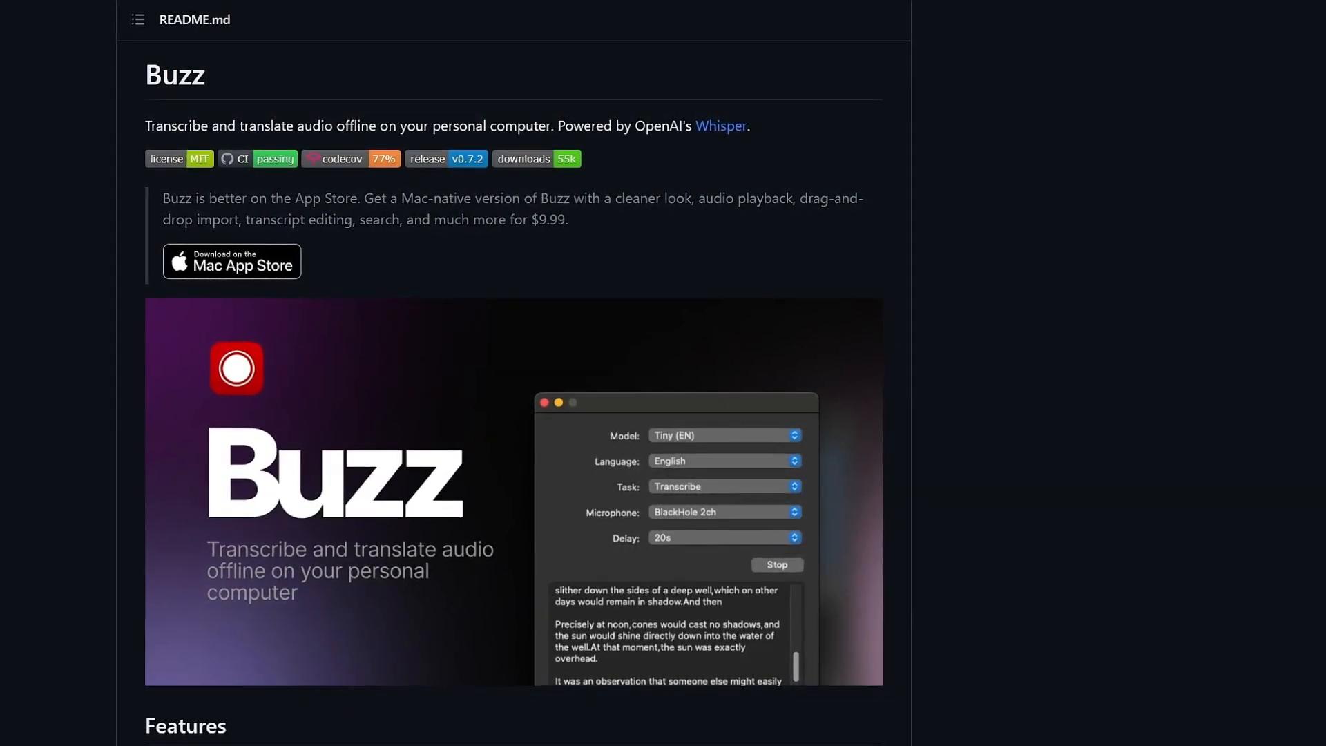
scroll(down, 3)
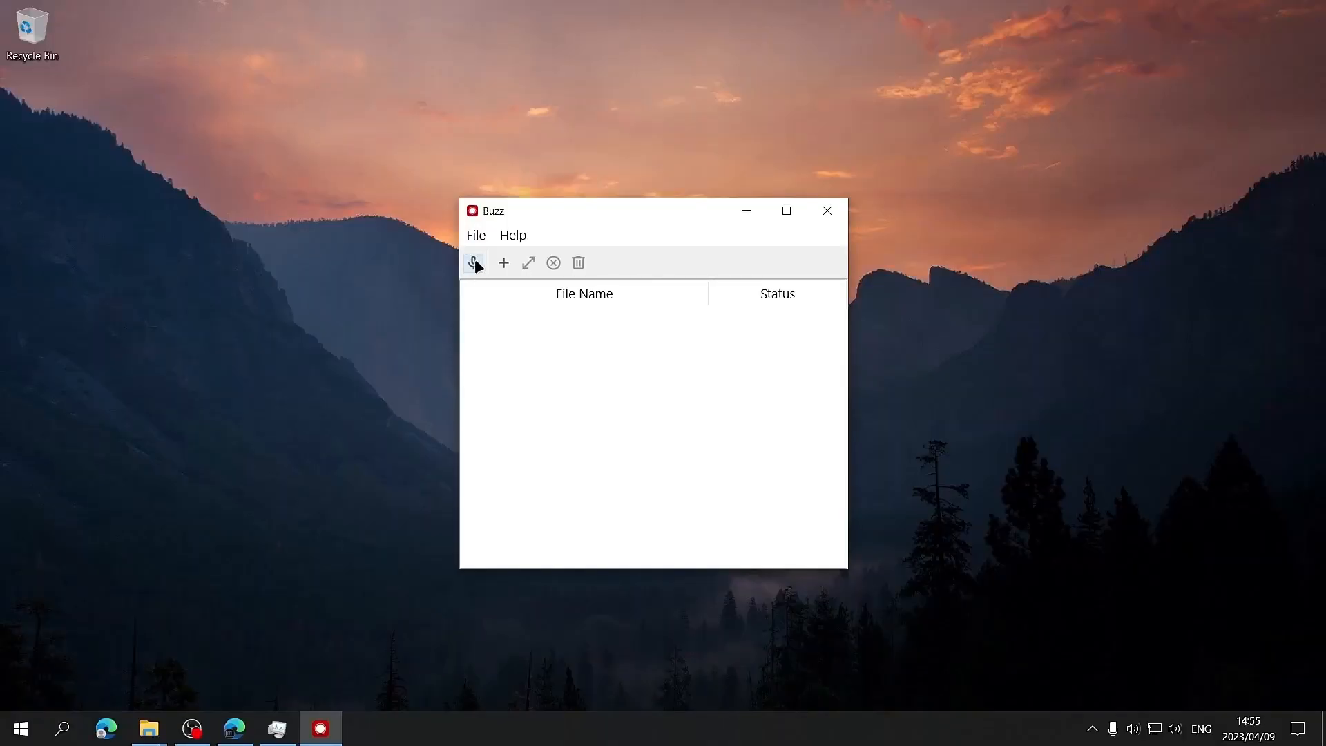
mouse_move(474, 263)
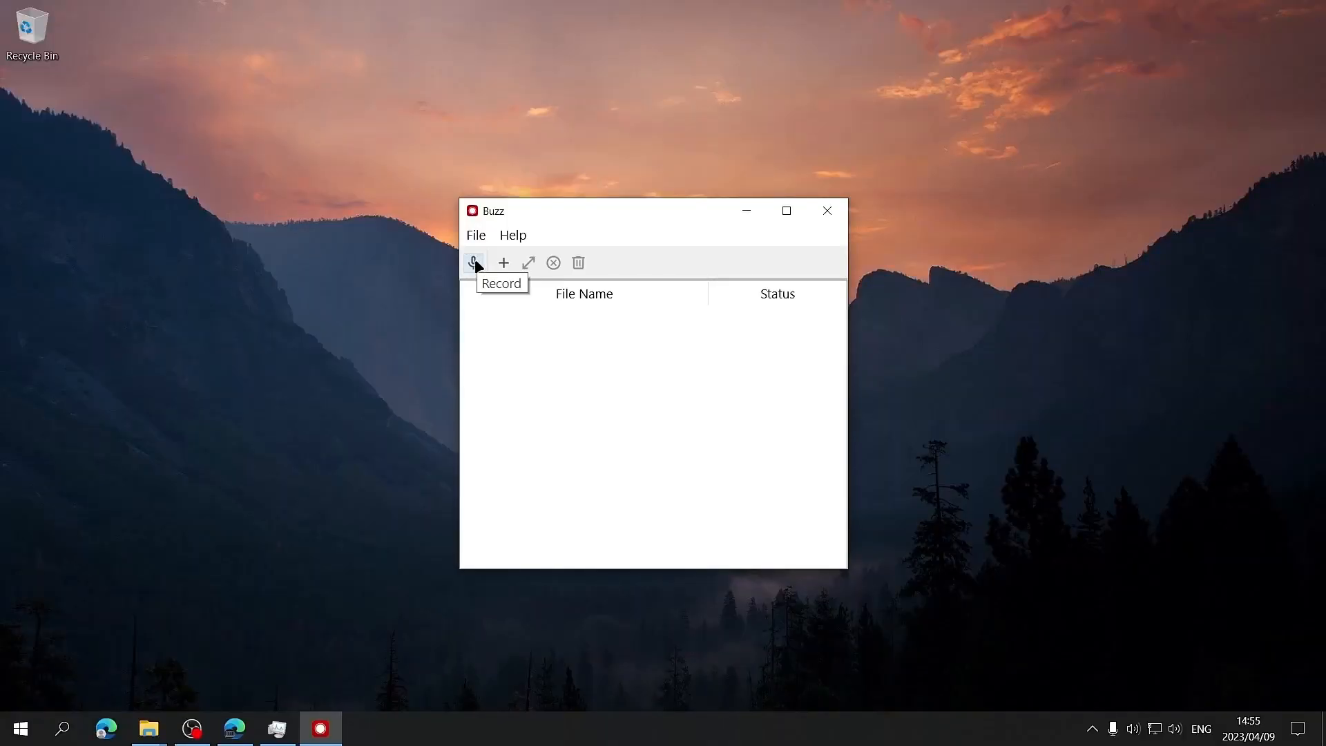
Step: Import the video 3 Tips to Fix PC.mp4 and start transcribing with the Medium model
click(502, 263)
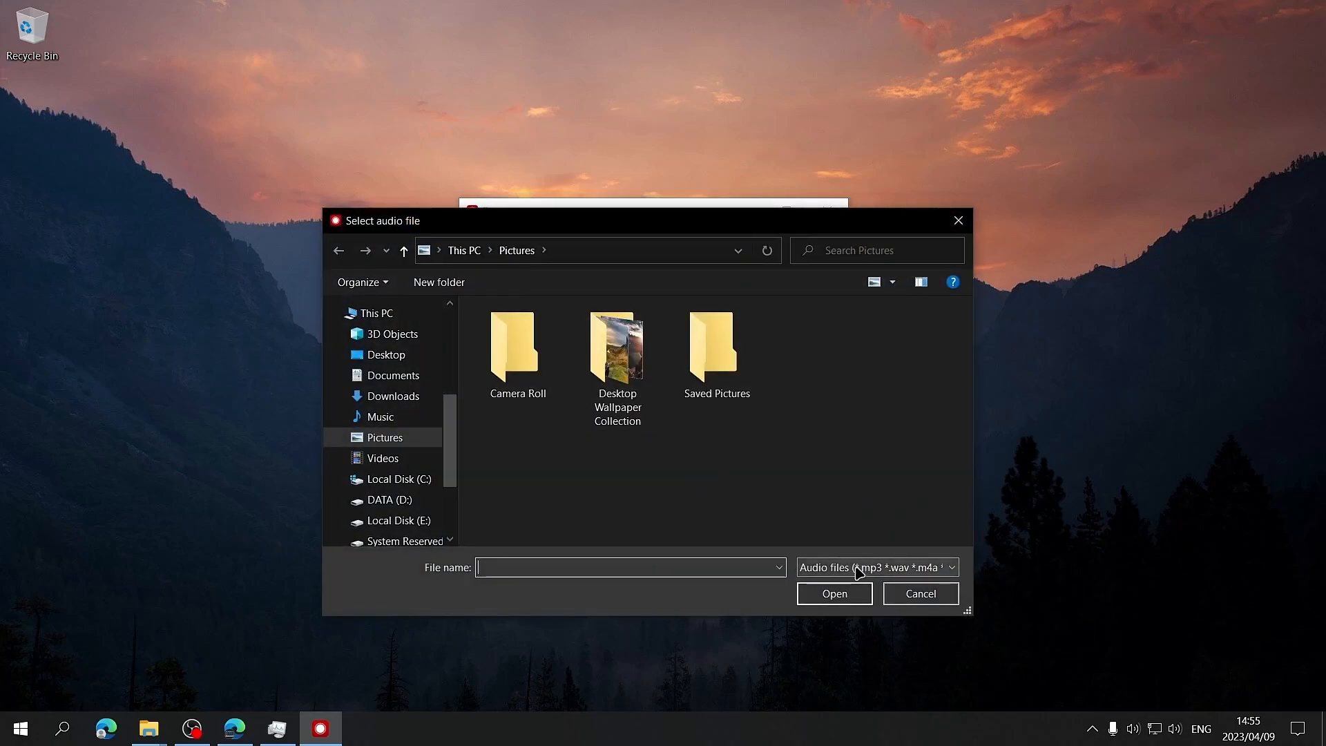
click(874, 567)
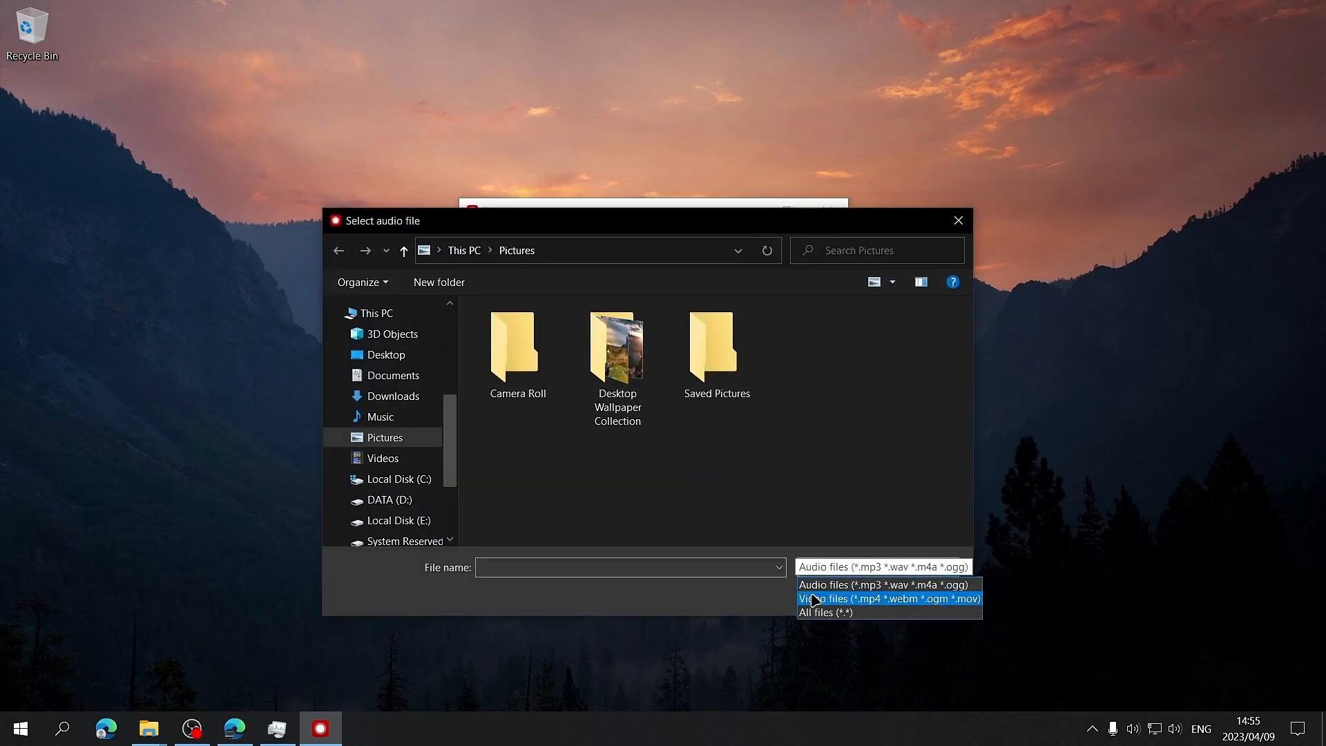
click(886, 598)
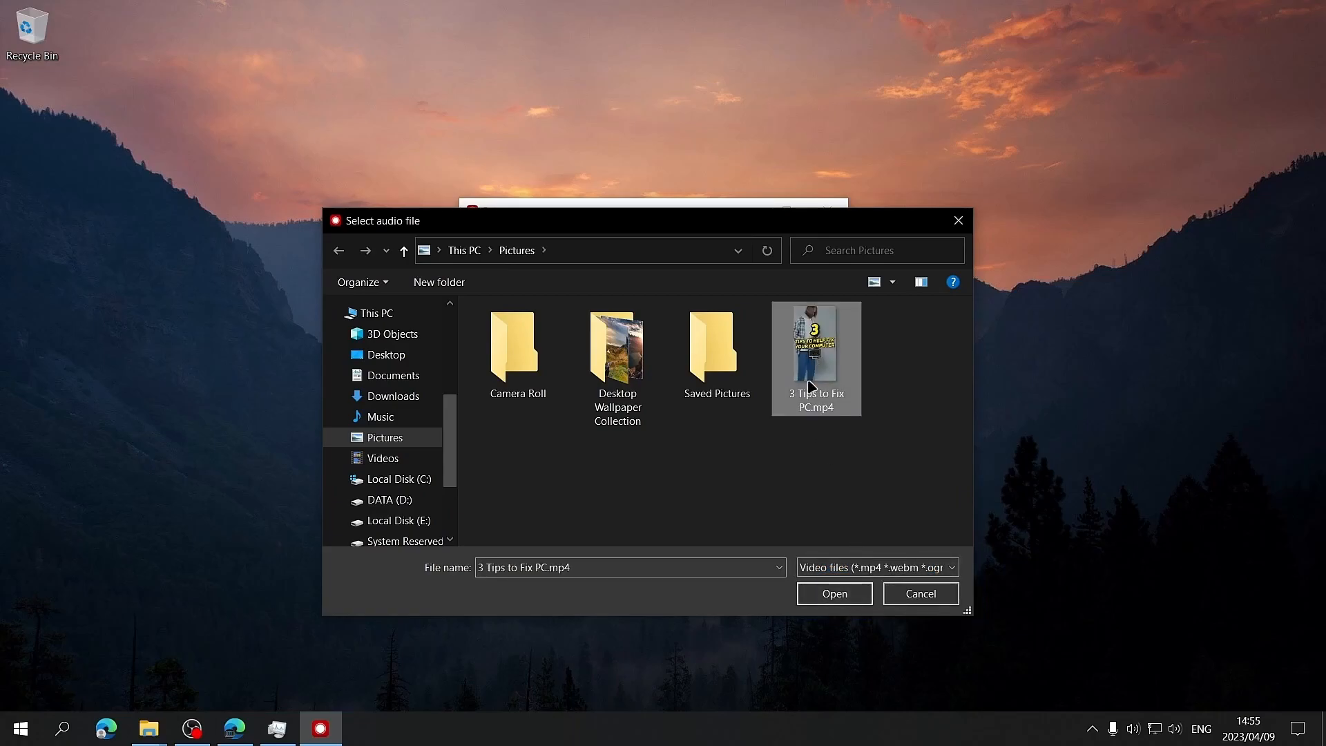
click(833, 592)
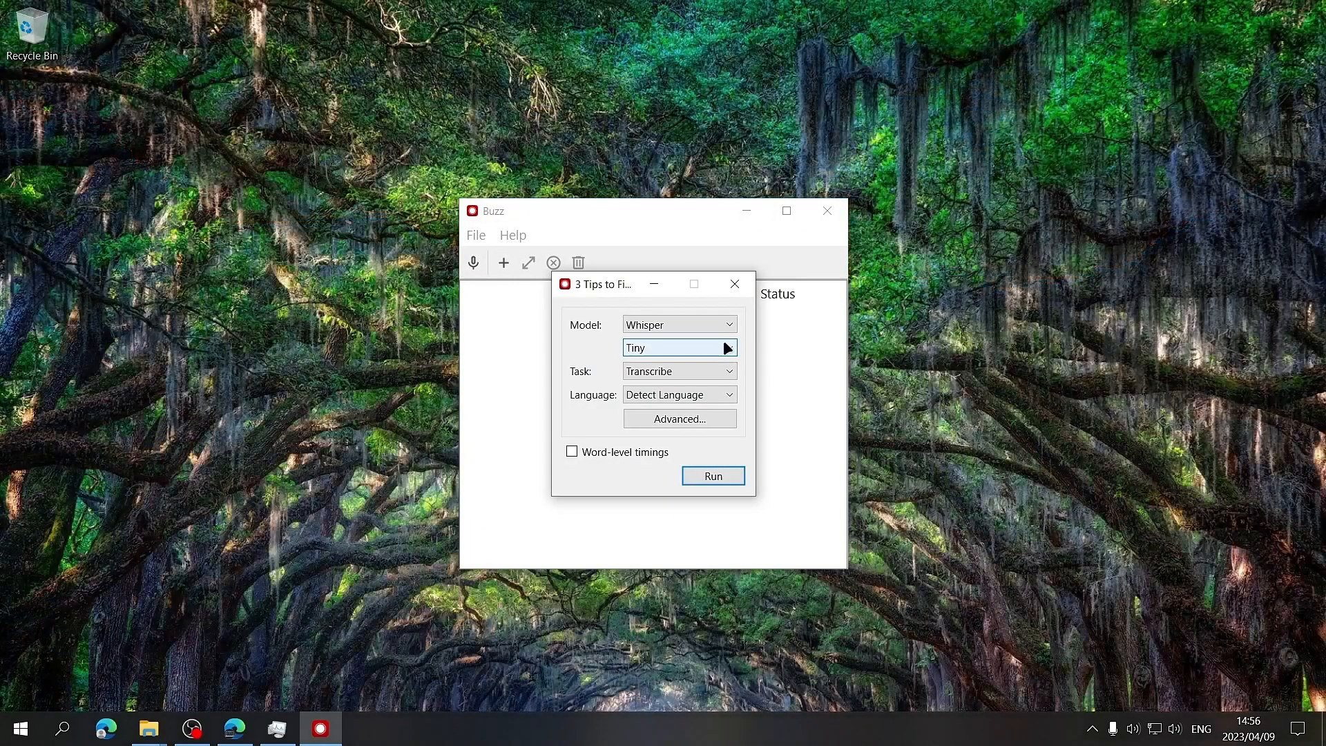
click(678, 347)
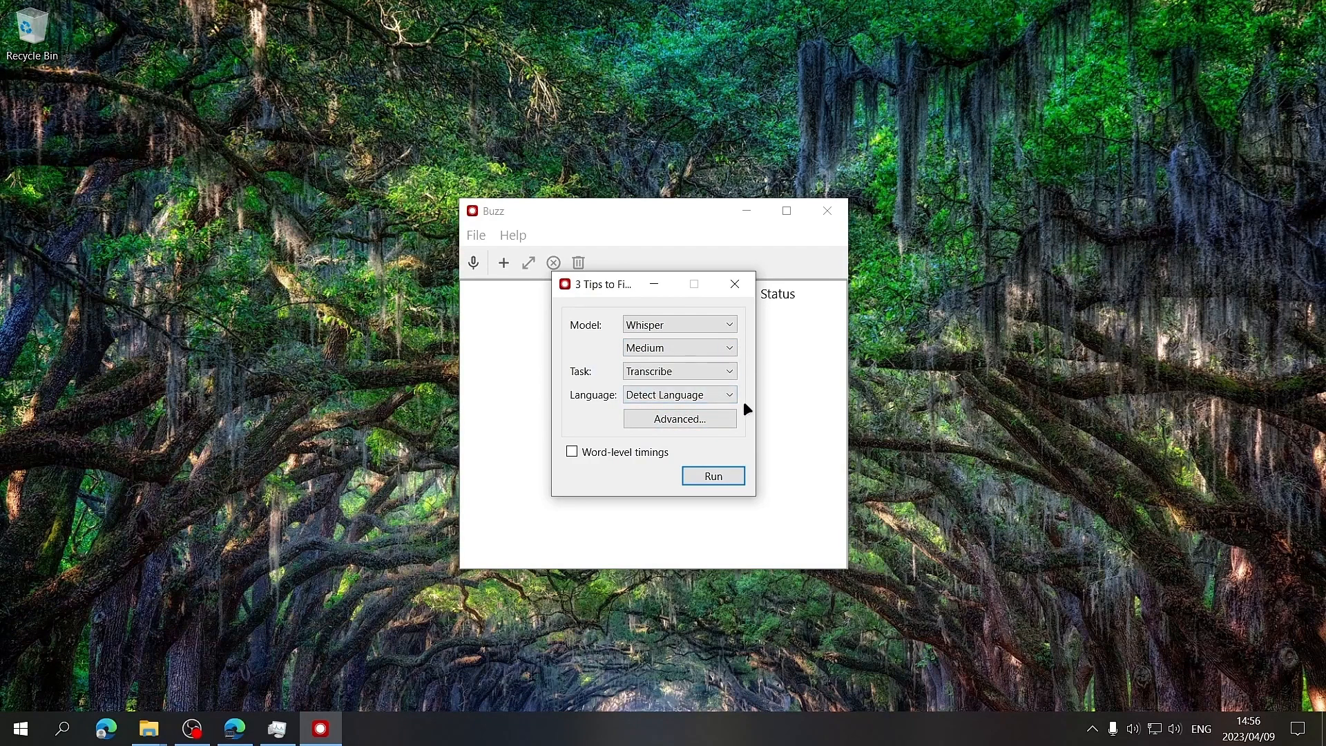
click(712, 475)
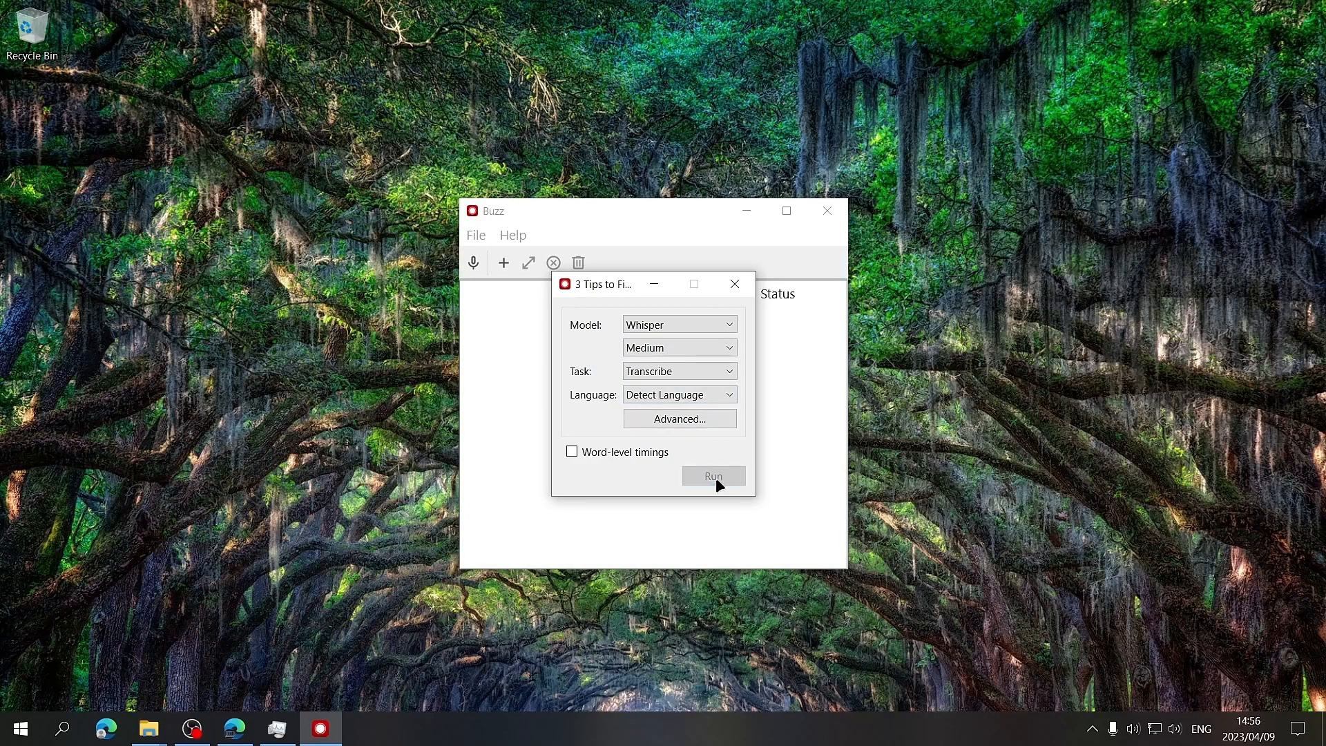
Step: Open the completed 3 Tips to Fix PC.mp4 transcript and show its TXT, SRT, VTT export formats
click(712, 475)
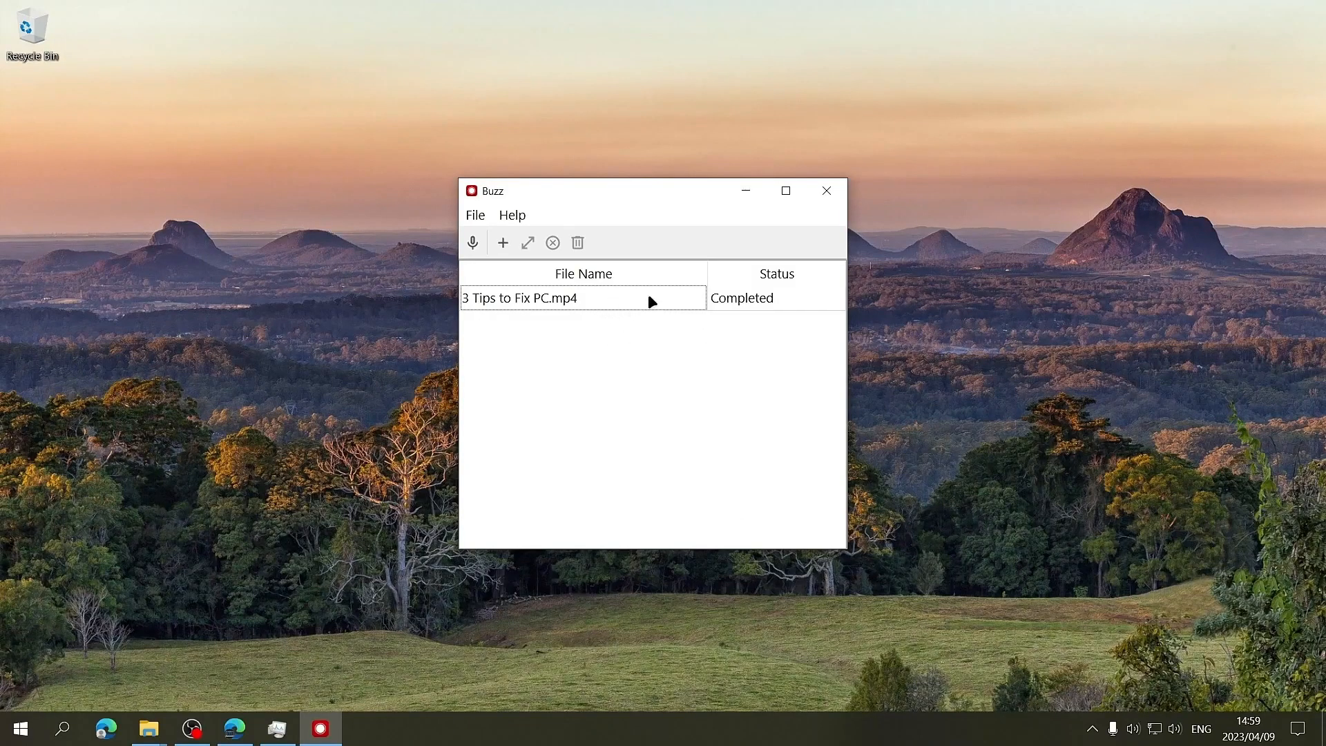
double_click(520, 298)
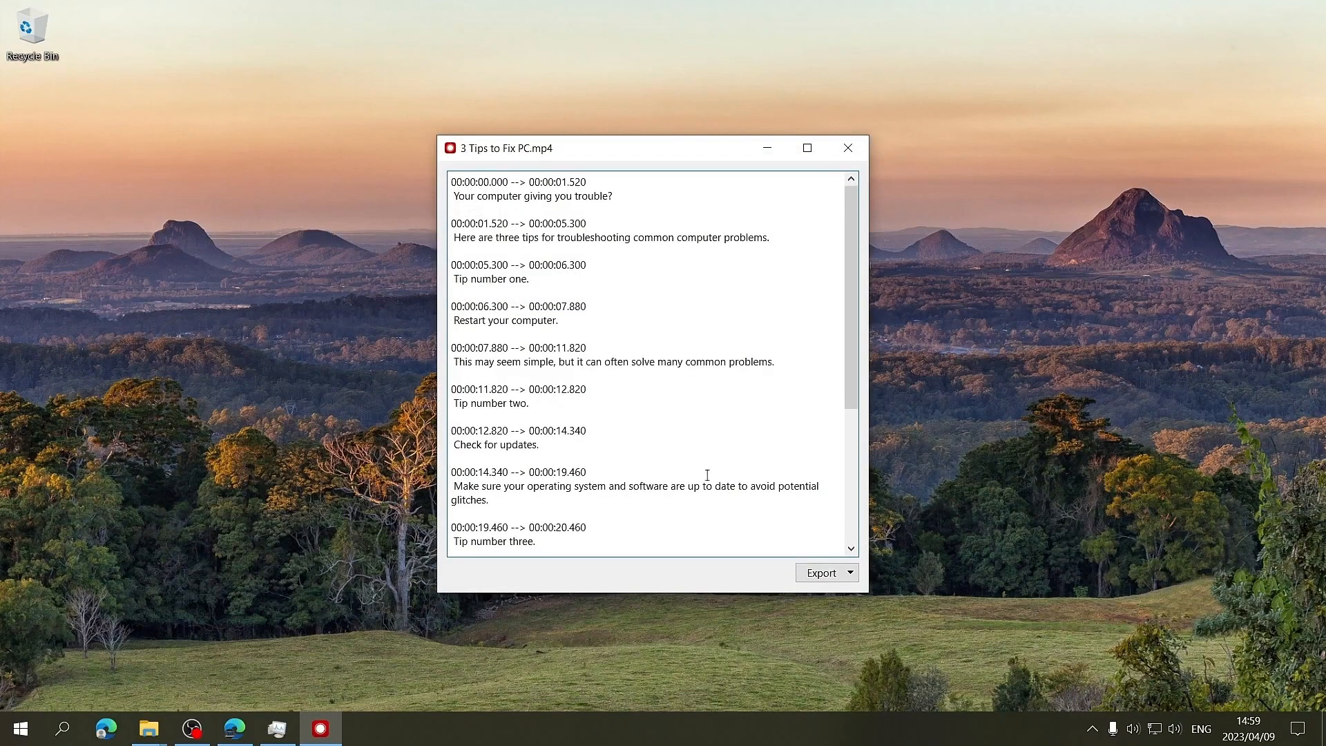
click(854, 572)
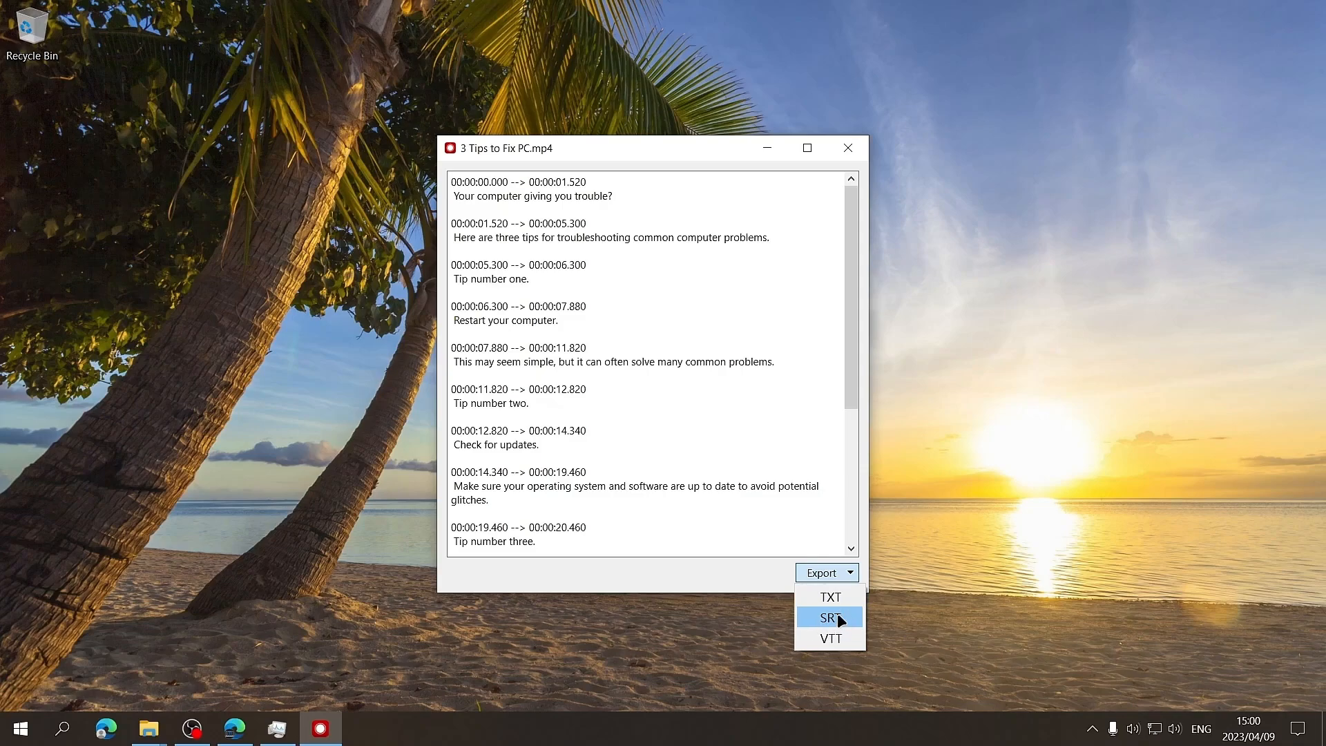
mouse_move(828, 596)
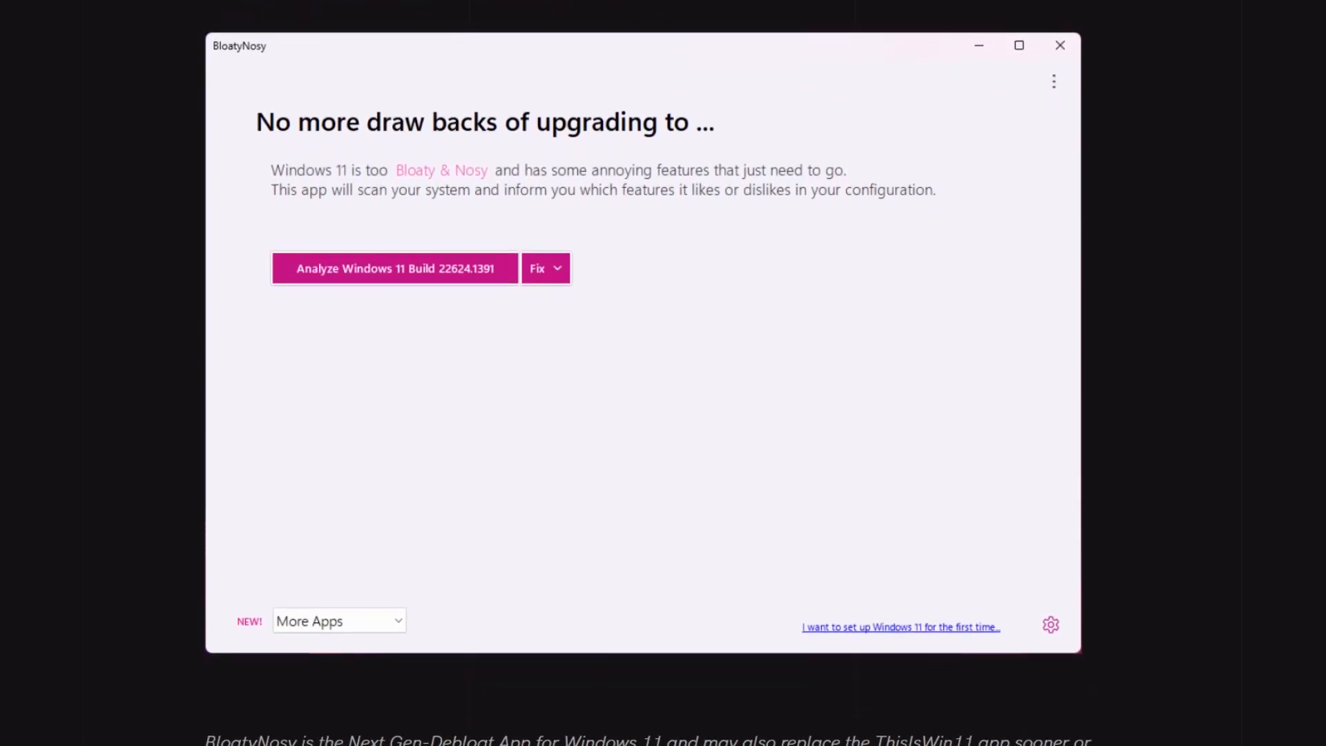
Step: Scroll down through the BloatyNosy article to review its introduction
scroll(down, 3)
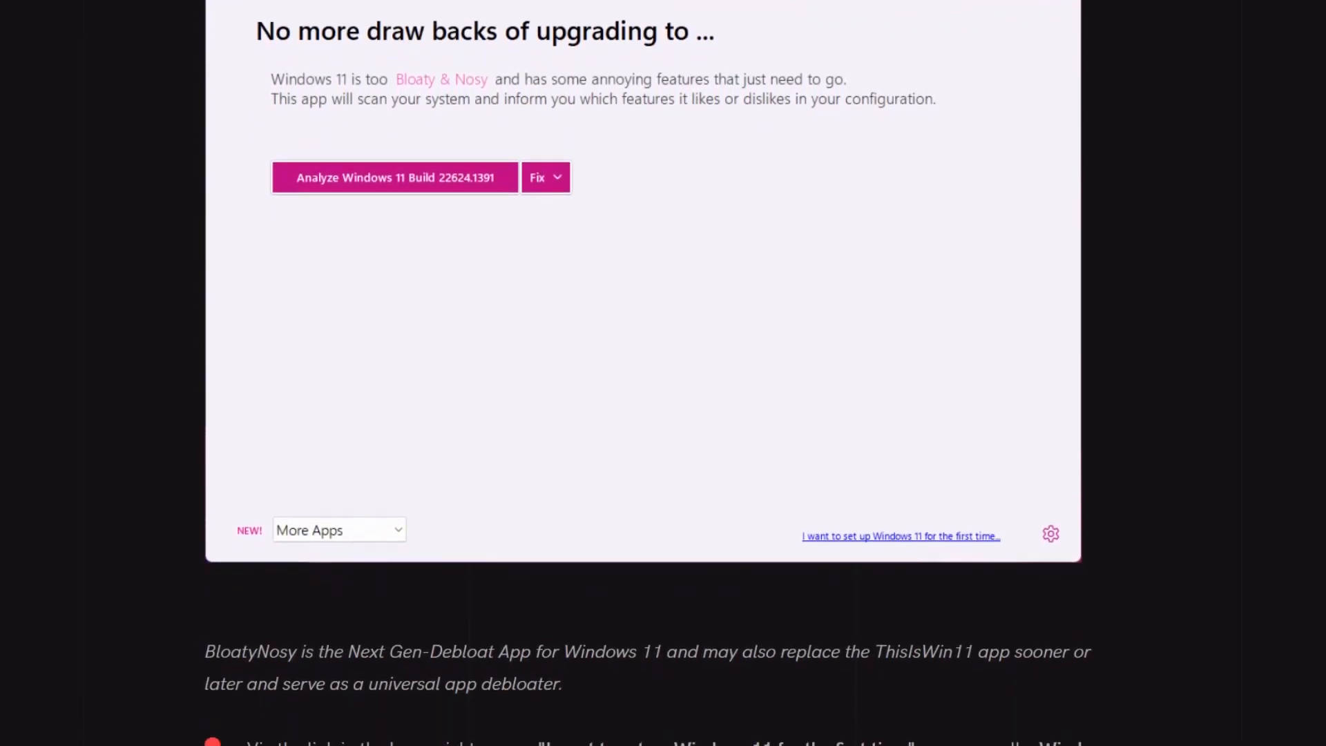
scroll(down, 3)
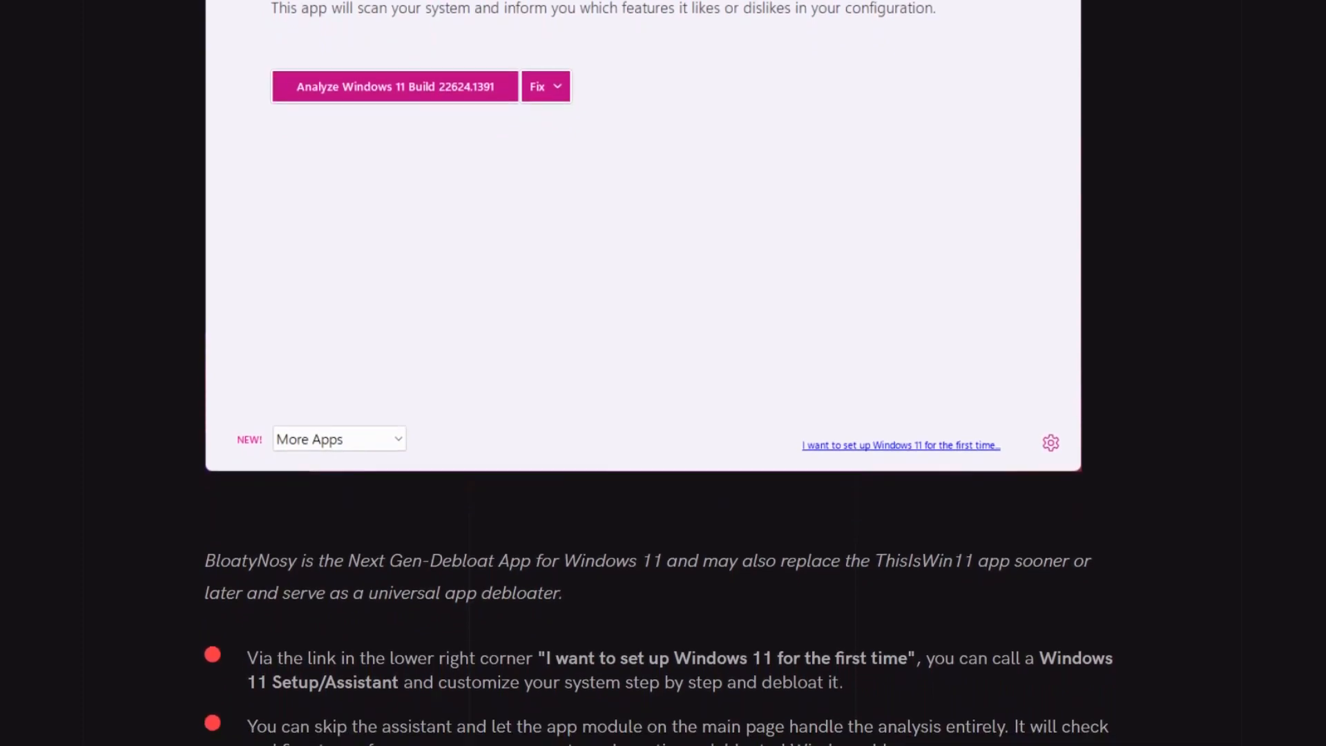
scroll(down, 3)
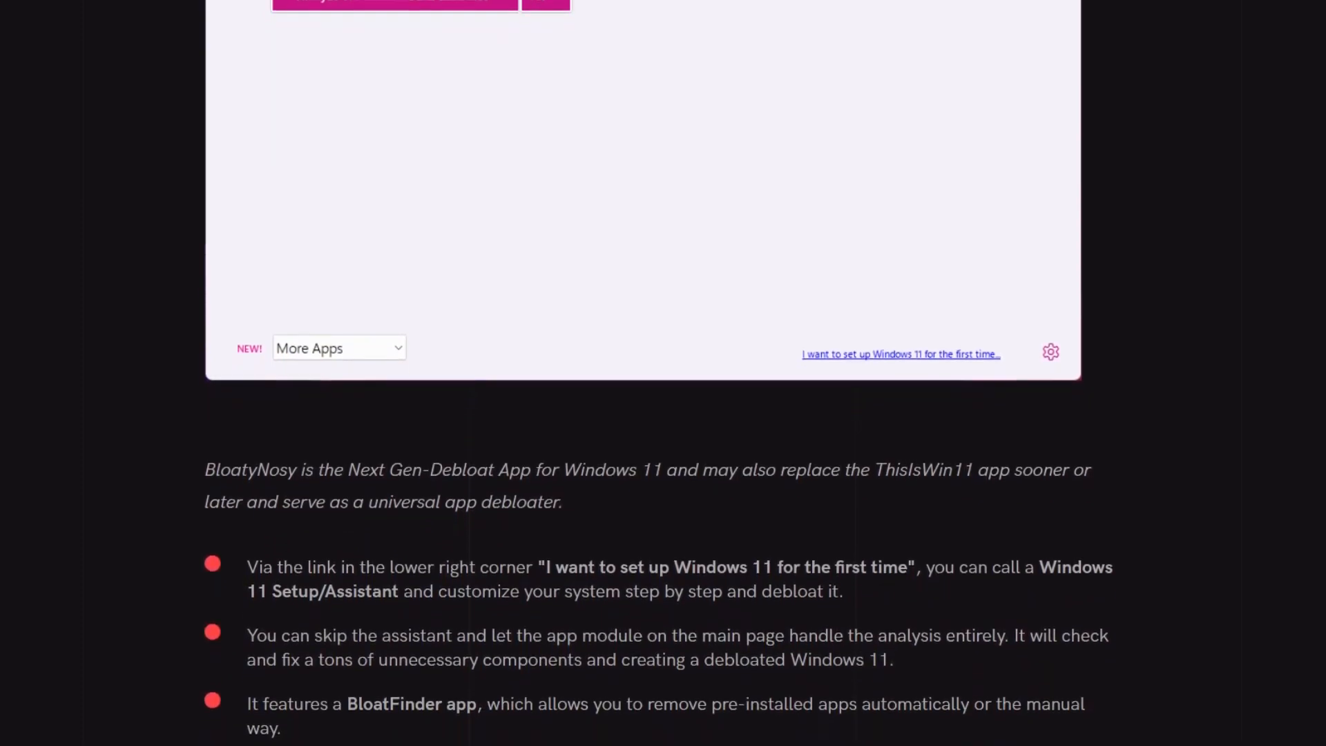
scroll(down, 3)
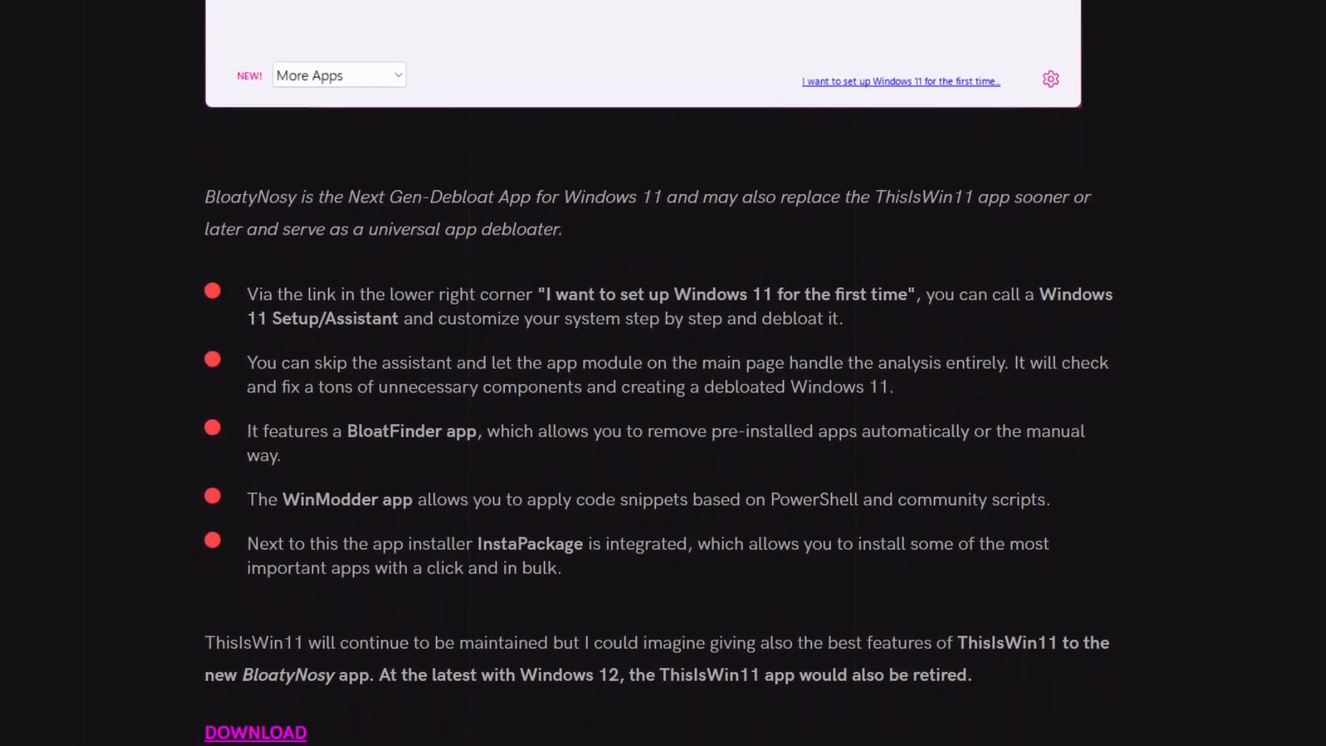
scroll(down, 3)
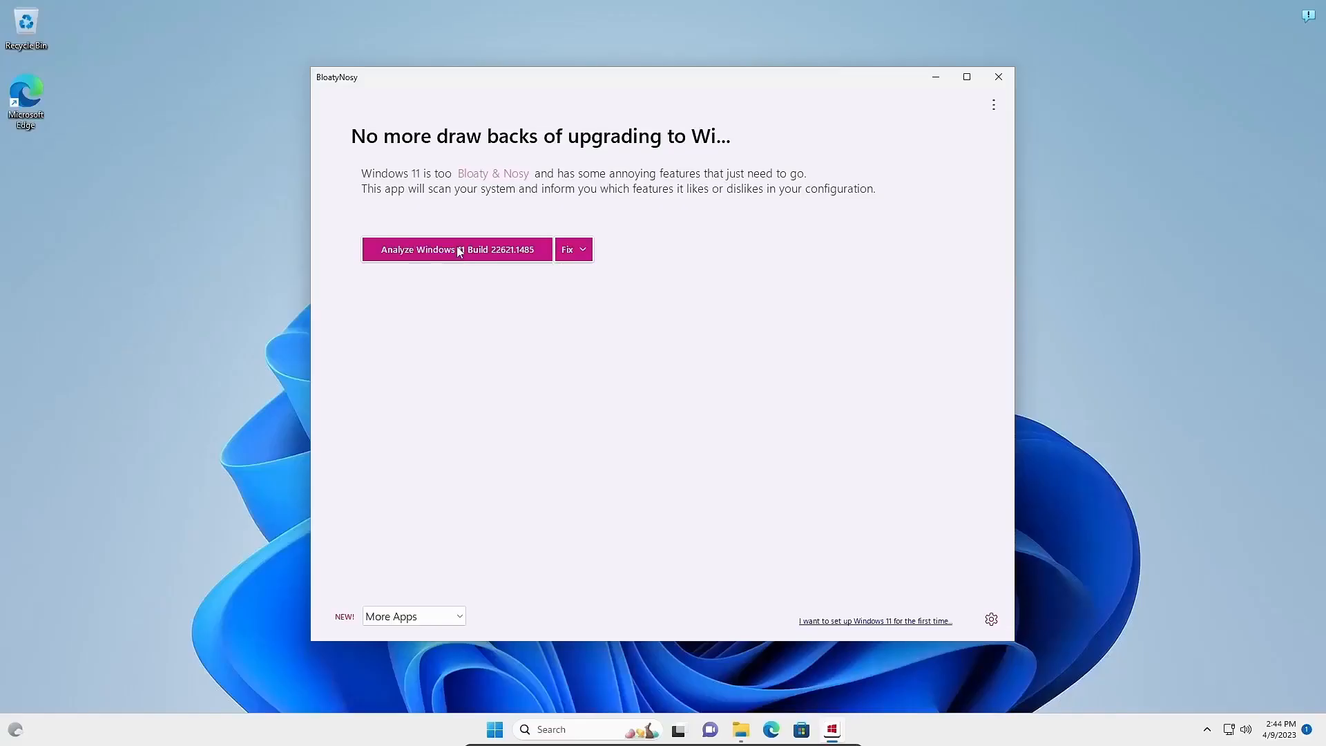
click(456, 249)
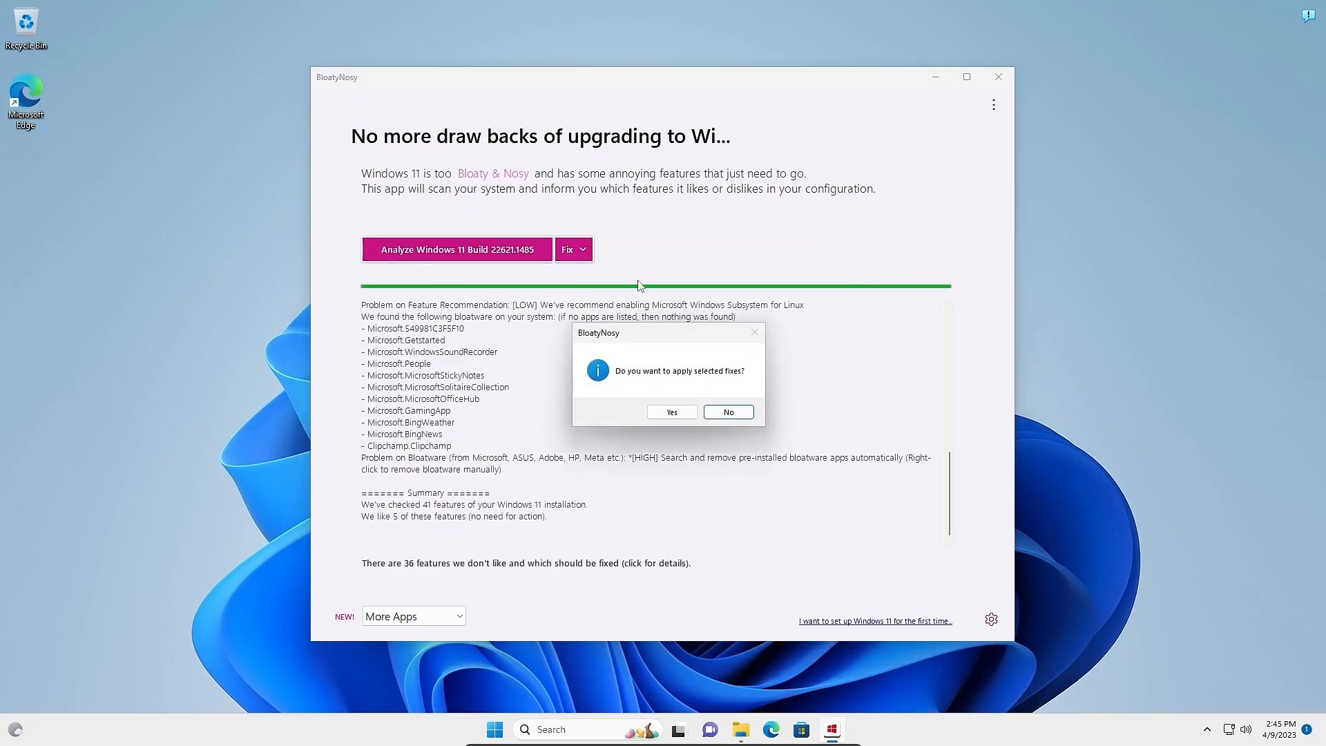
click(671, 412)
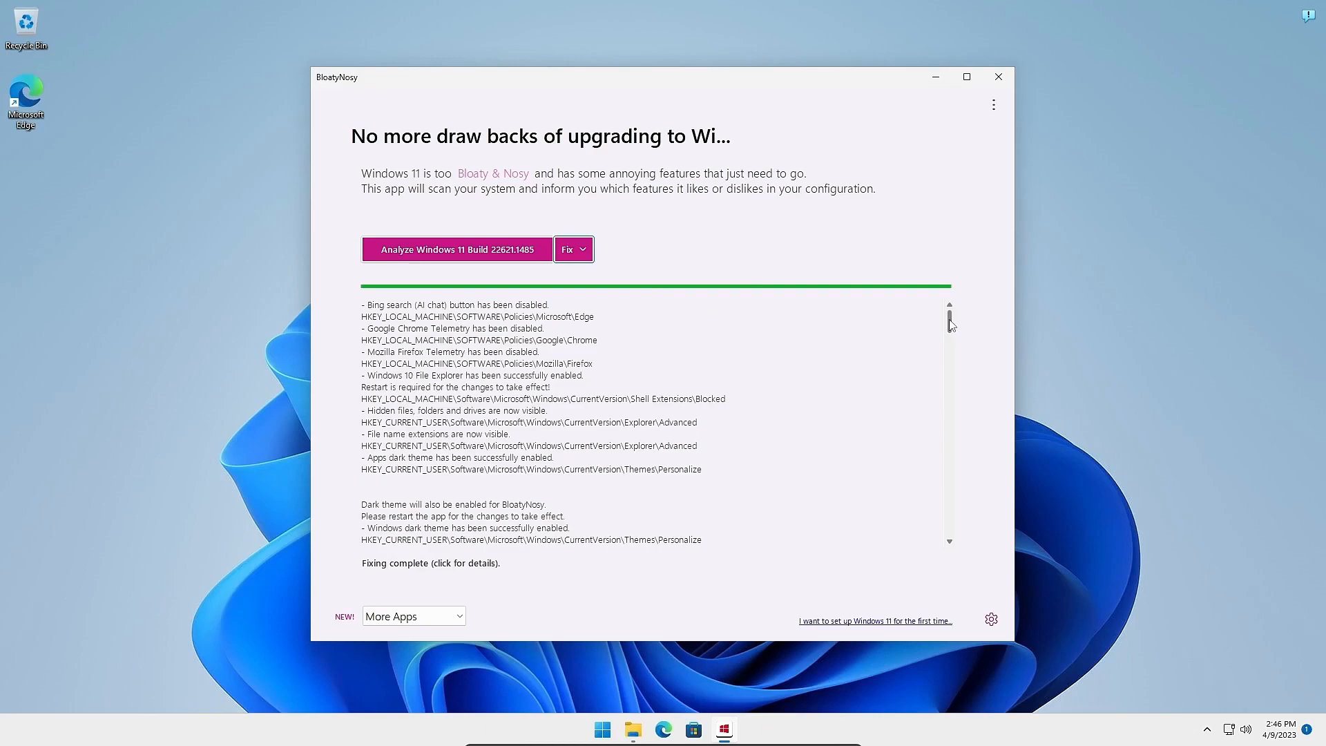
scroll(down, 3)
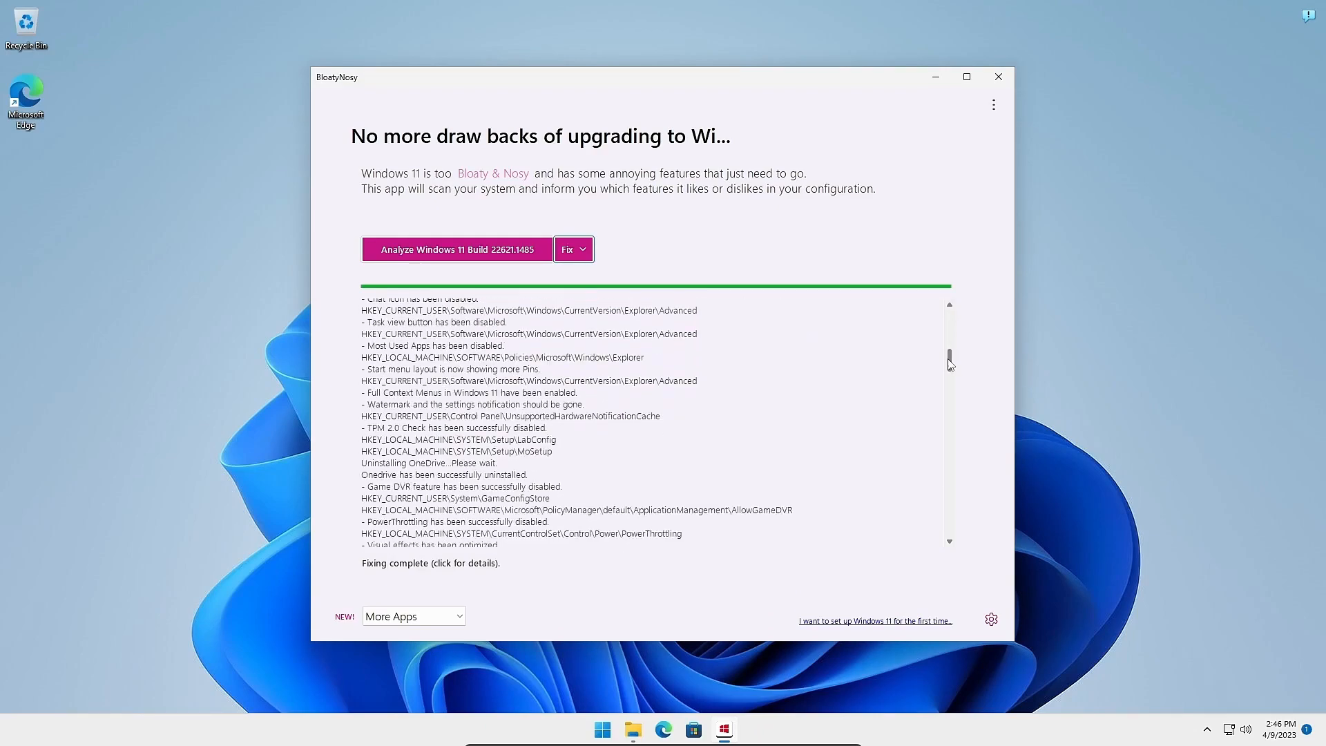
scroll(down, 3)
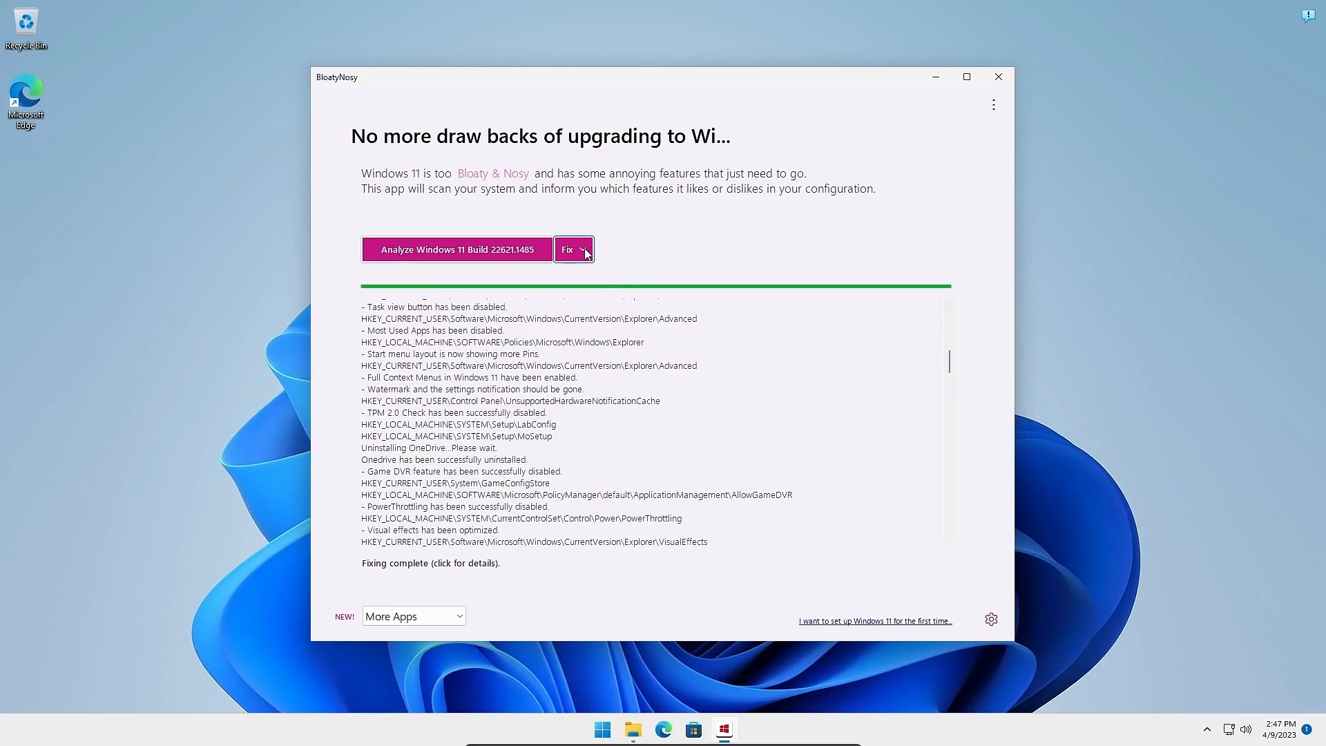
click(573, 249)
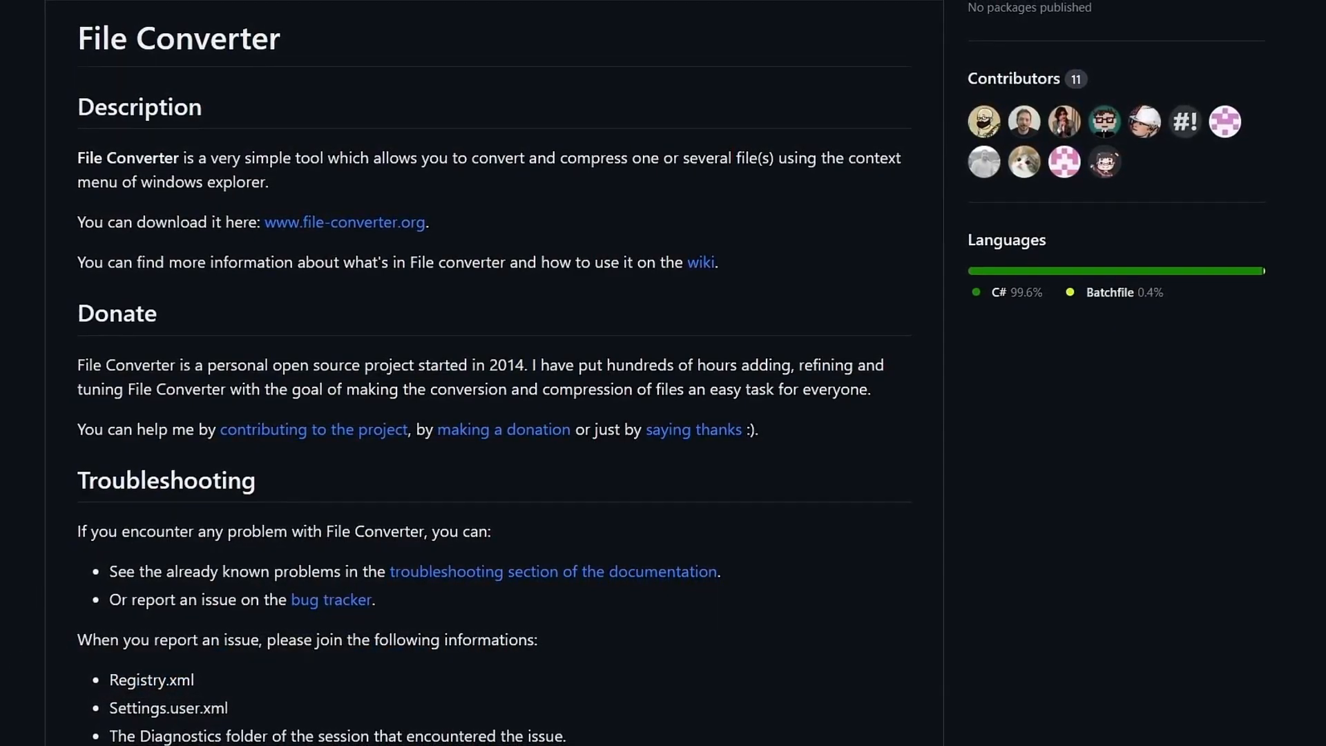
scroll(down, 3)
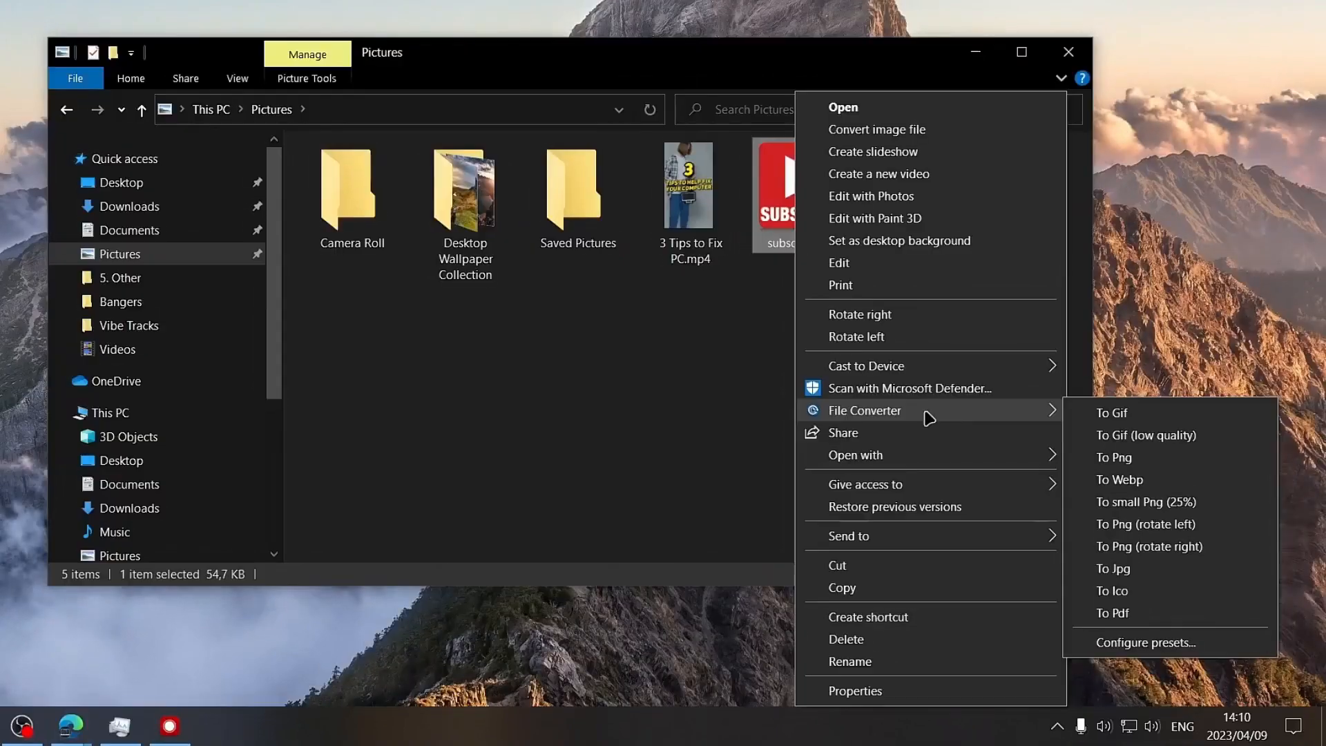
mouse_move(1146, 581)
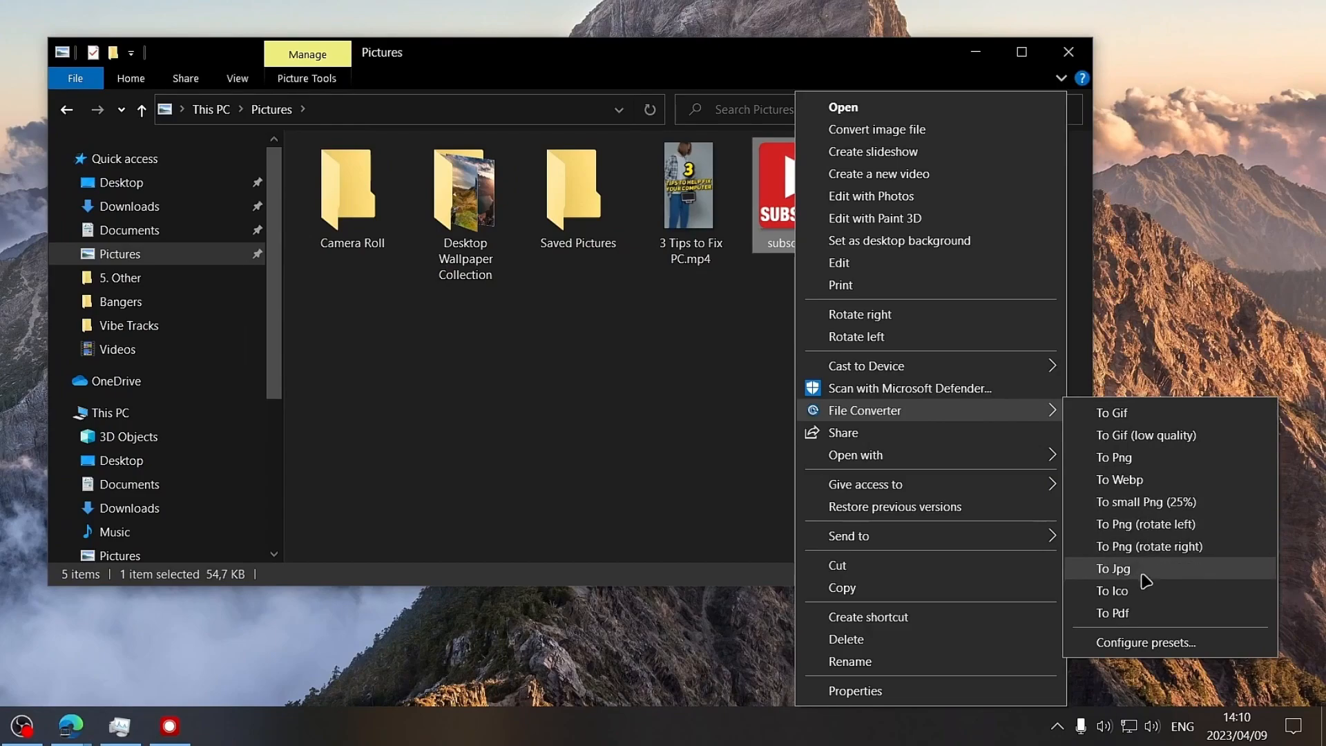
Step: Convert the Pictures folder image with File Converter's To Jpg option
click(1112, 569)
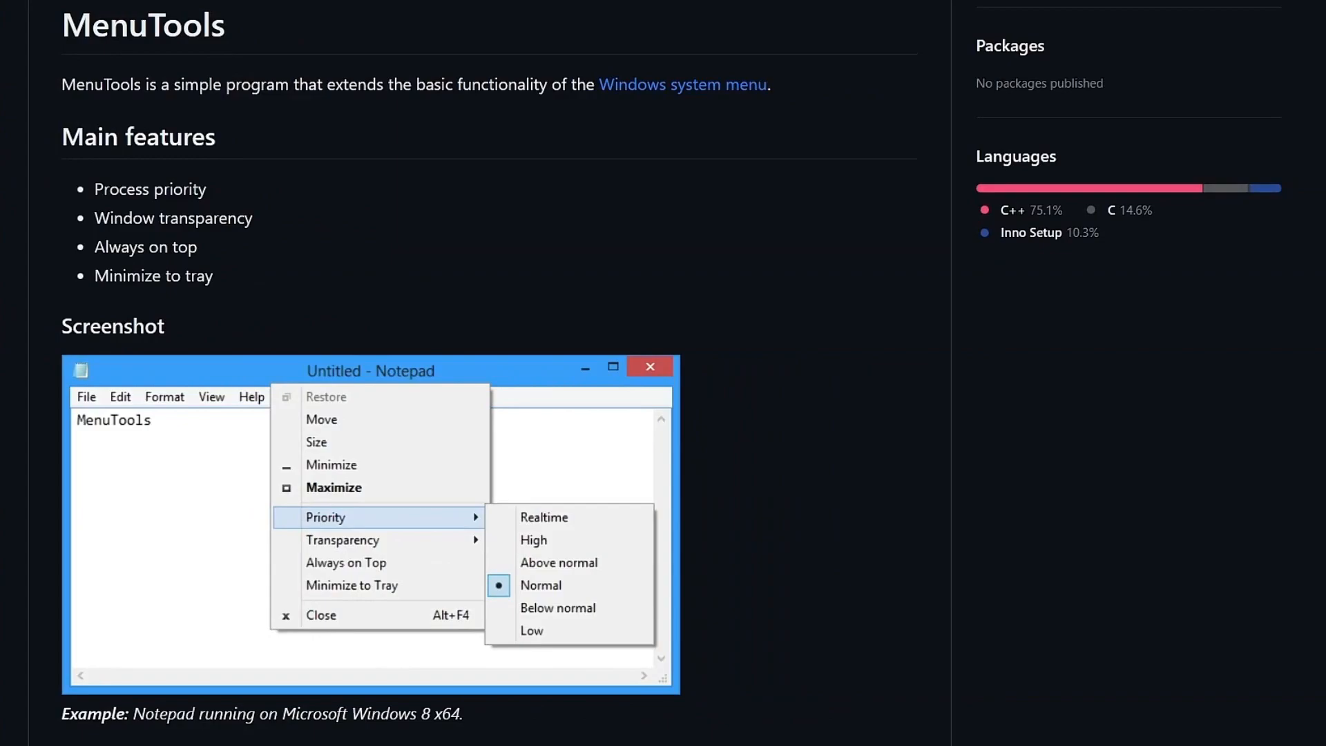
scroll(down, 3)
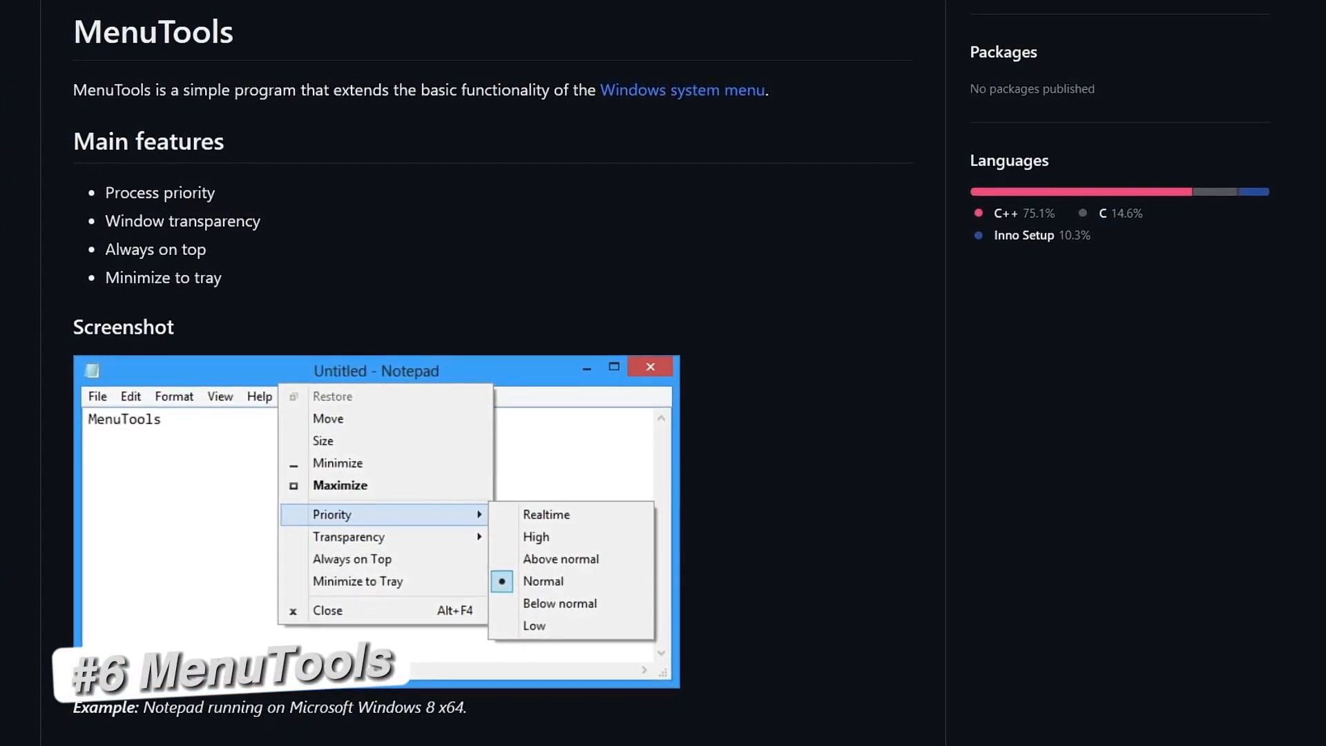
scroll(down, 3)
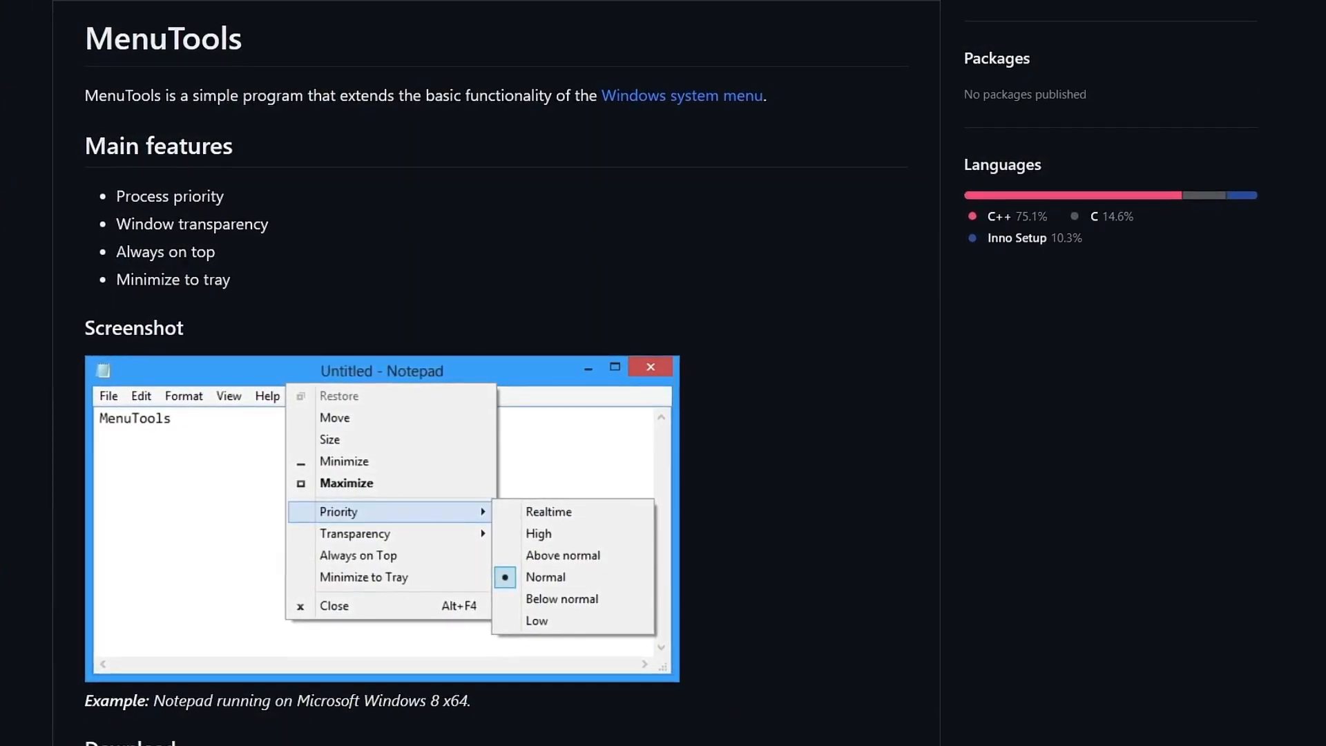
scroll(down, 3)
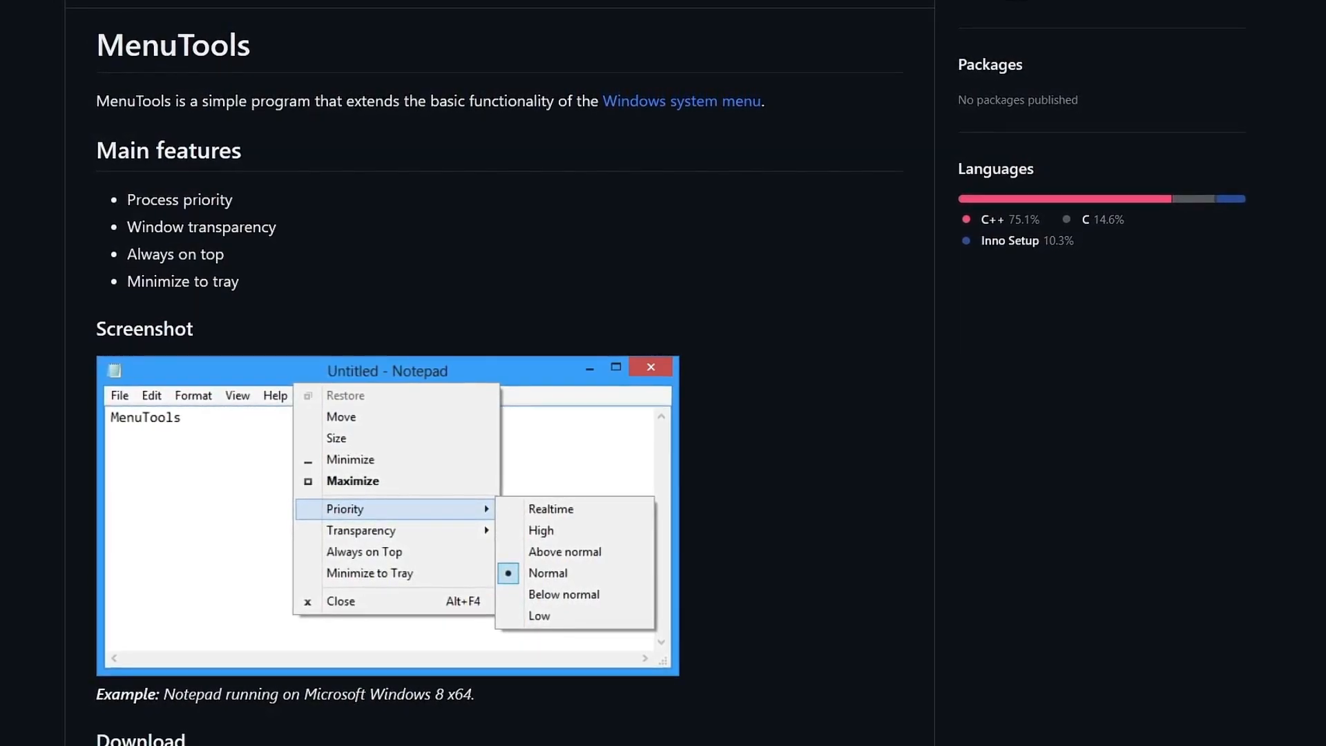
scroll(down, 3)
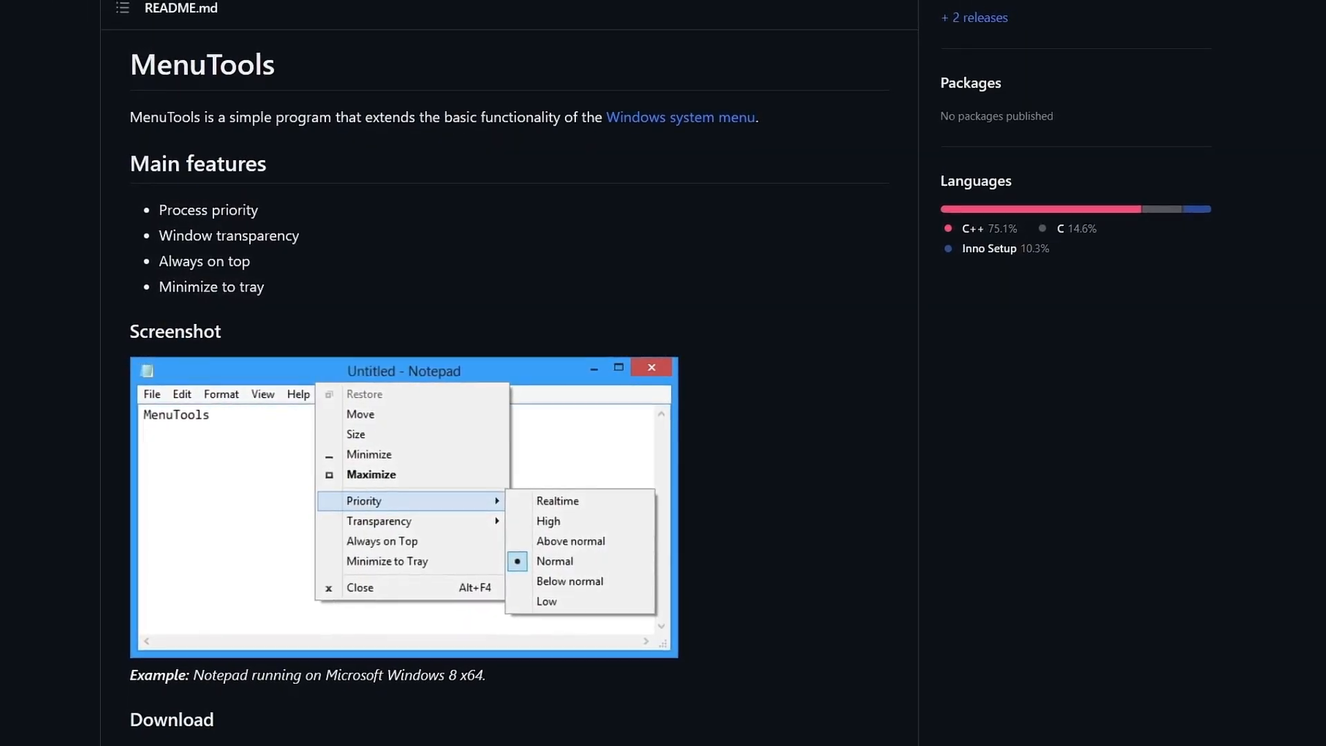
scroll(down, 3)
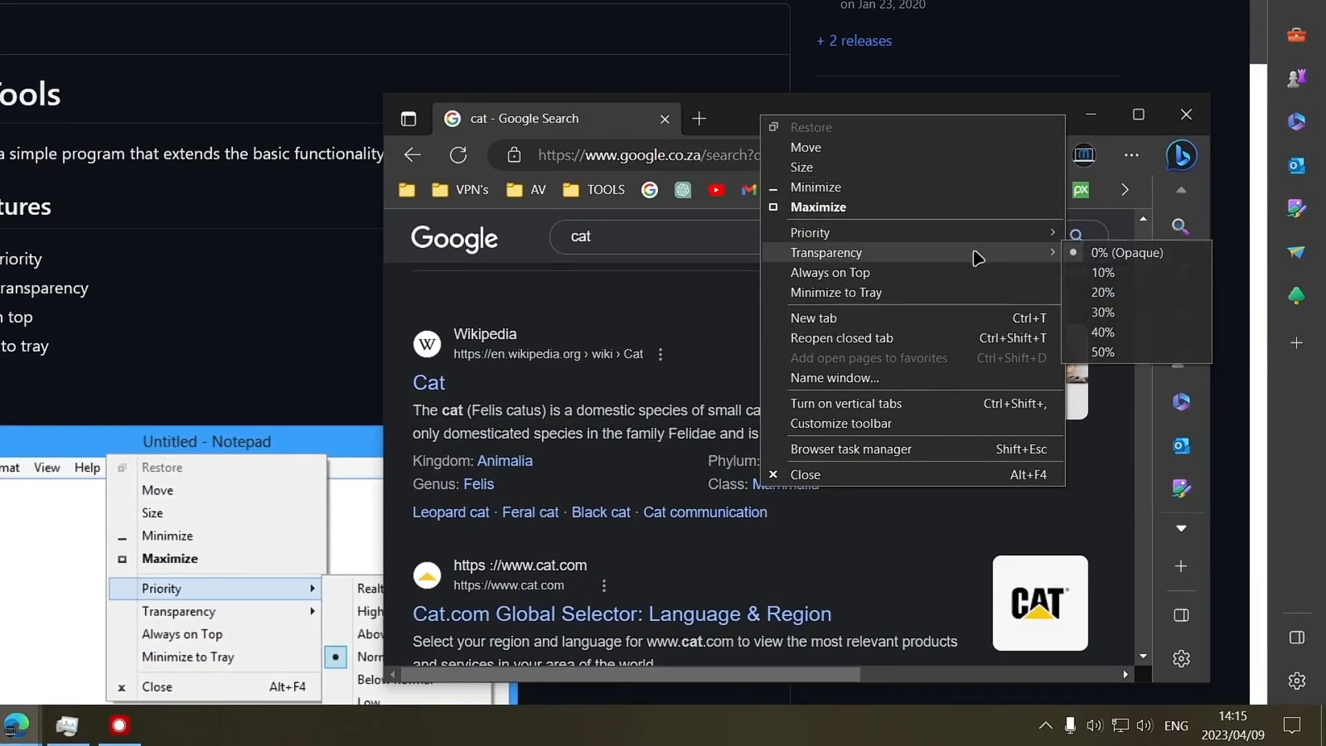
mouse_move(835, 293)
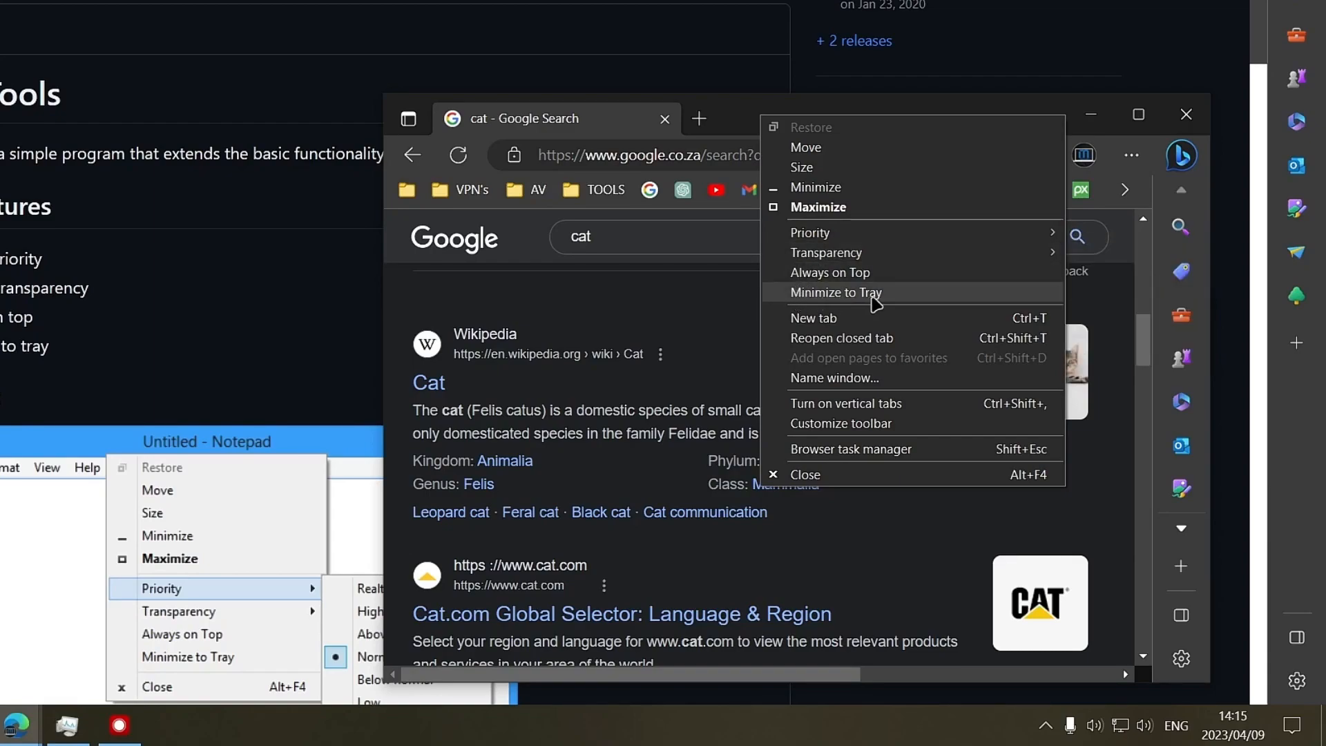
mouse_move(856, 300)
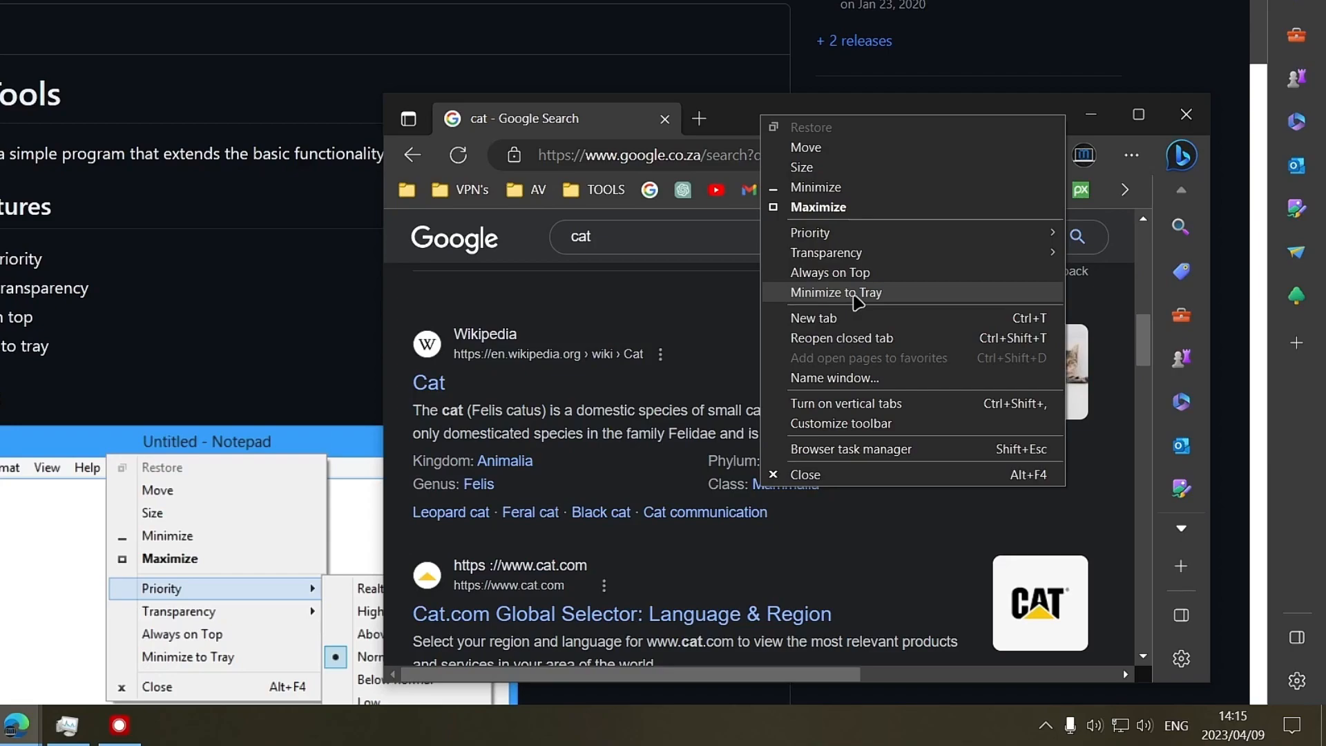
mouse_move(830, 272)
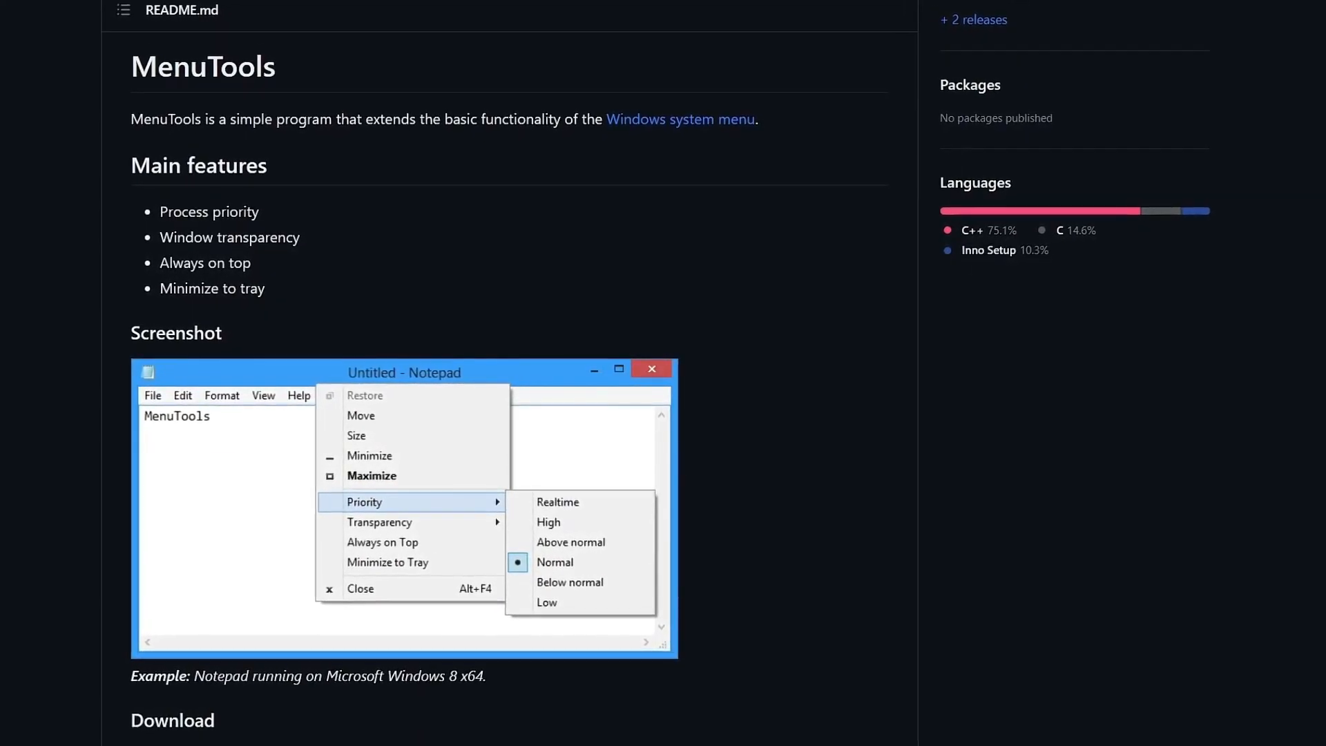
scroll(down, 3)
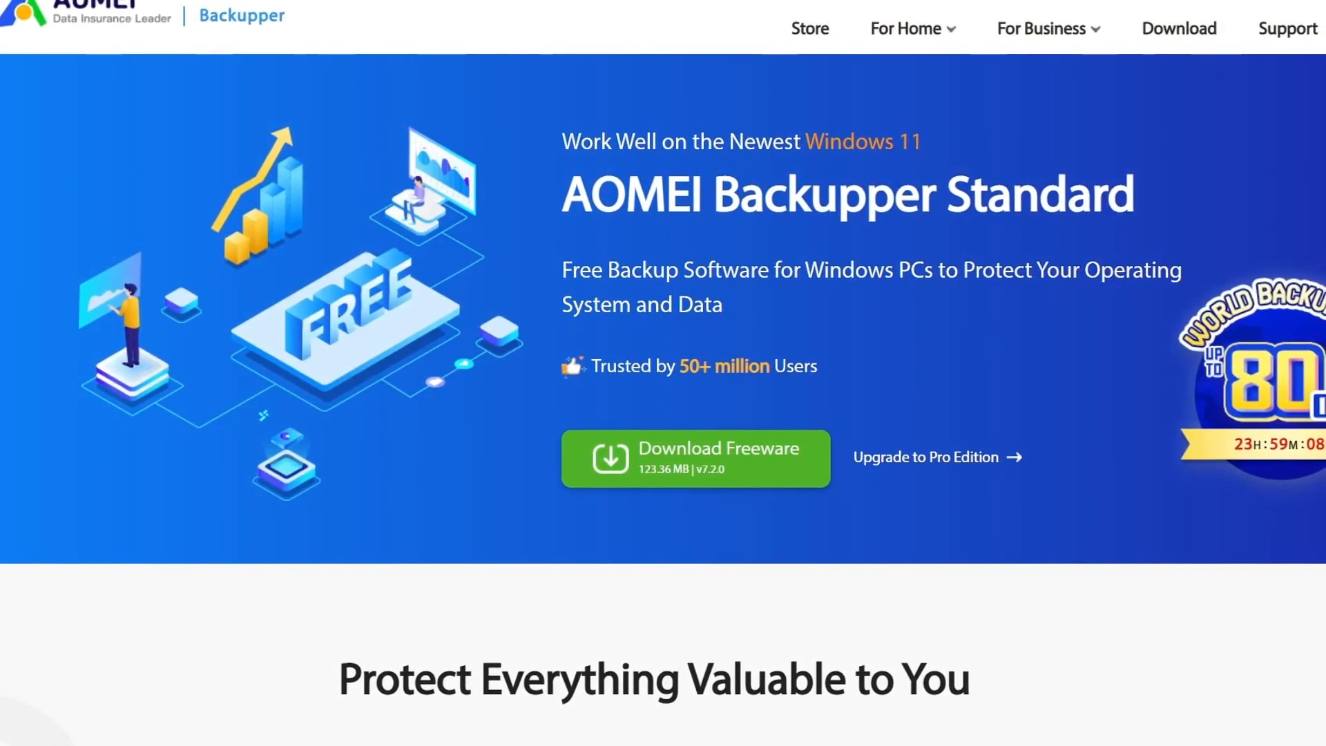
Step: Scroll down the AOMEI Backupper website page
scroll(down, 3)
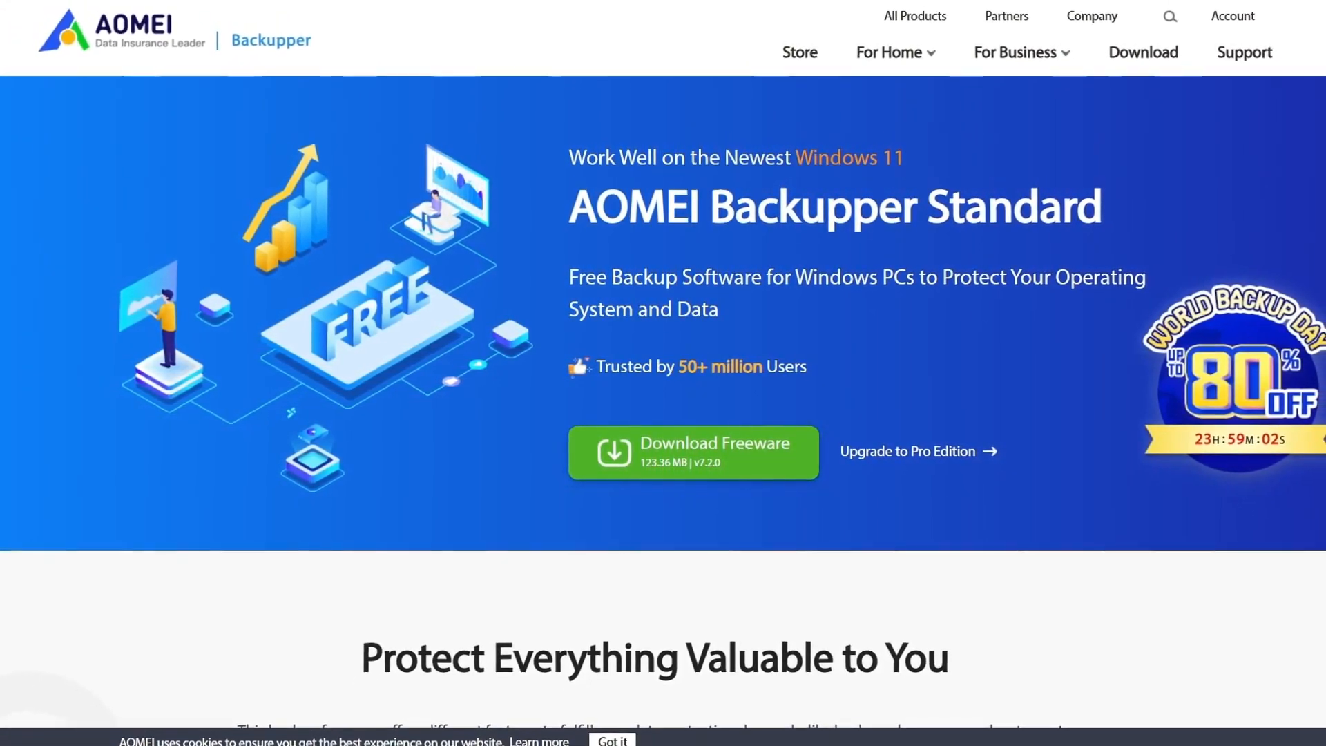
scroll(down, 3)
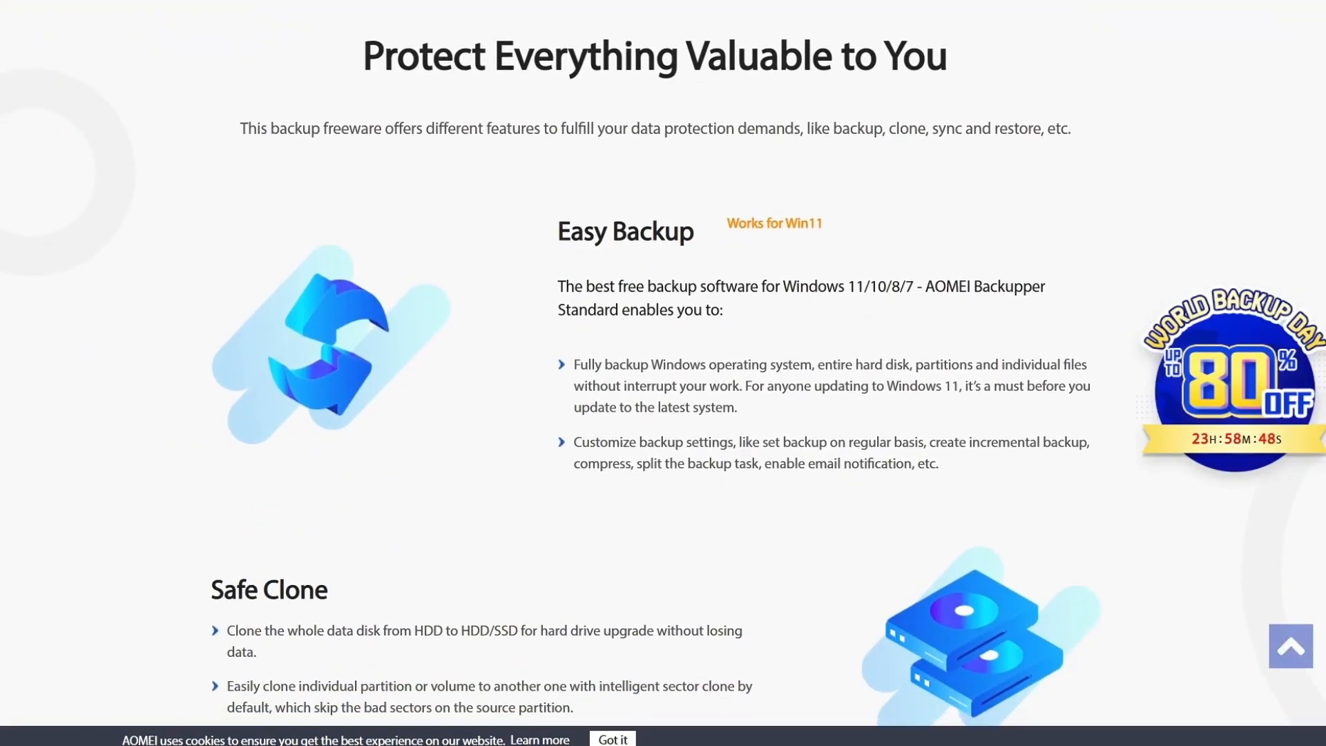
scroll(down, 3)
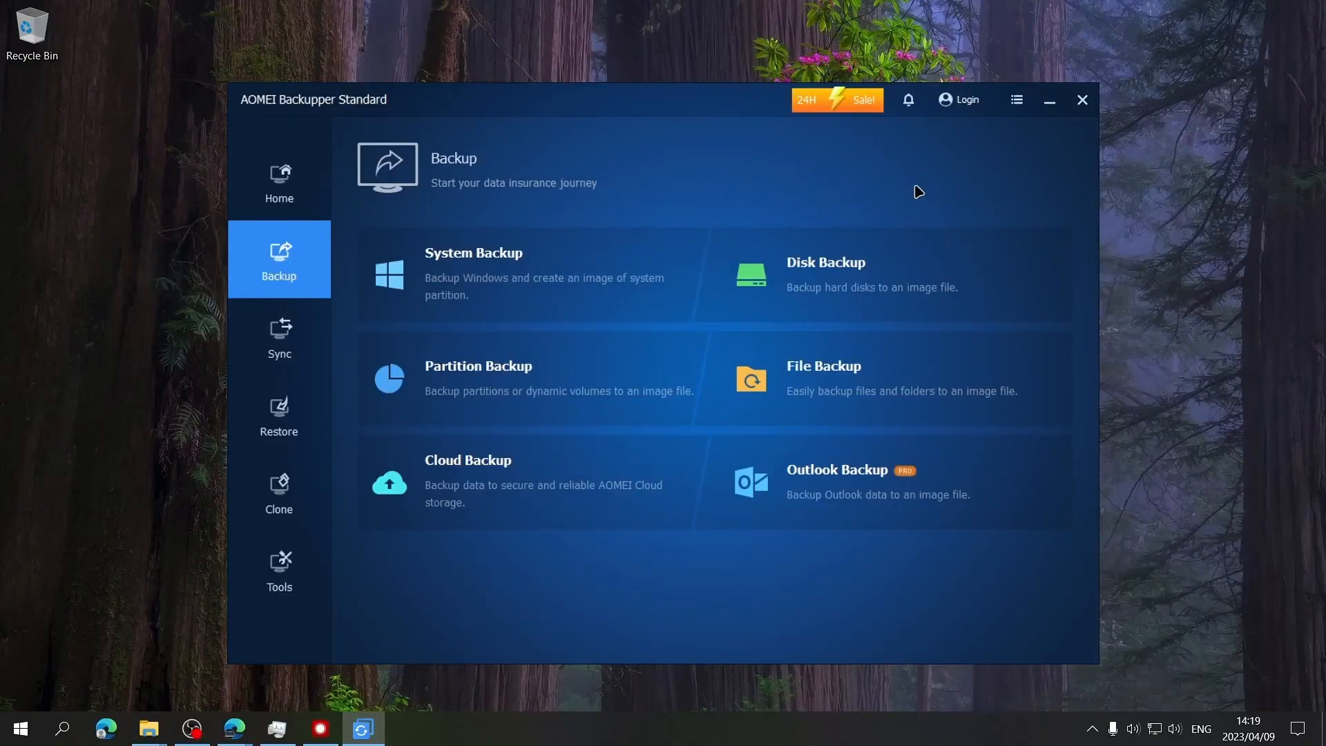
Step: Start a Disk Backup and add Disk0, the C: system disk, as source
click(825, 263)
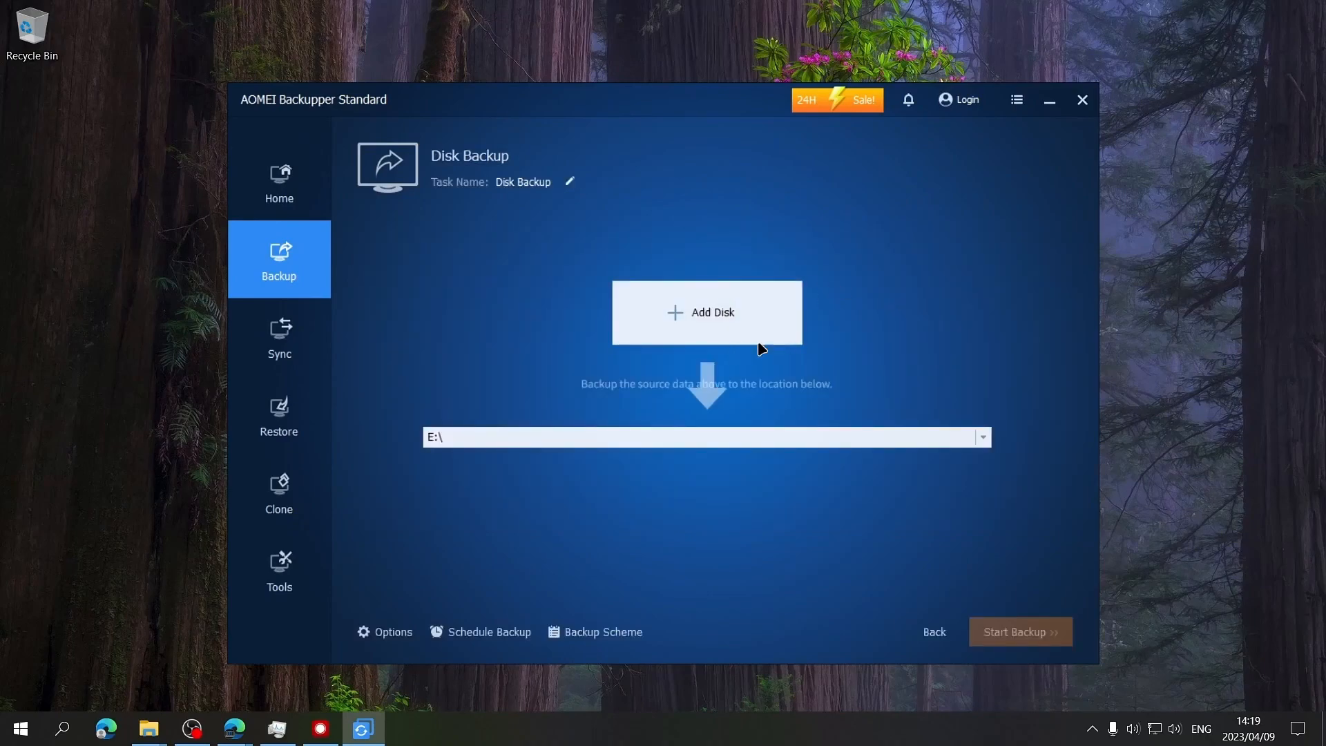
click(706, 312)
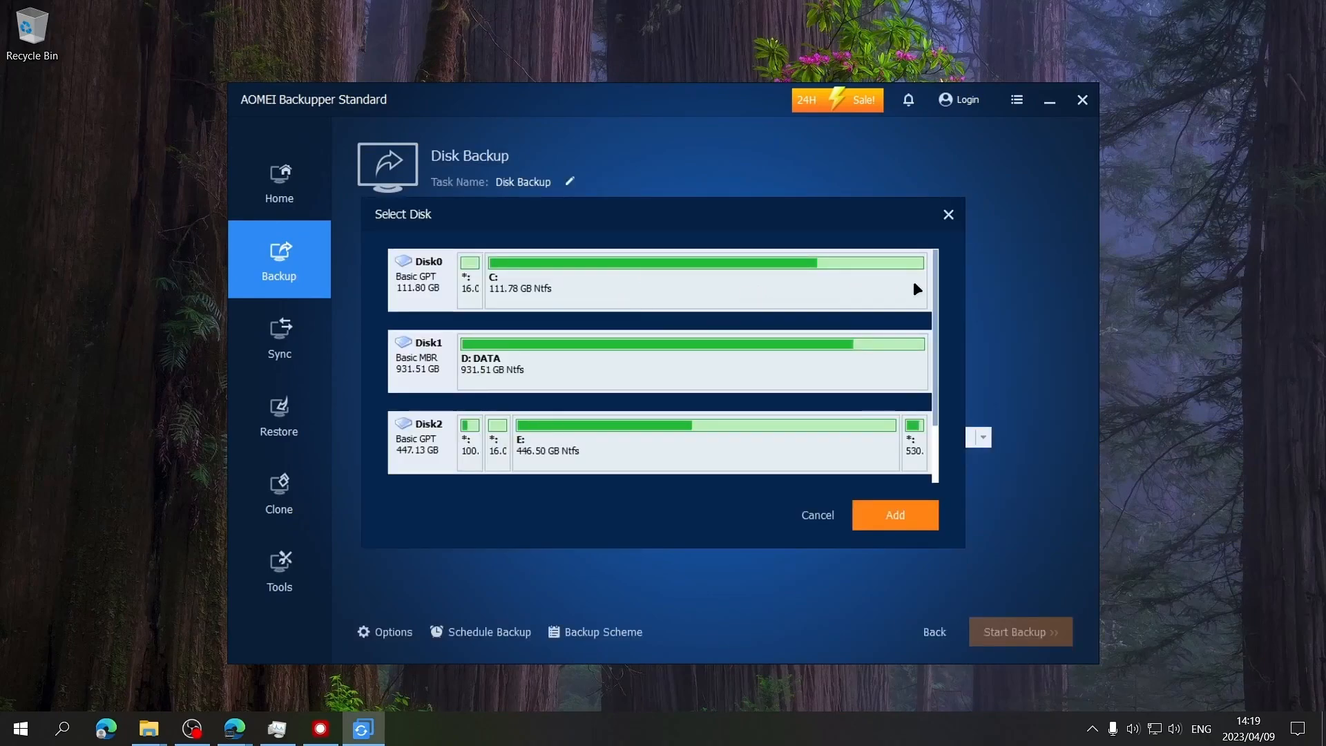
mouse_move(877, 273)
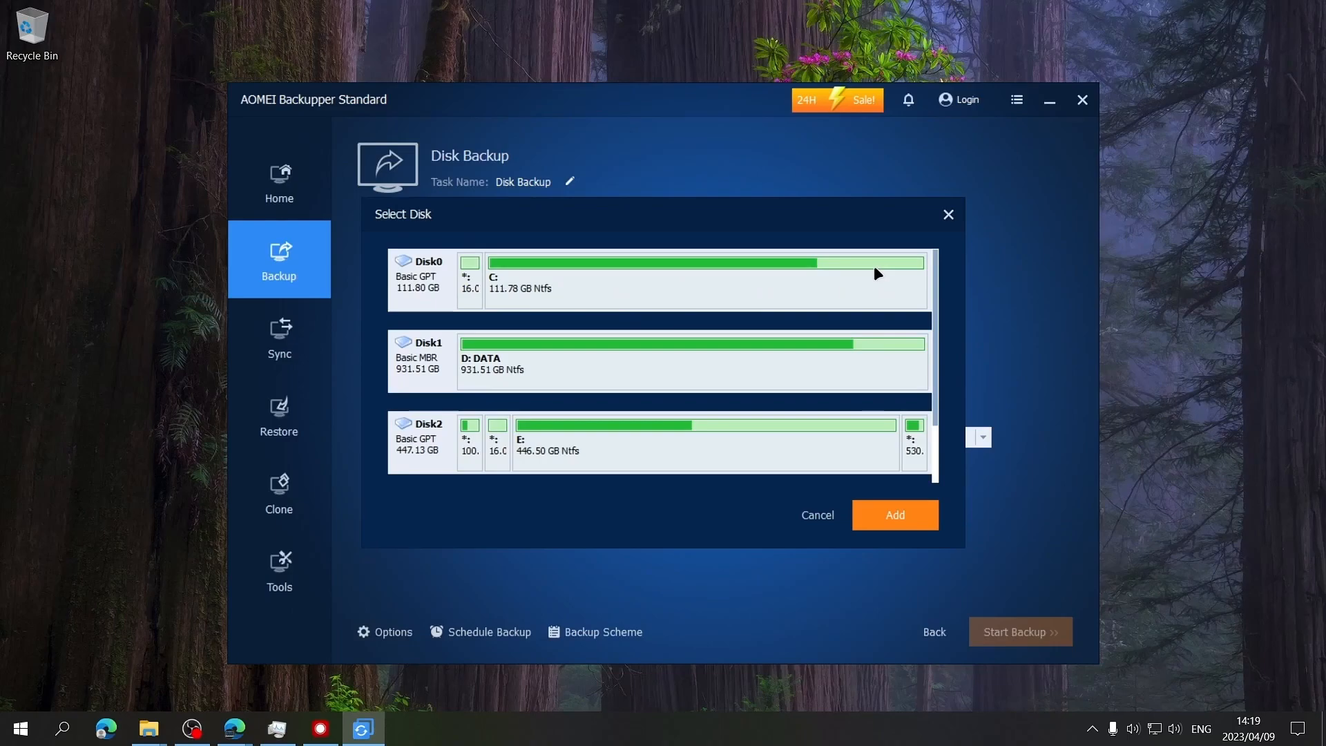
click(660, 279)
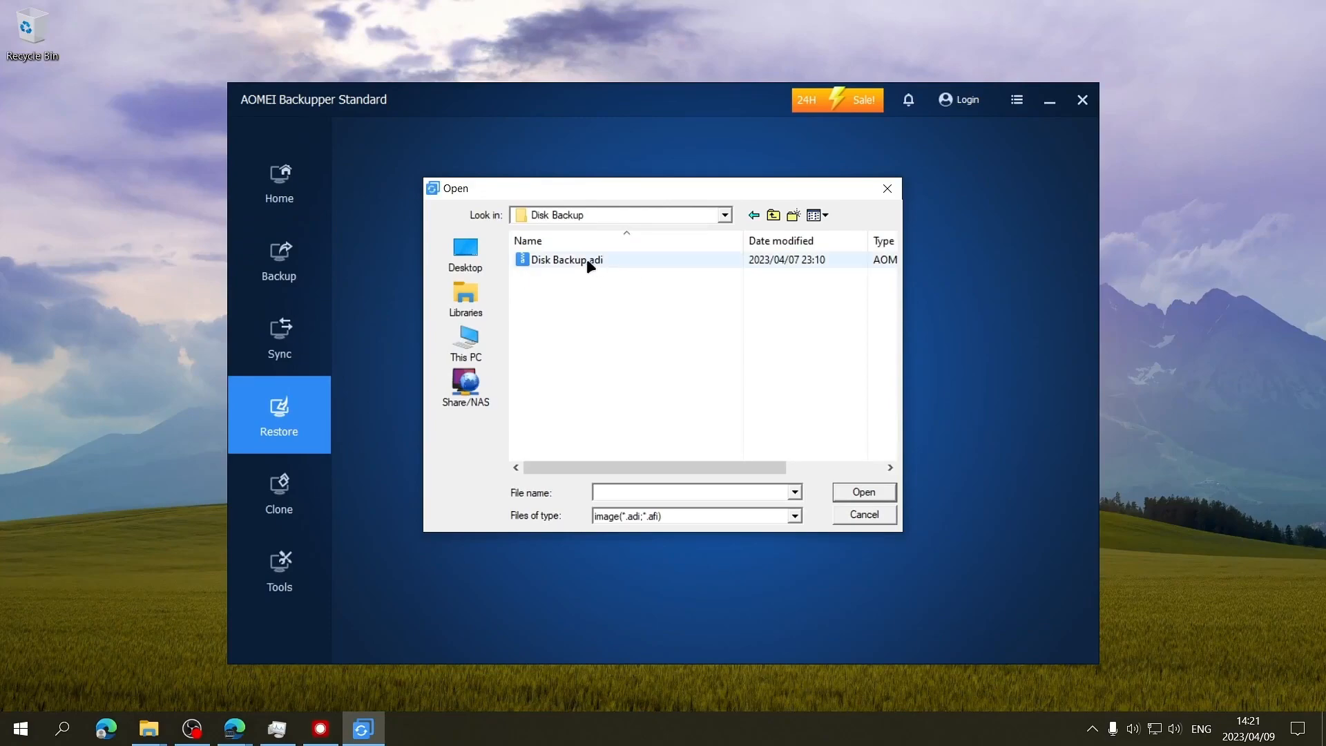
Step: Load the Disk Backup.adi image for restore and view its disk information
click(862, 514)
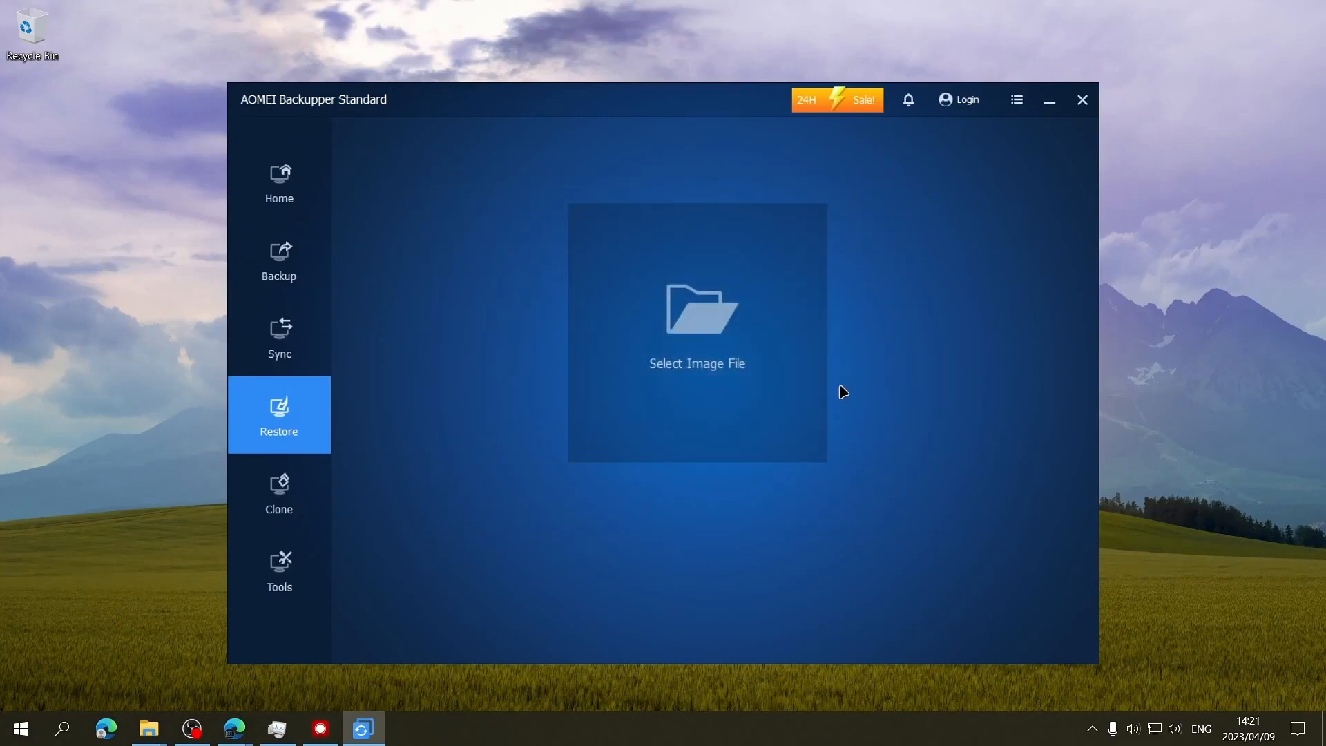
click(696, 325)
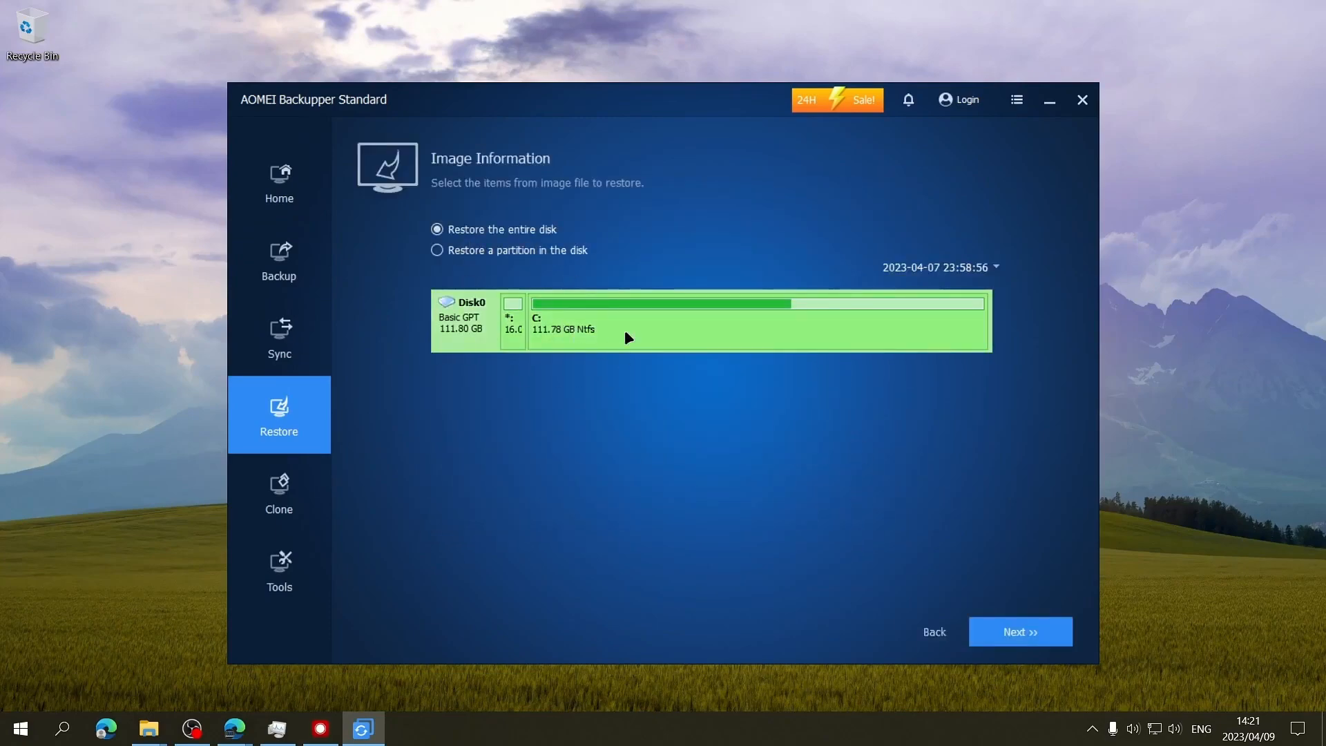
click(1020, 632)
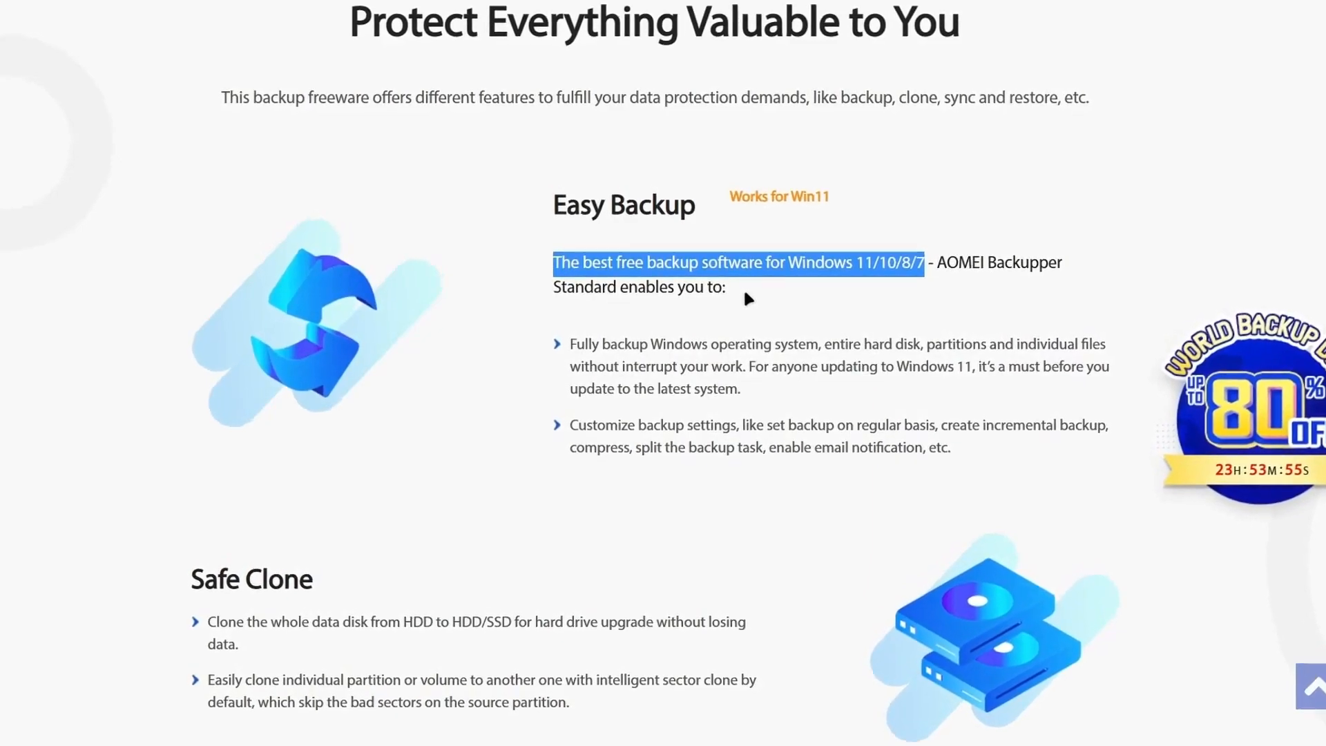
Step: Scroll down the NCH PicoPDF page to the 'PicoPDF Top Features' section
scroll(down, 3)
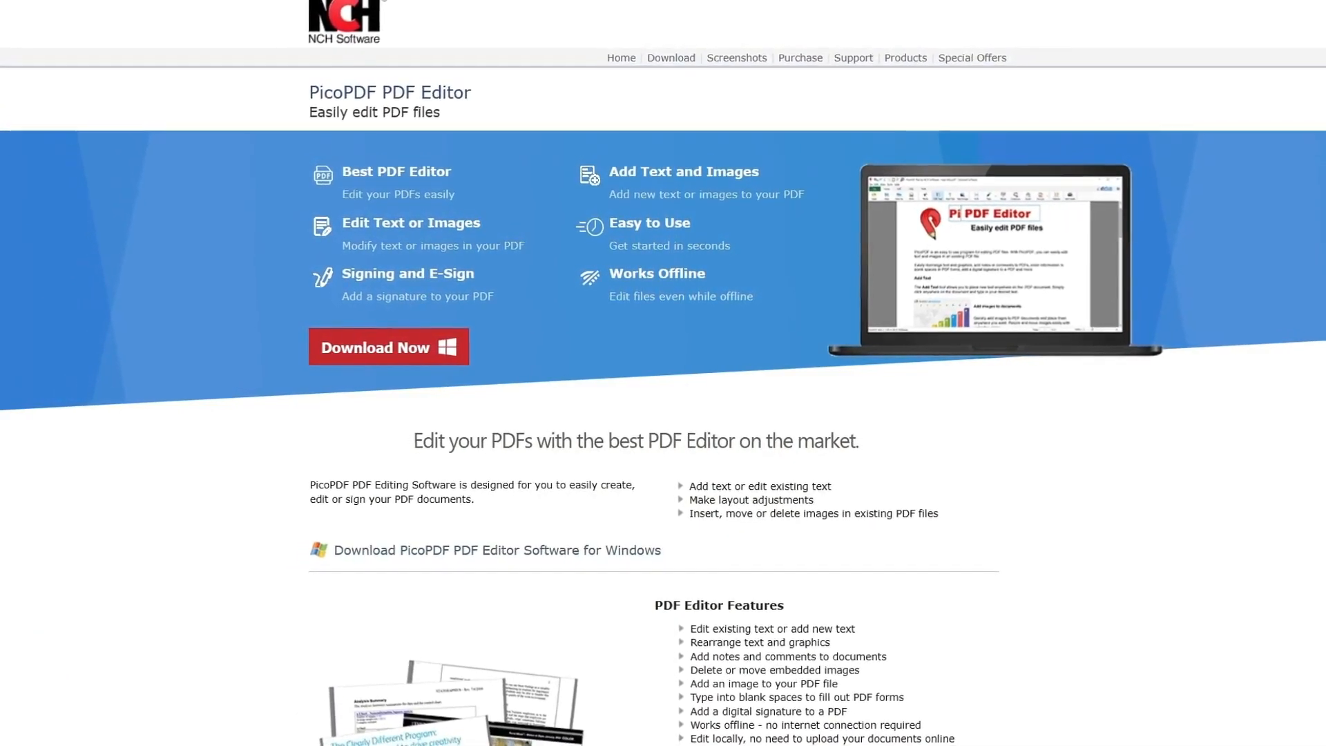
scroll(down, 3)
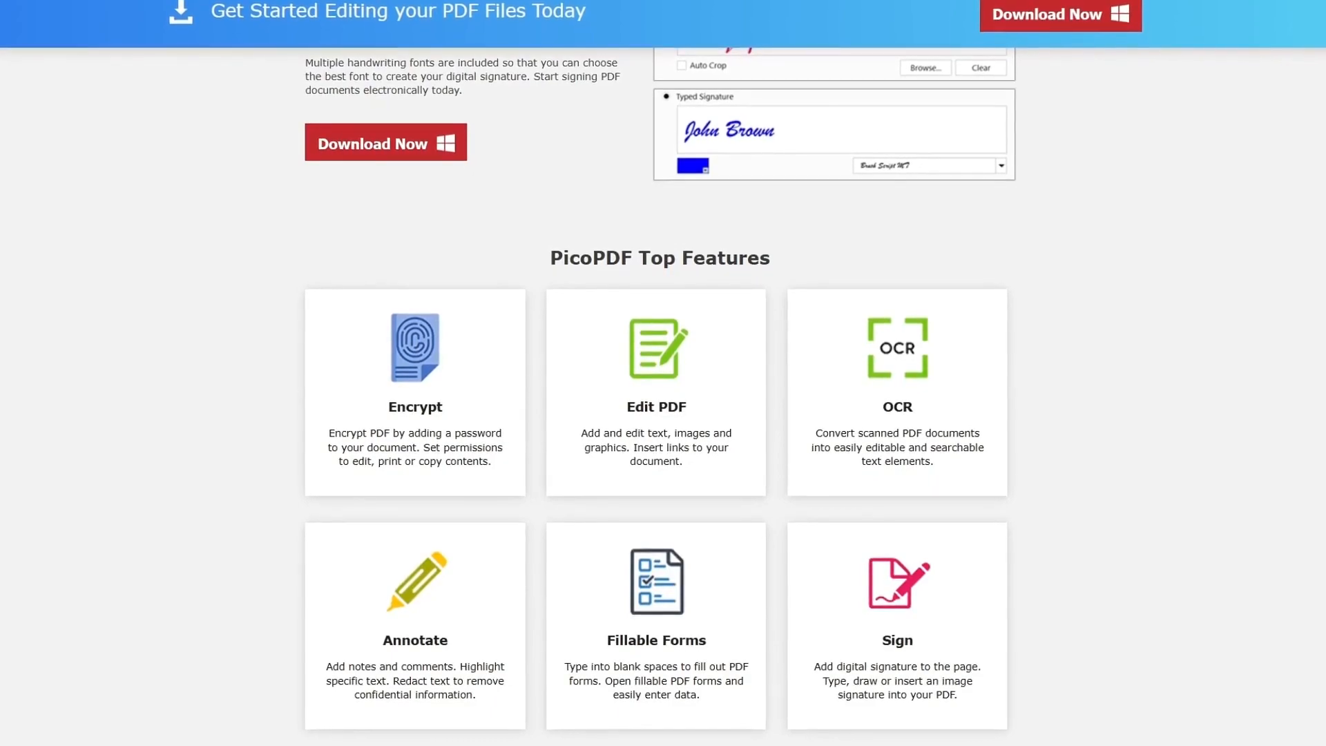
scroll(down, 3)
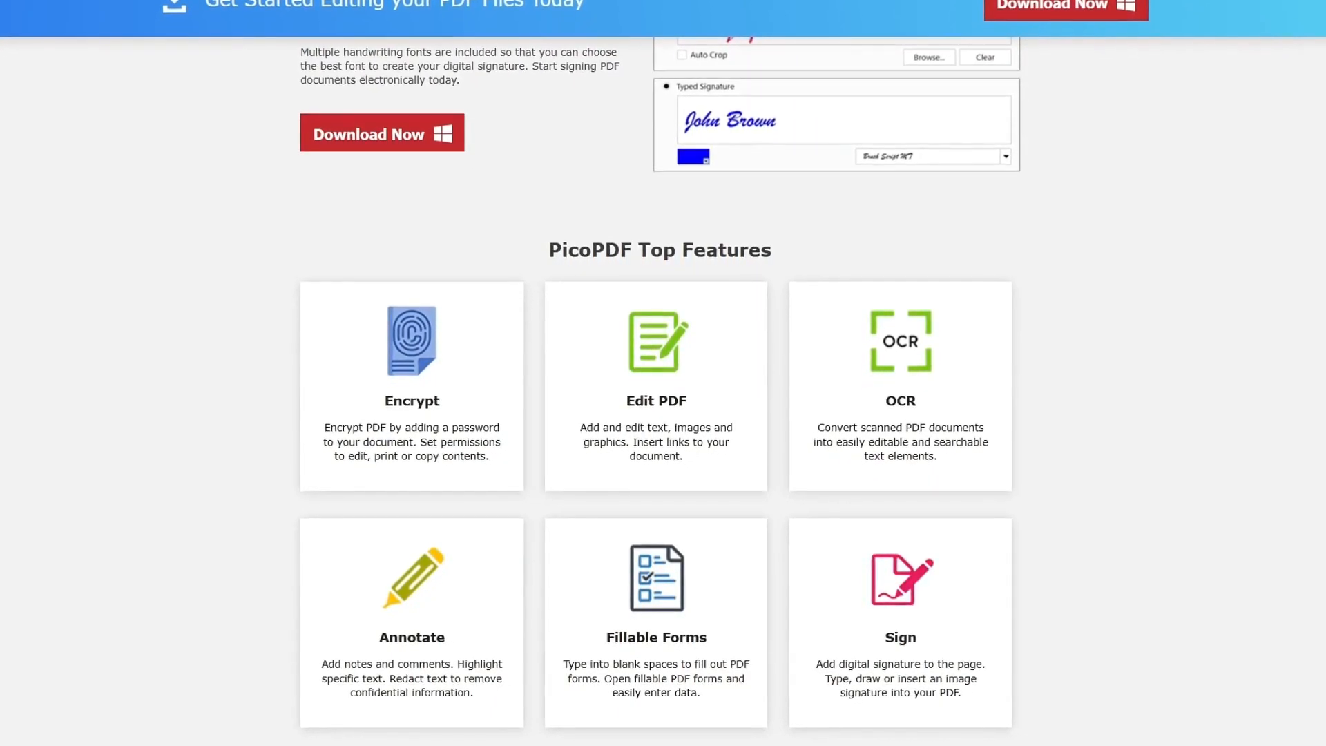
scroll(down, 3)
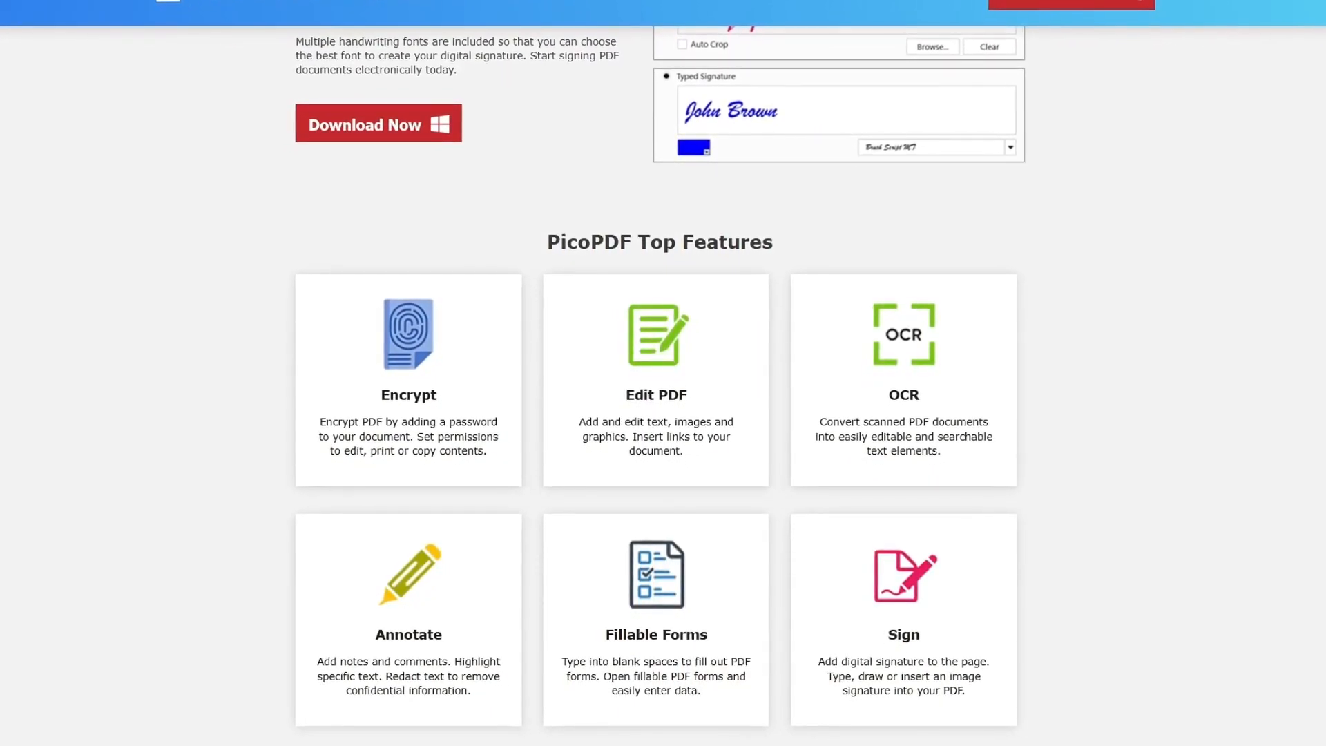
scroll(down, 3)
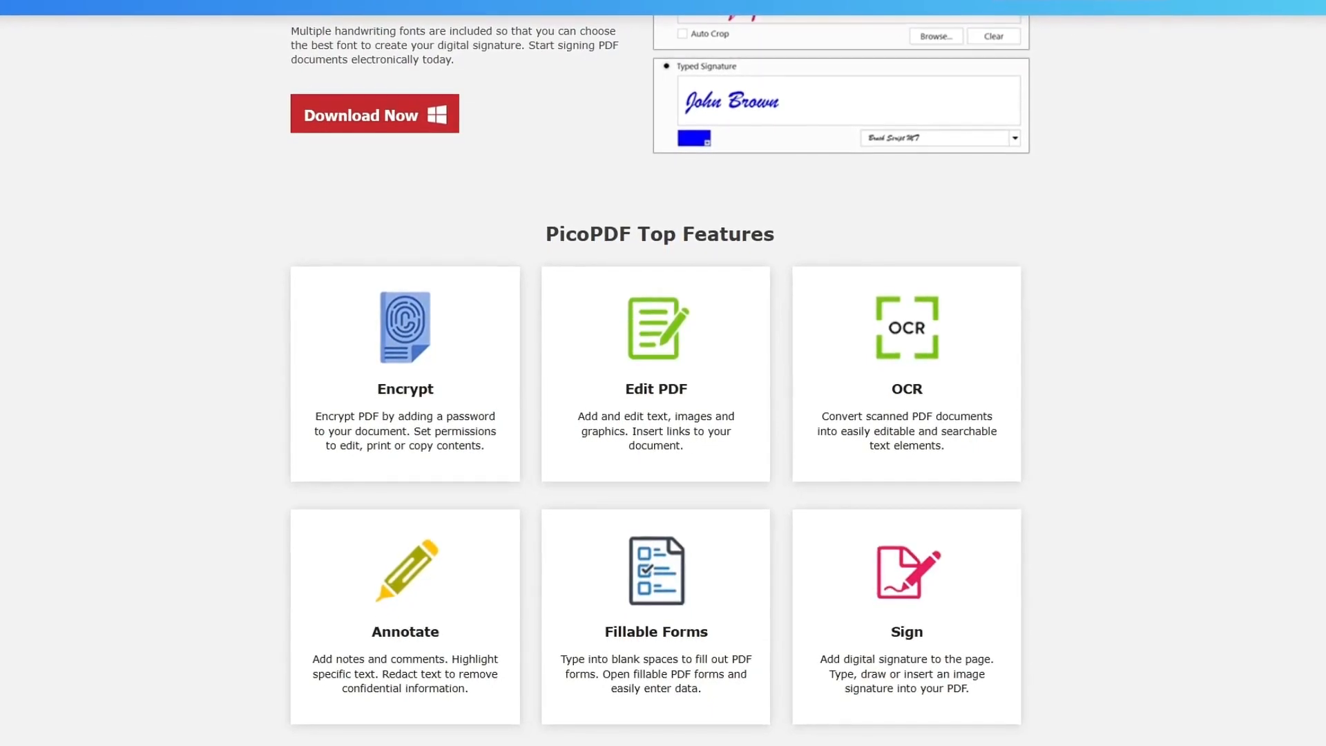
scroll(down, 3)
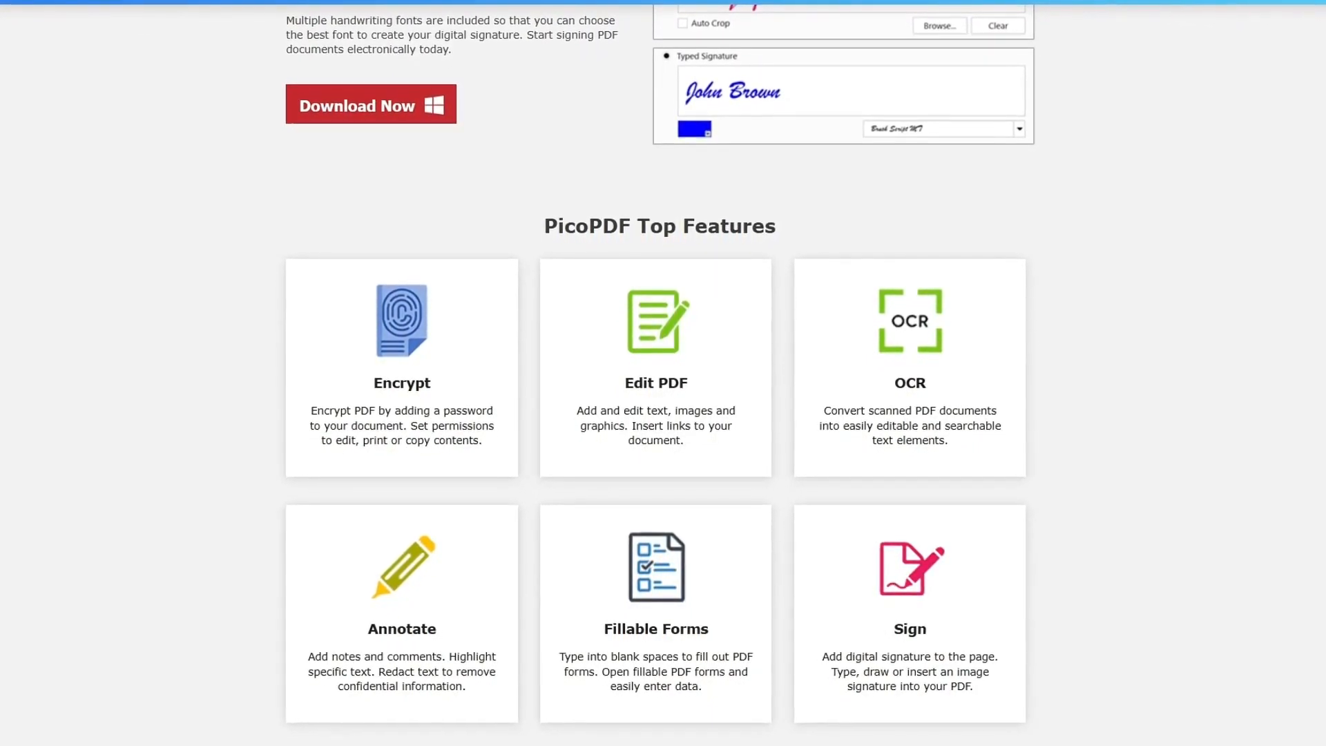
scroll(down, 3)
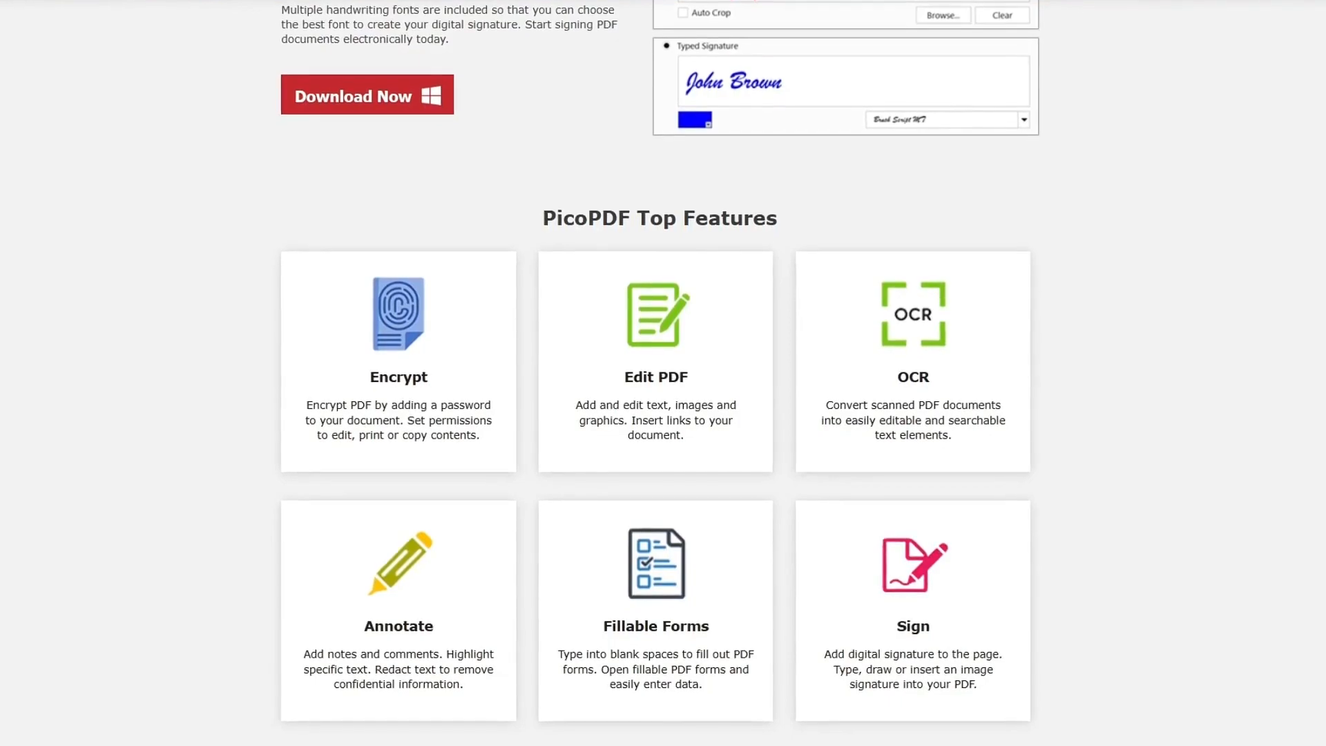
scroll(down, 3)
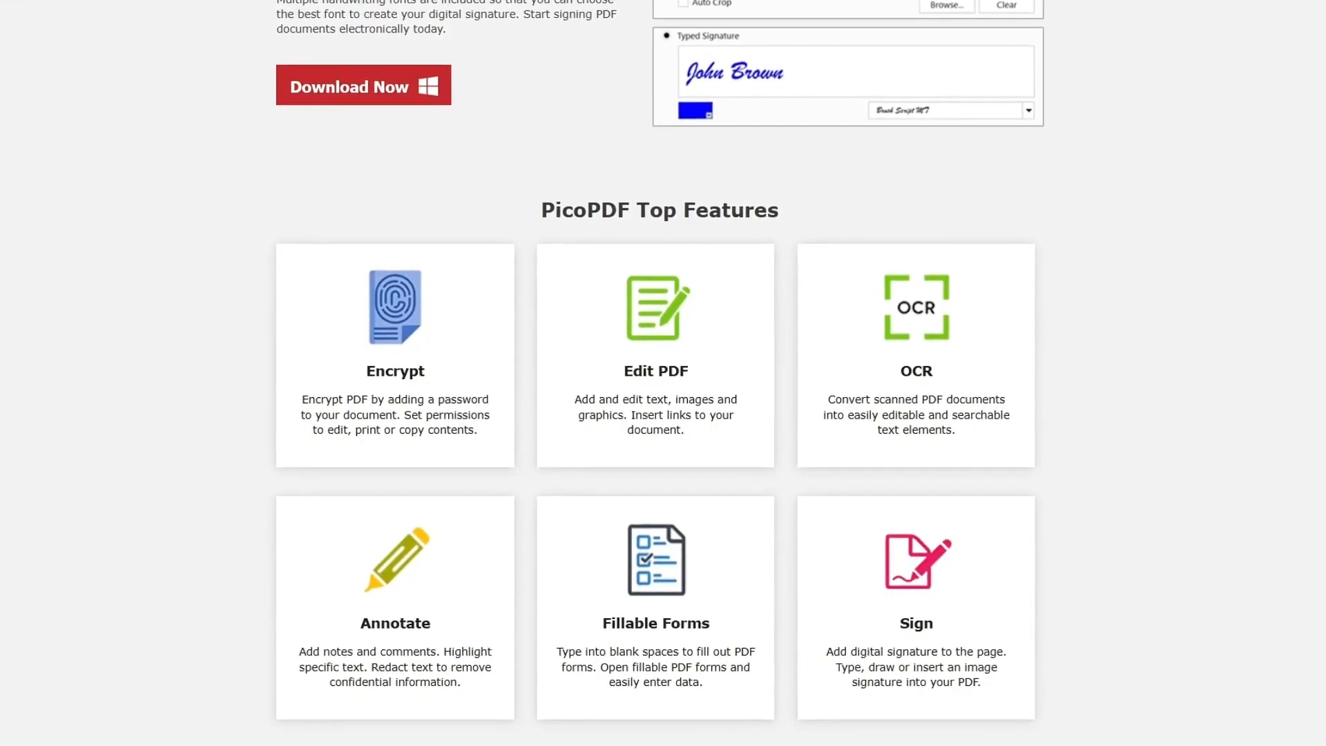
scroll(down, 3)
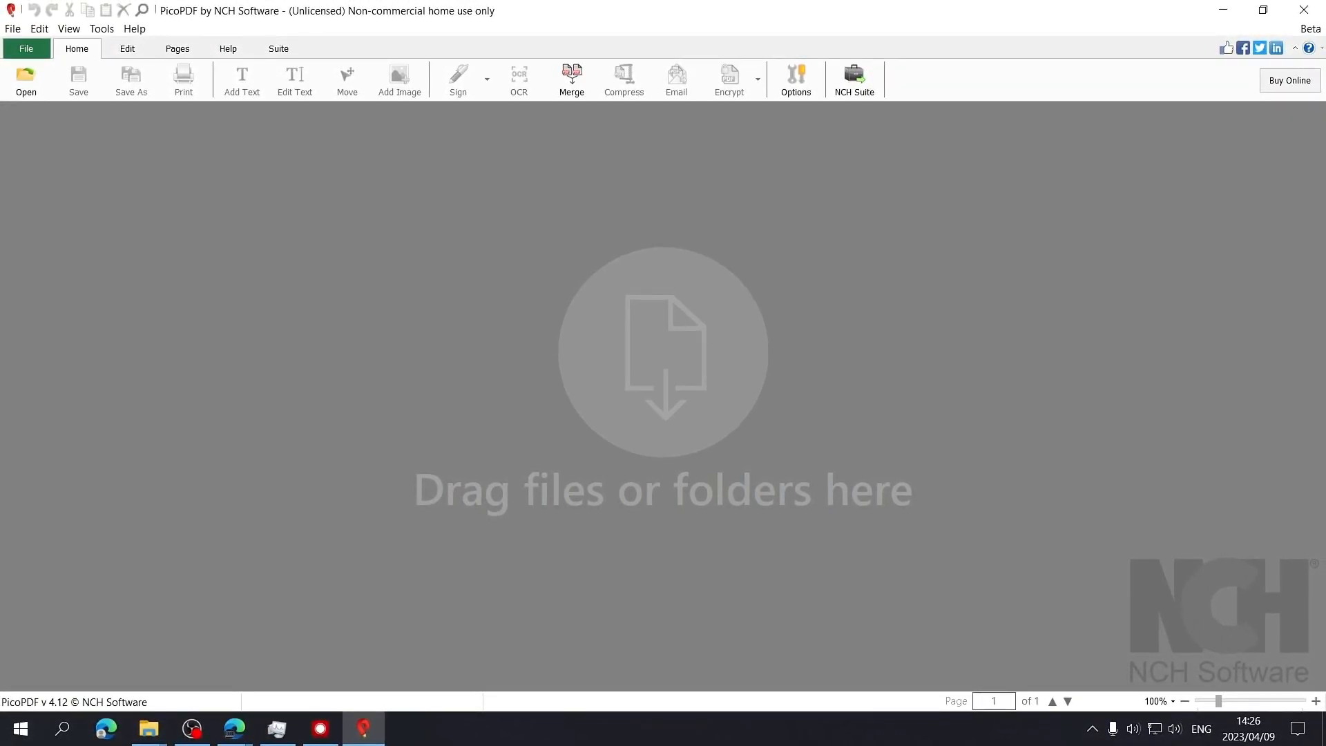
mouse_move(407, 104)
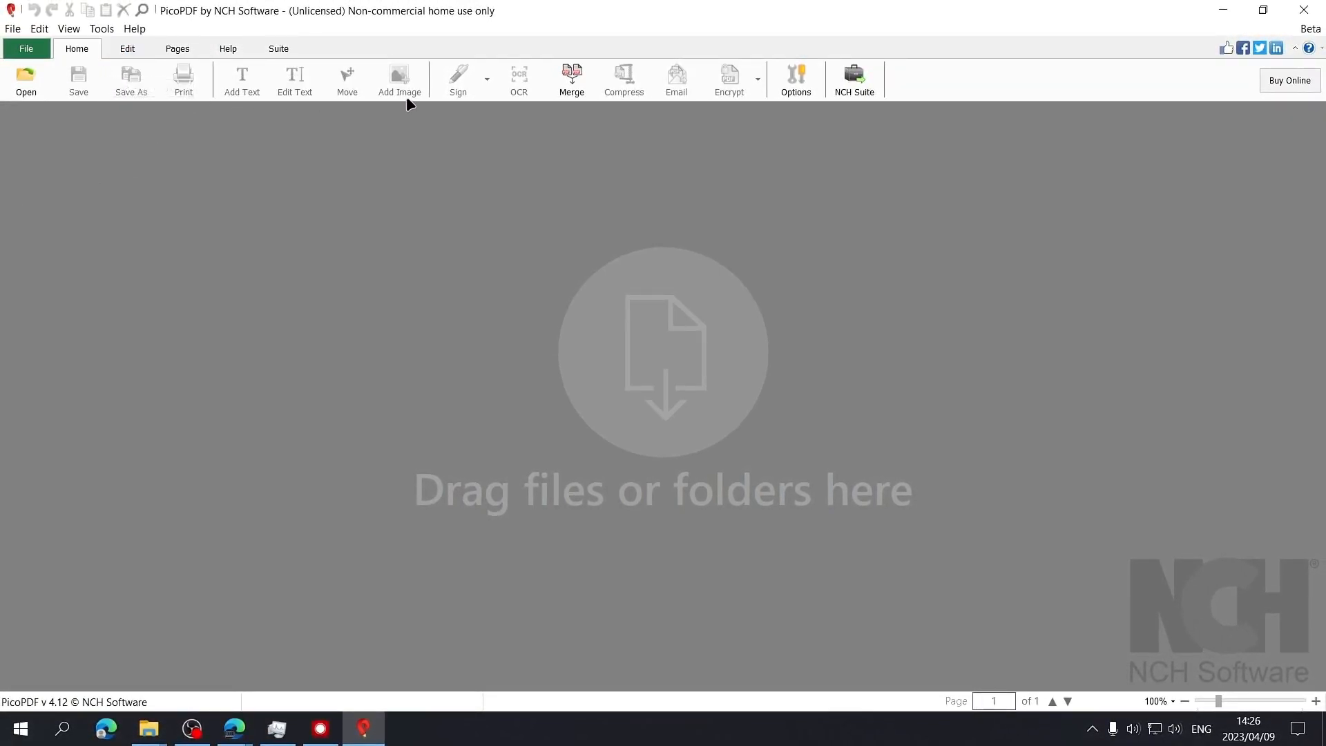
Step: Open Resume.pdf from the Edit tools and change the heading name to 'memory'
click(127, 48)
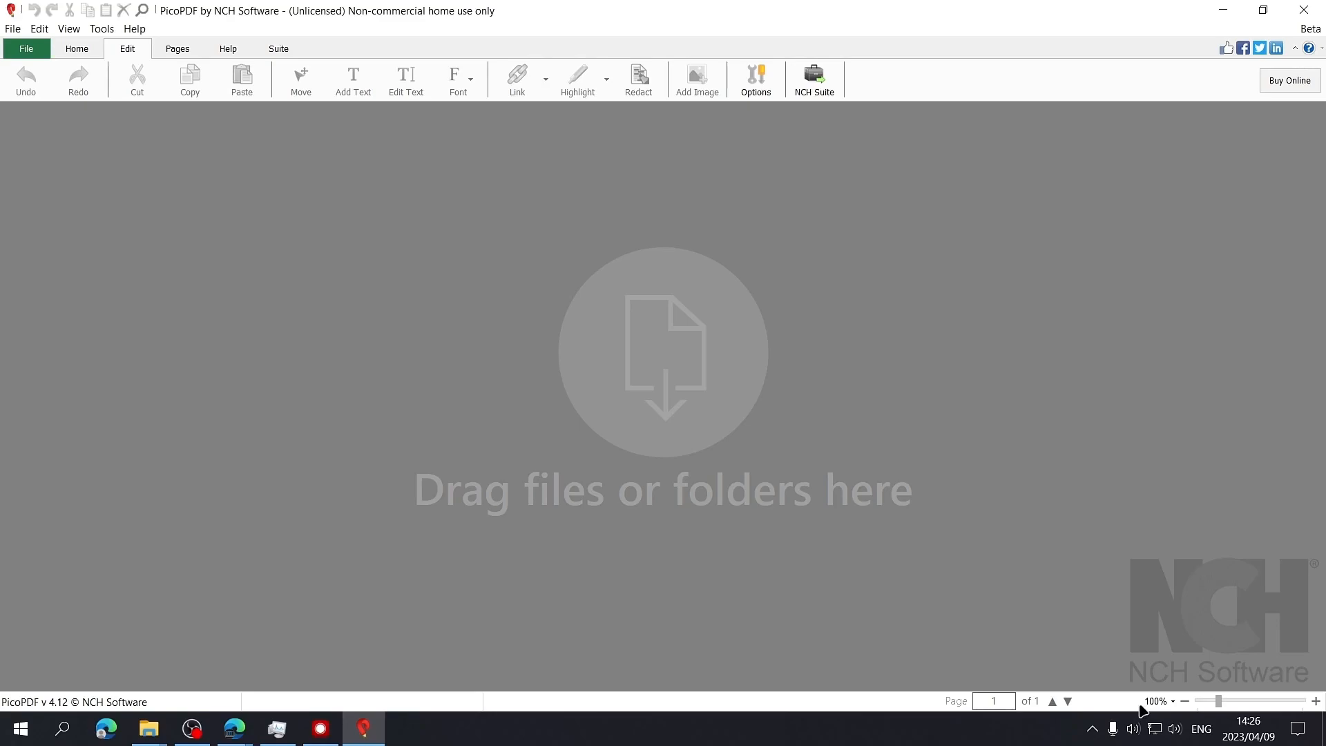
click(148, 728)
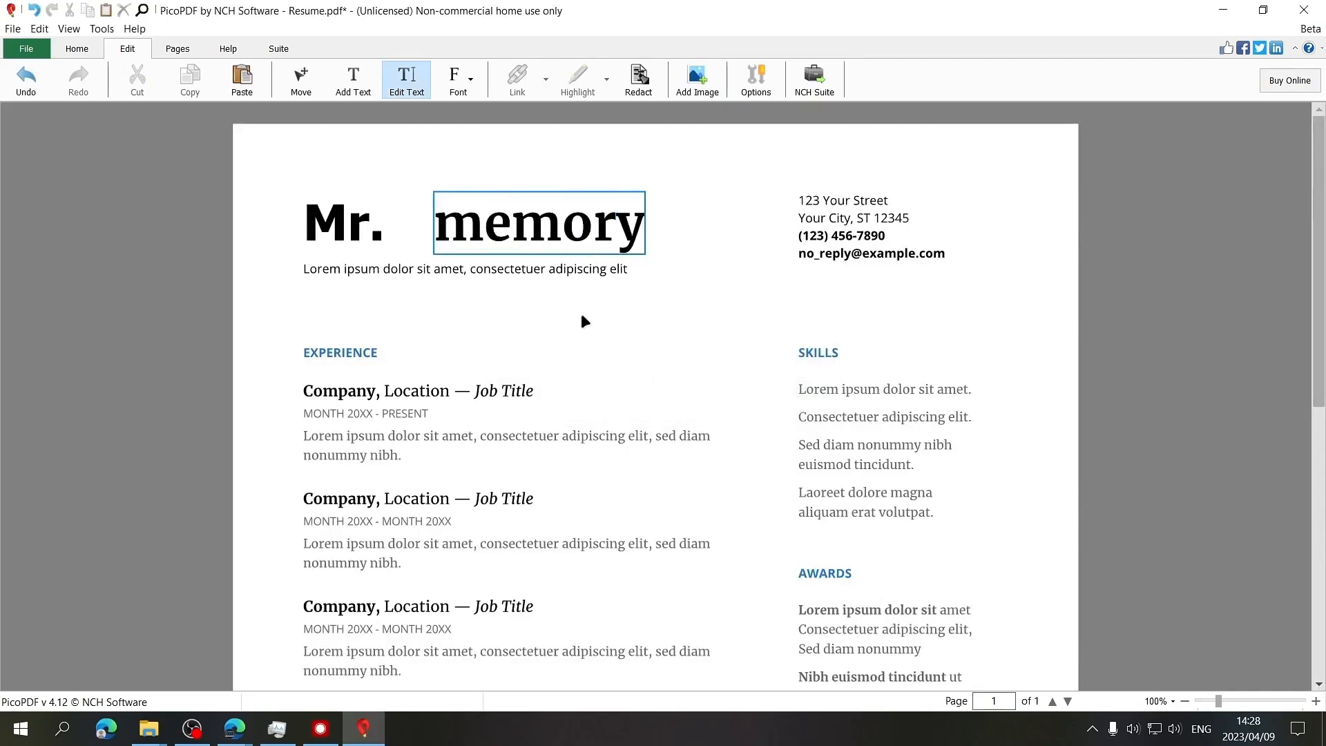
click(538, 223)
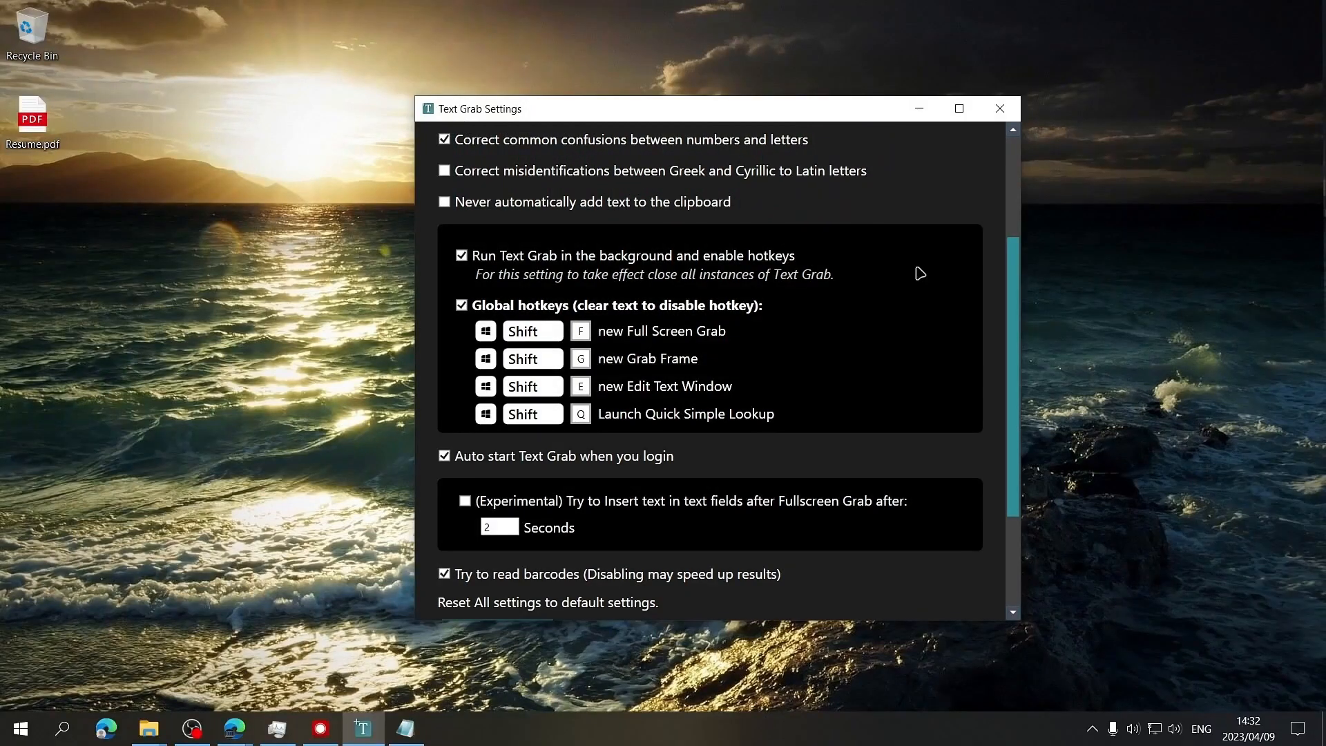
mouse_move(742, 395)
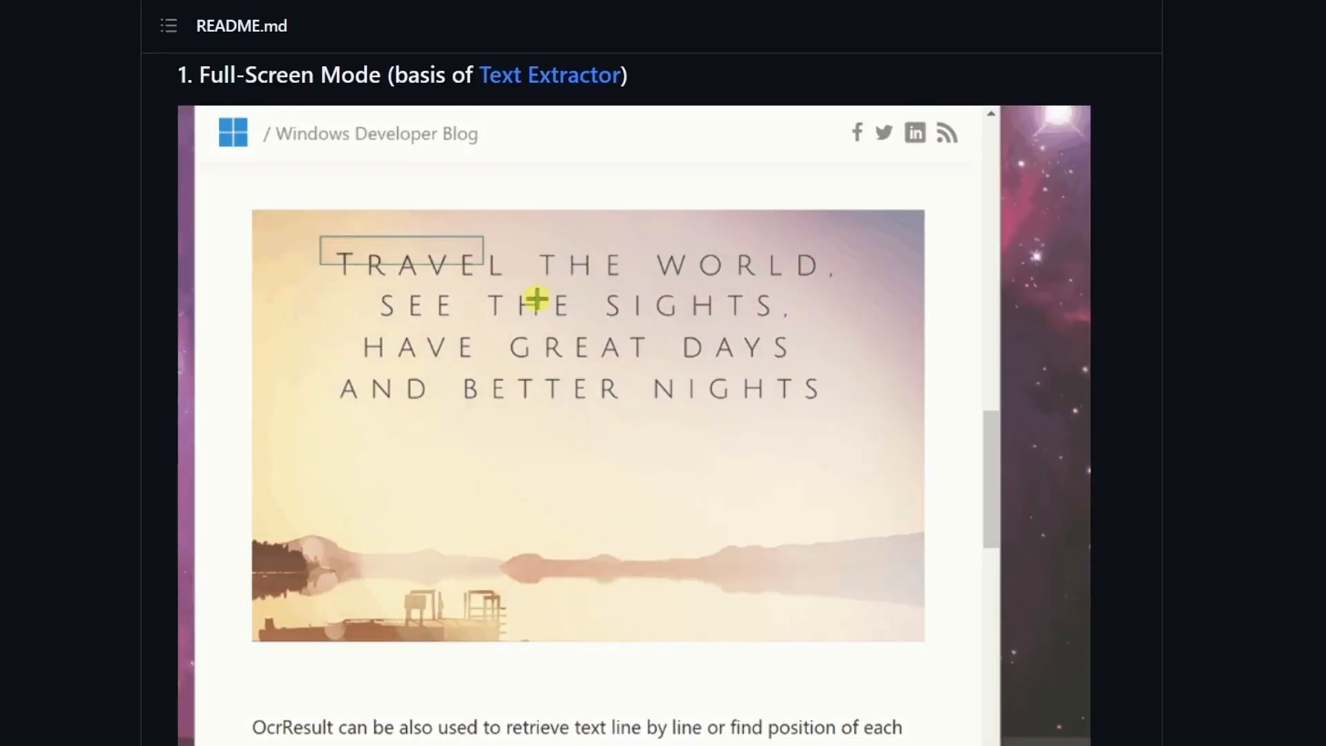
Step: Box the four TRAVEL THE WORLD text lines in a Full-Screen Grab
drag(535, 298, 848, 413)
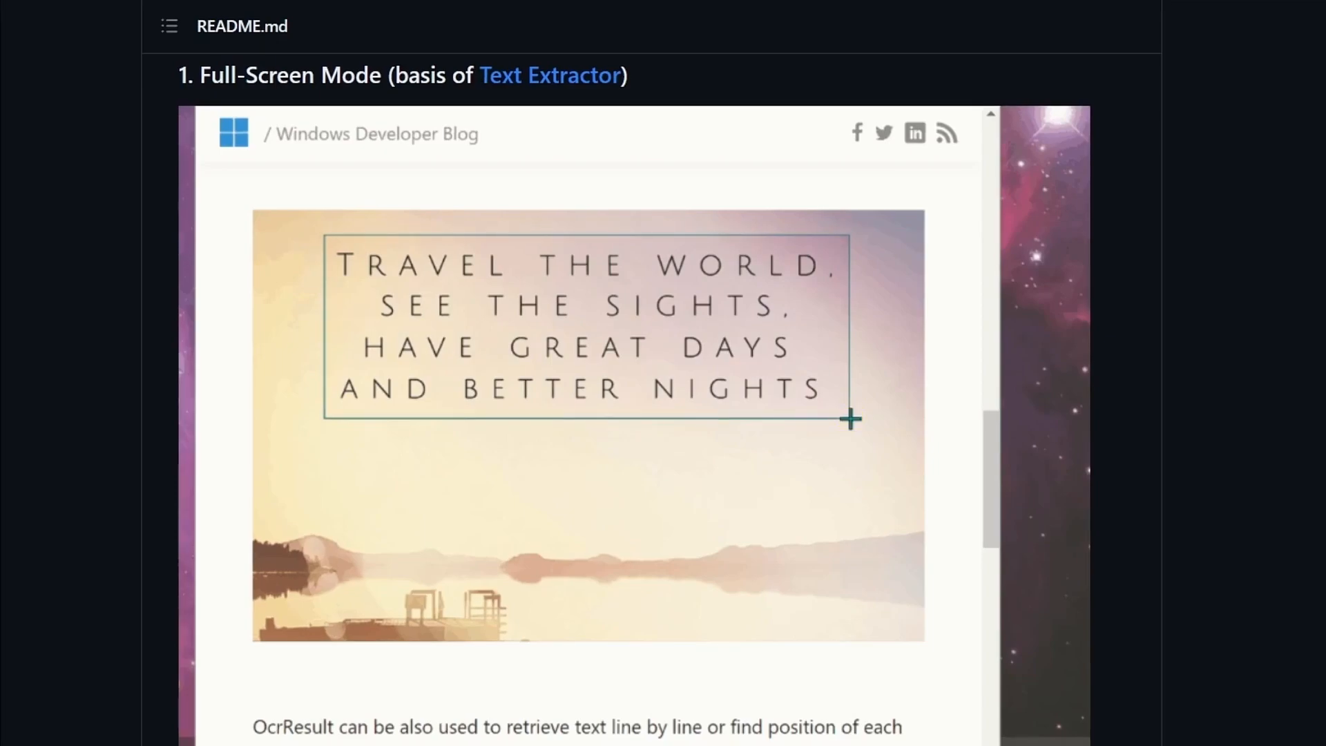
drag(332, 237, 850, 418)
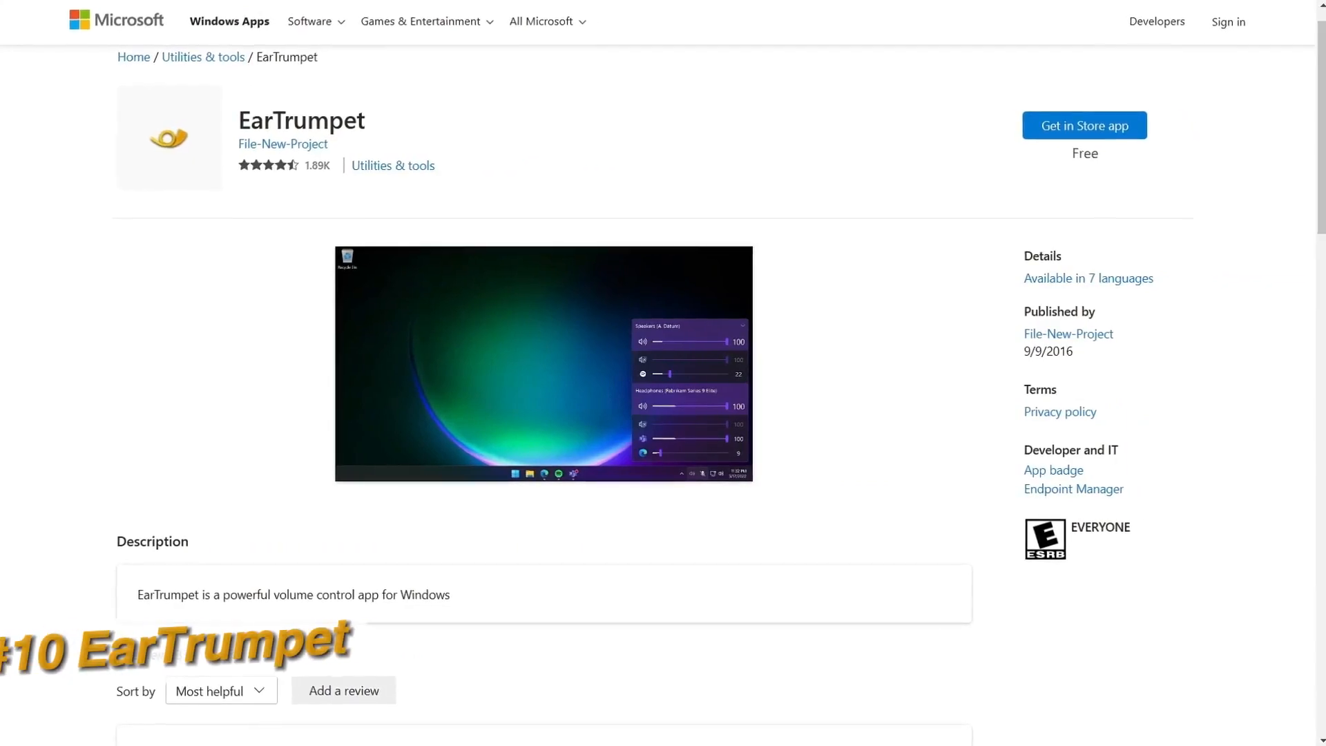
Step: Scroll the EarTrumpet Store page down to its Description and Reviews
scroll(down, 3)
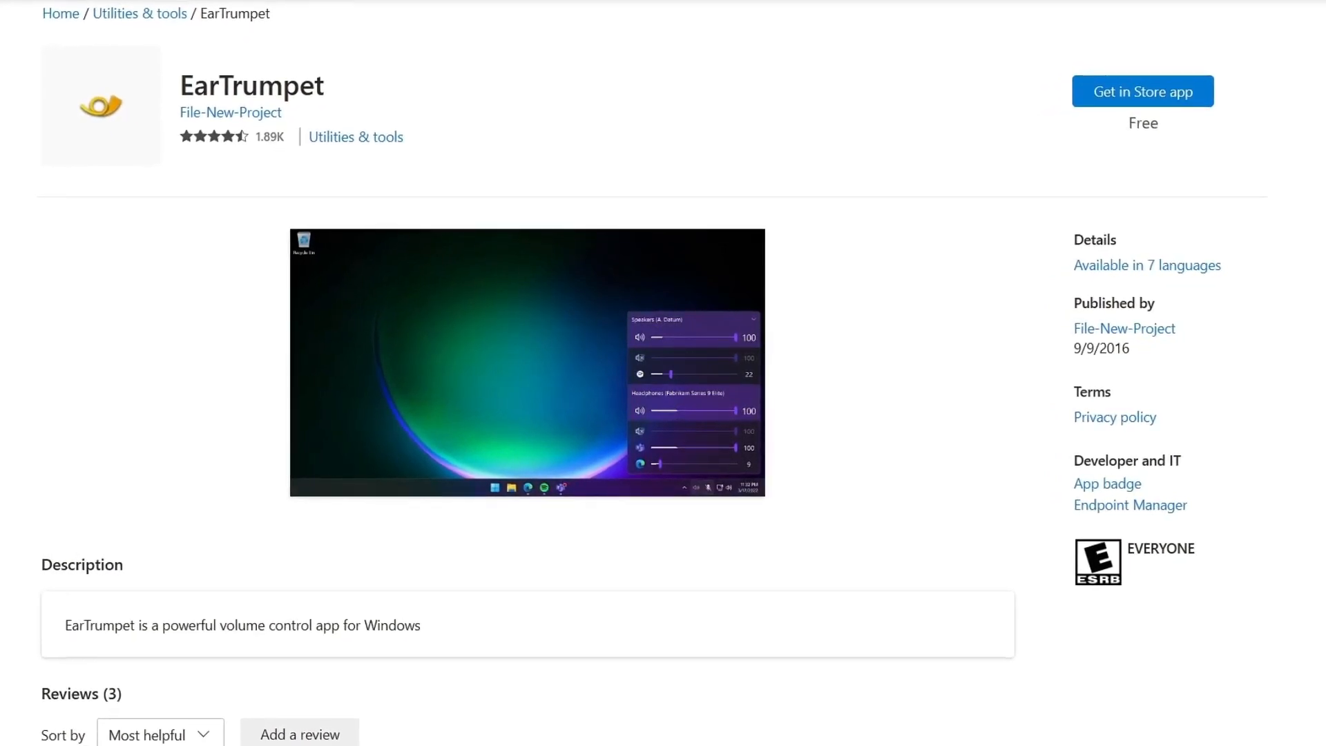
scroll(down, 3)
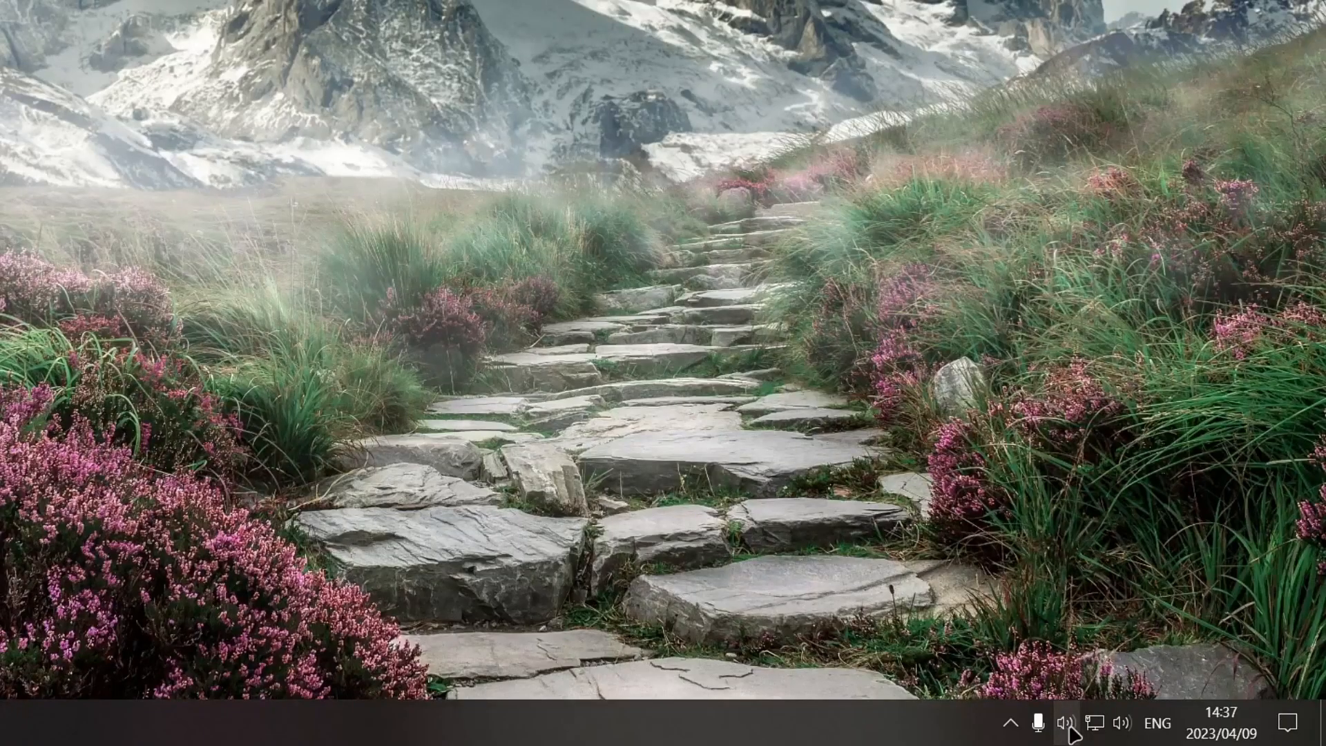
Step: Open EarTrumpet's mixer and return the second app's headset volume to 100
click(1065, 723)
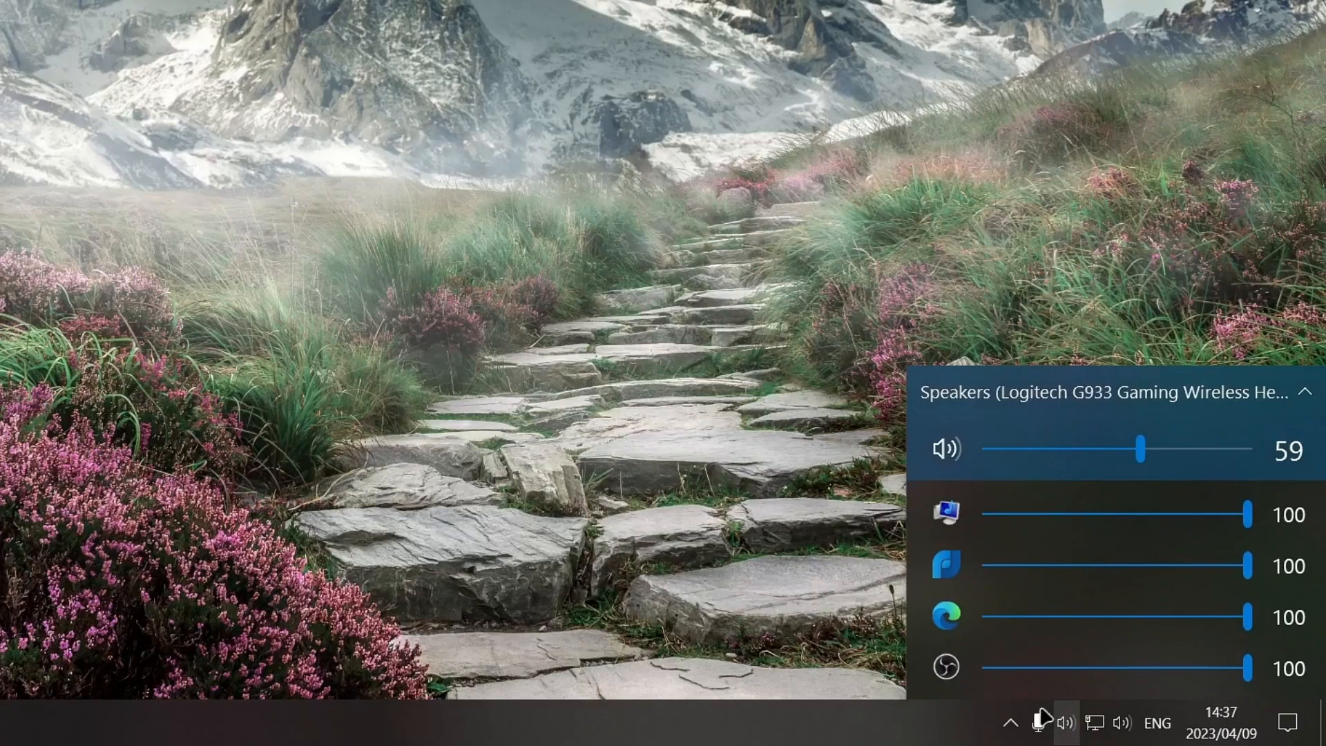
mouse_move(937, 433)
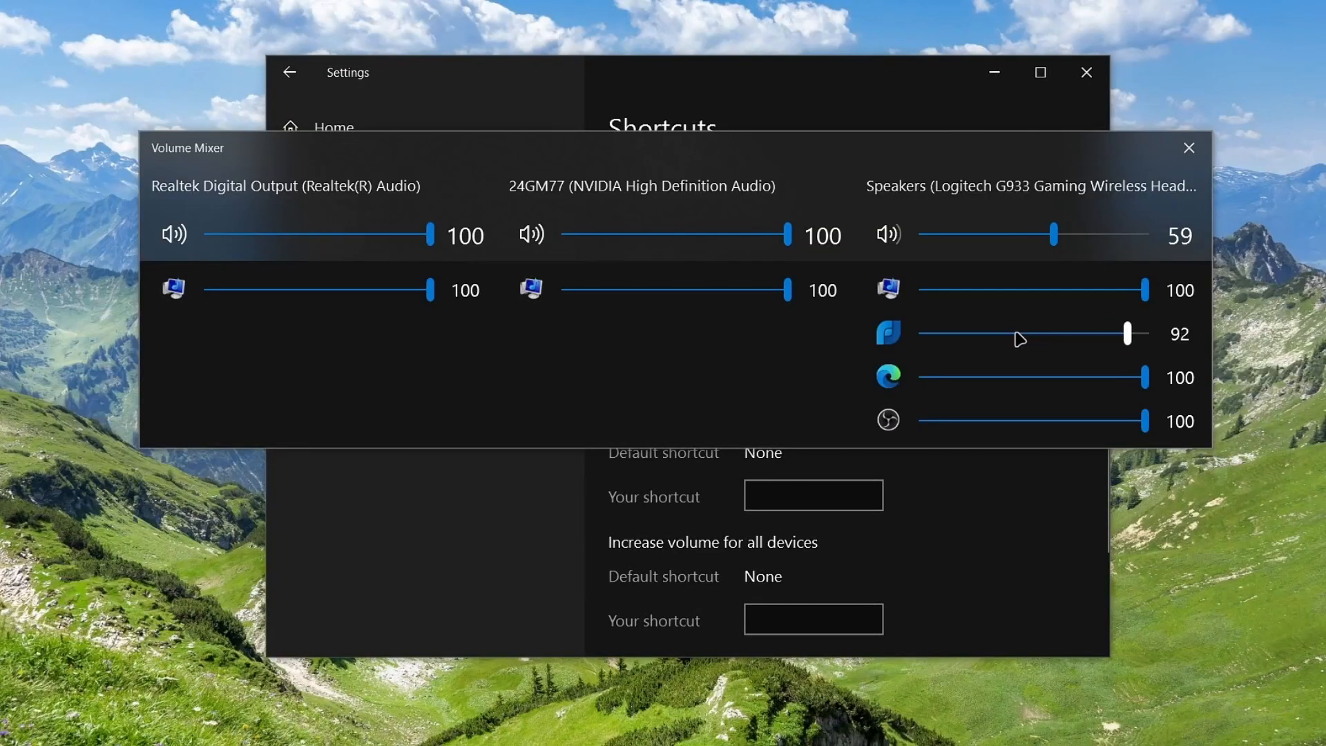
drag(1125, 332, 1116, 332)
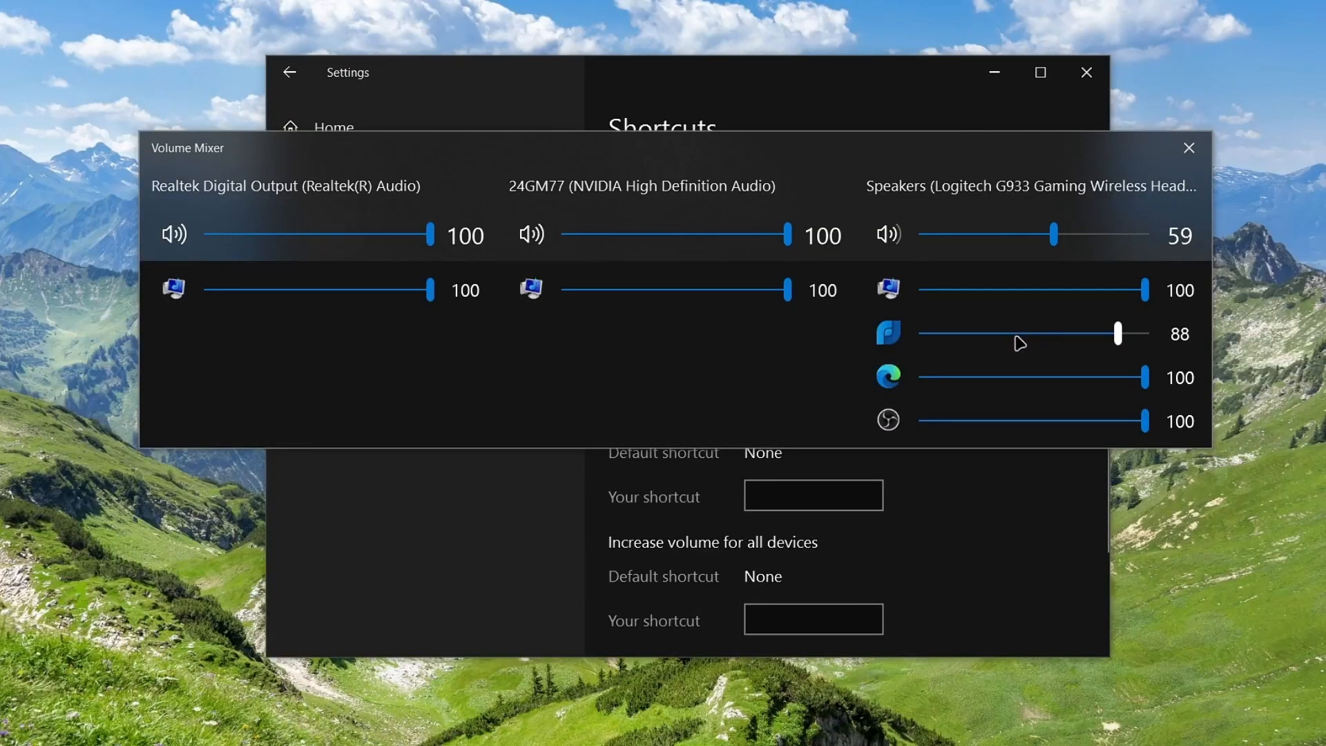
drag(1117, 332, 1145, 332)
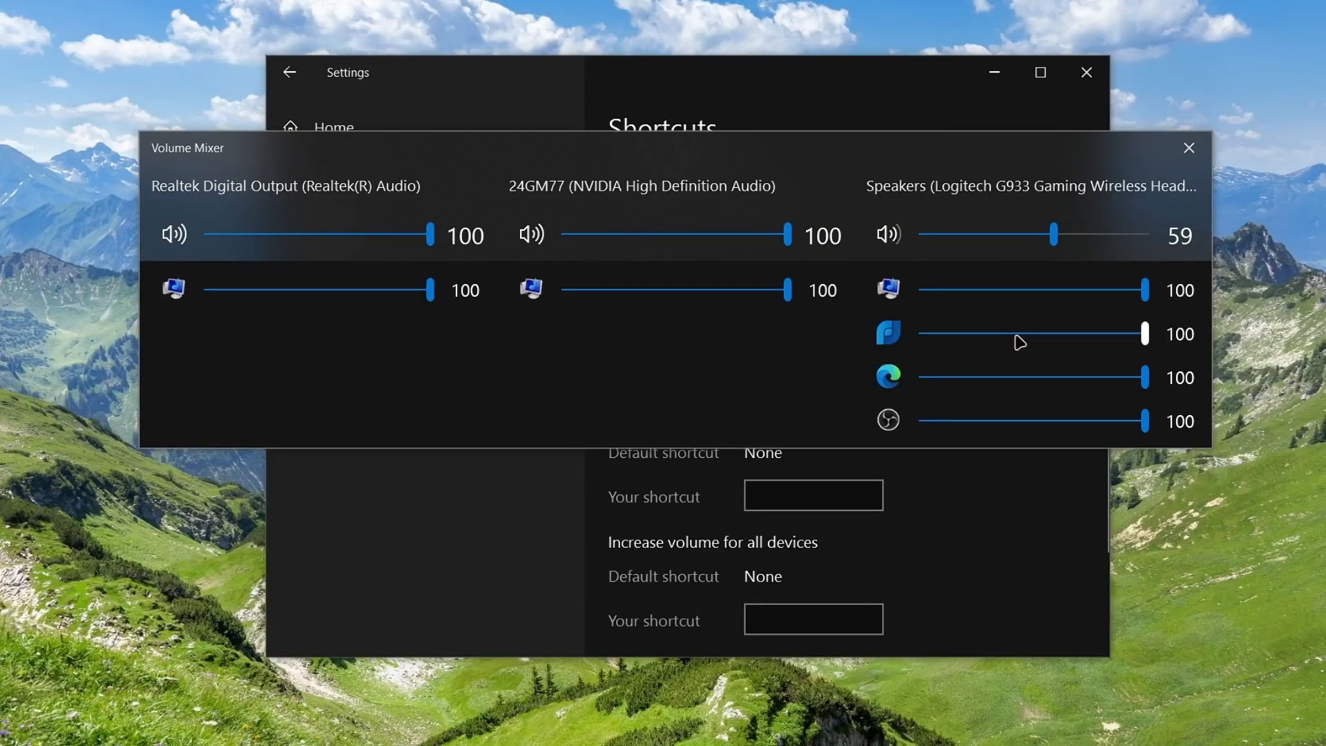